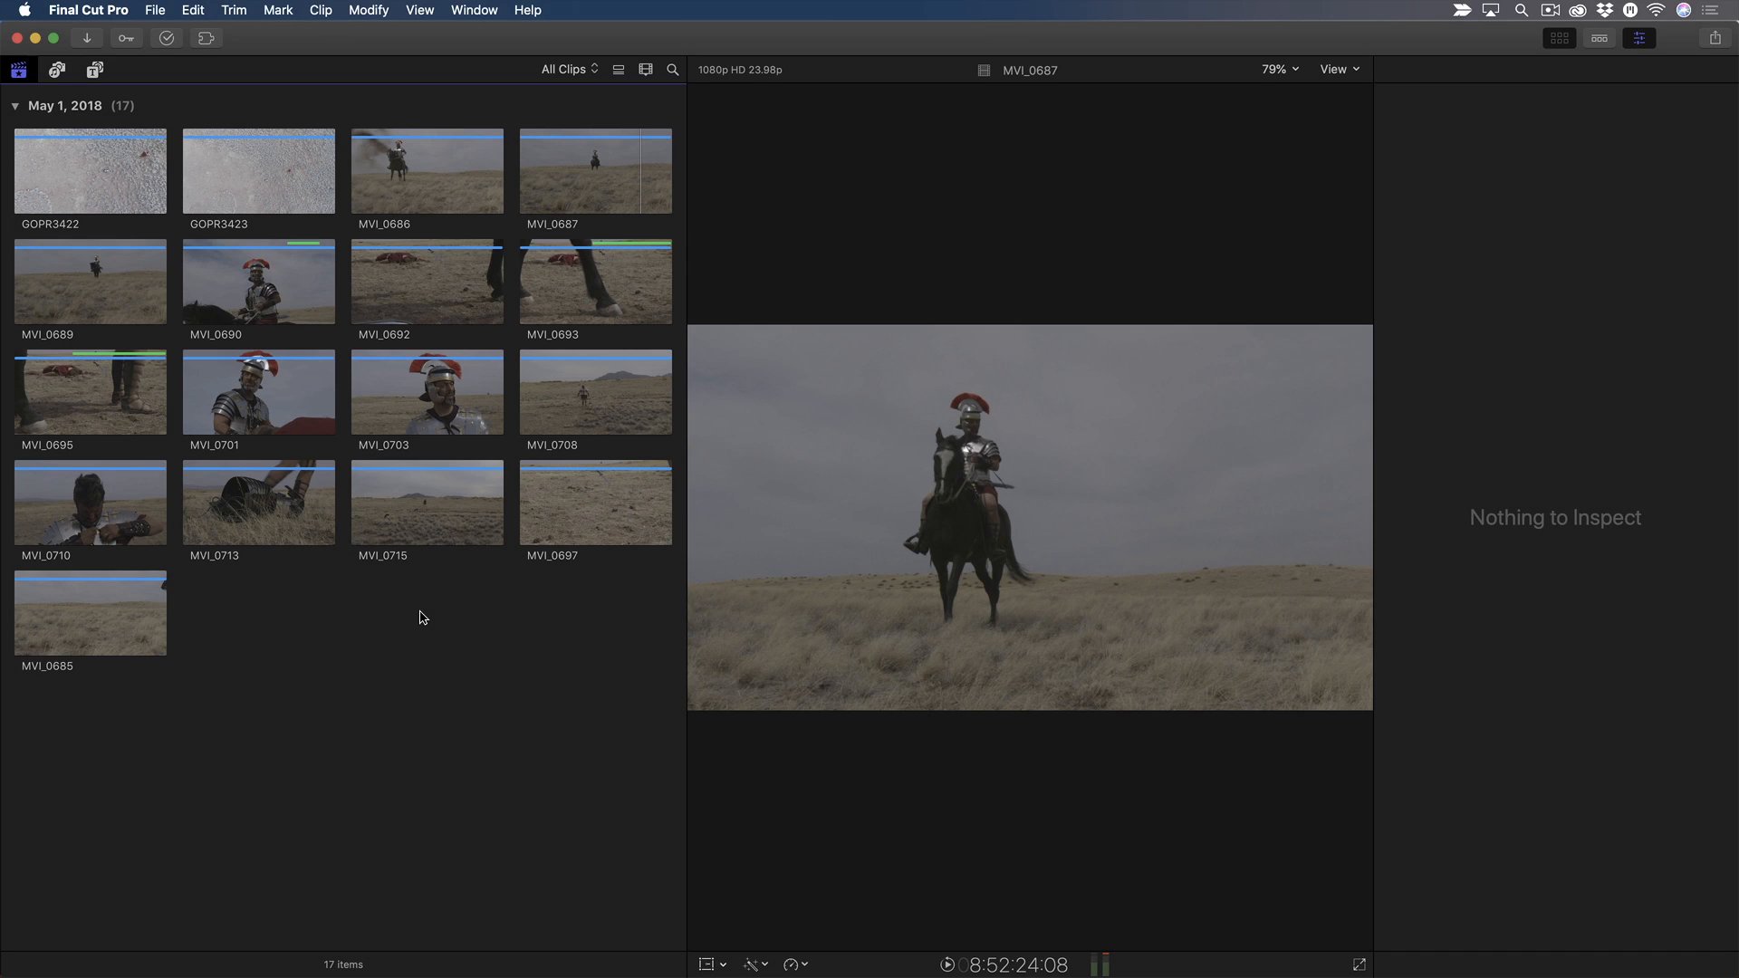
pyautogui.moveTo(226, 285)
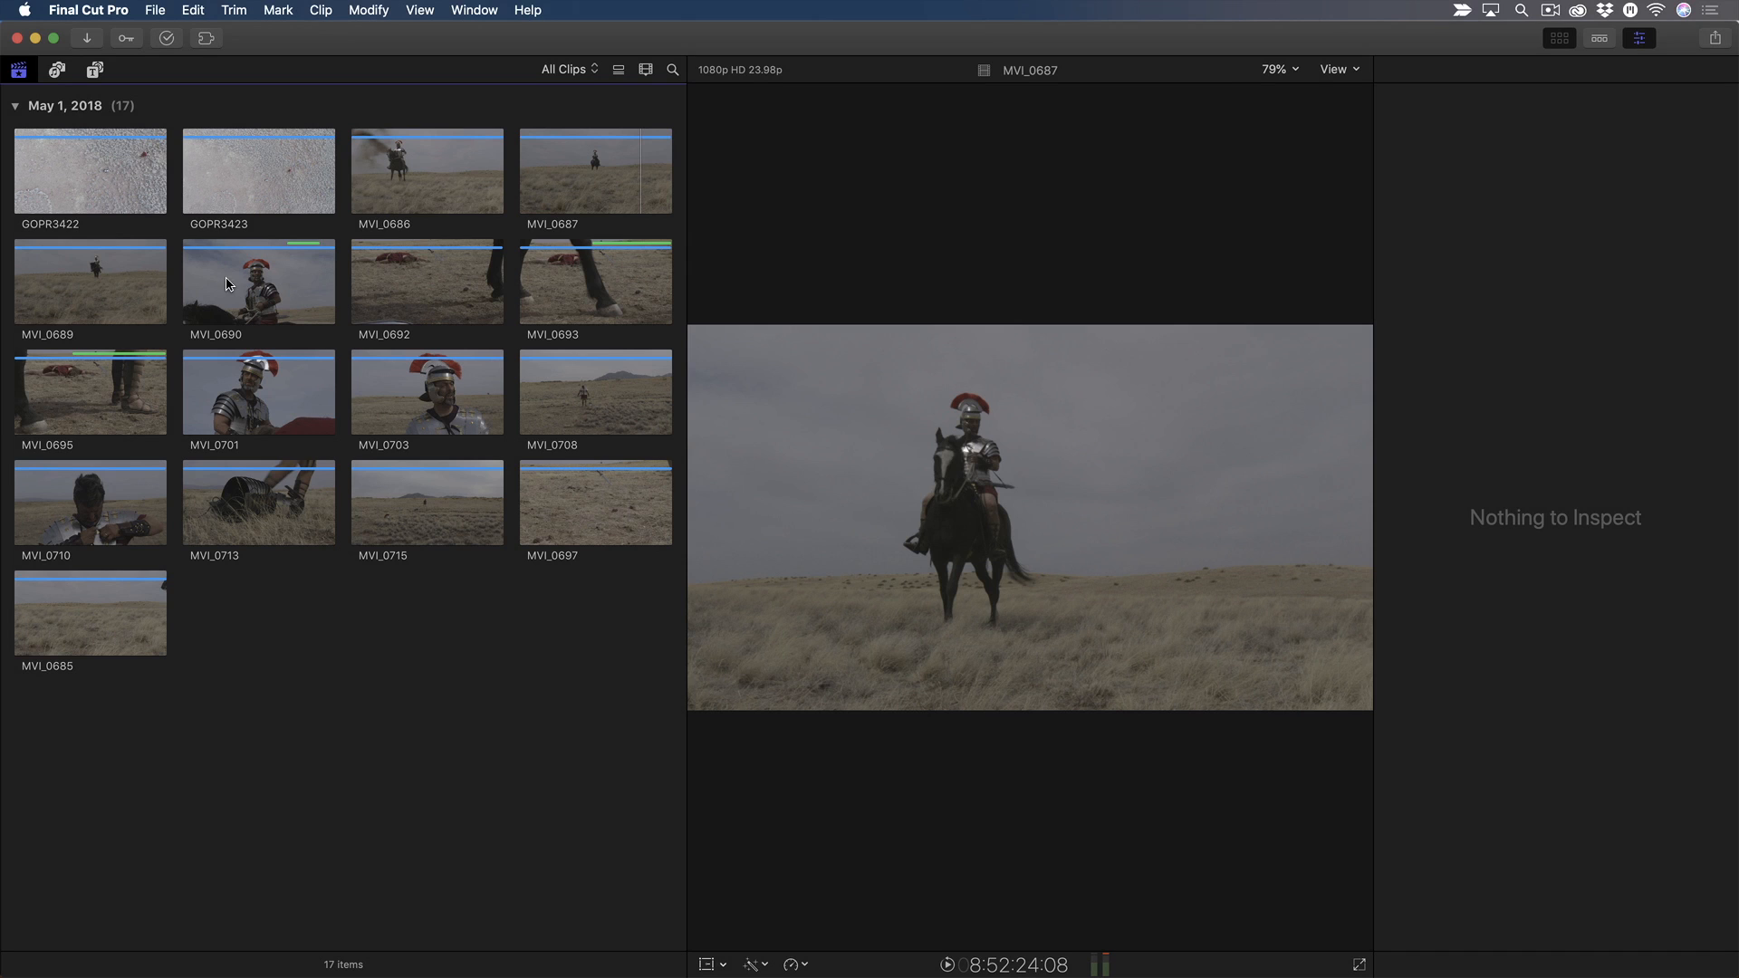
# - Select MVI_0690 and Command-click further clips to build the four-clip selection
pyautogui.click(259, 391)
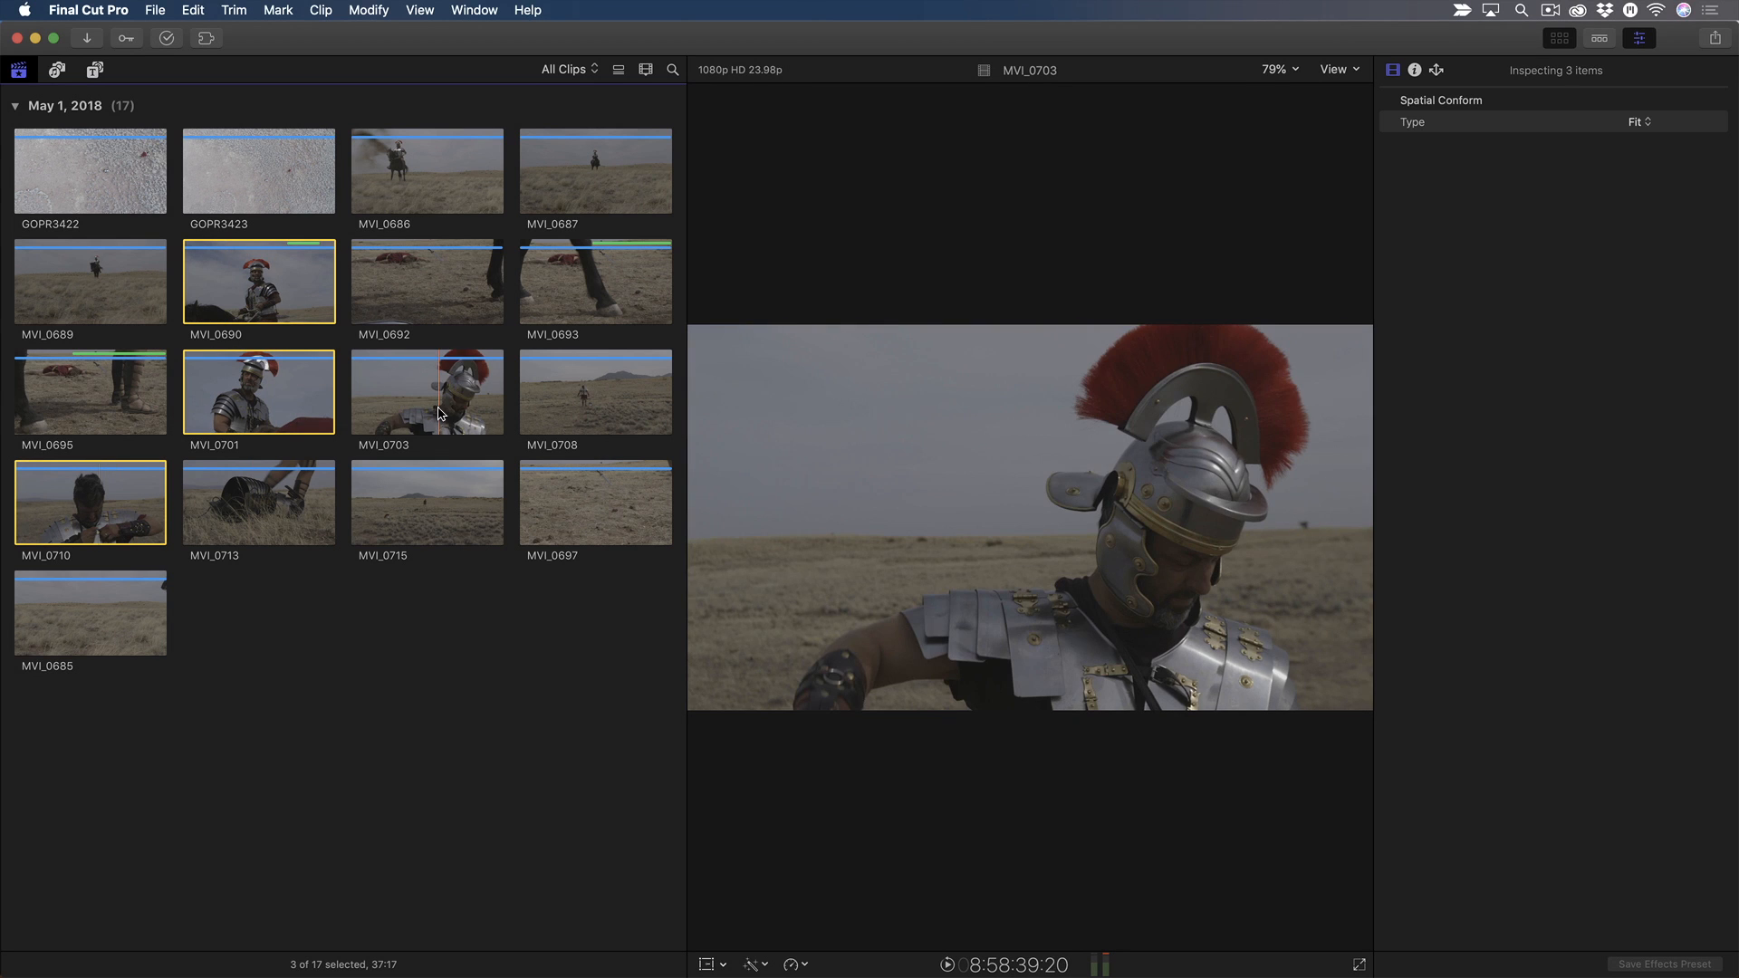
pyautogui.click(425, 391)
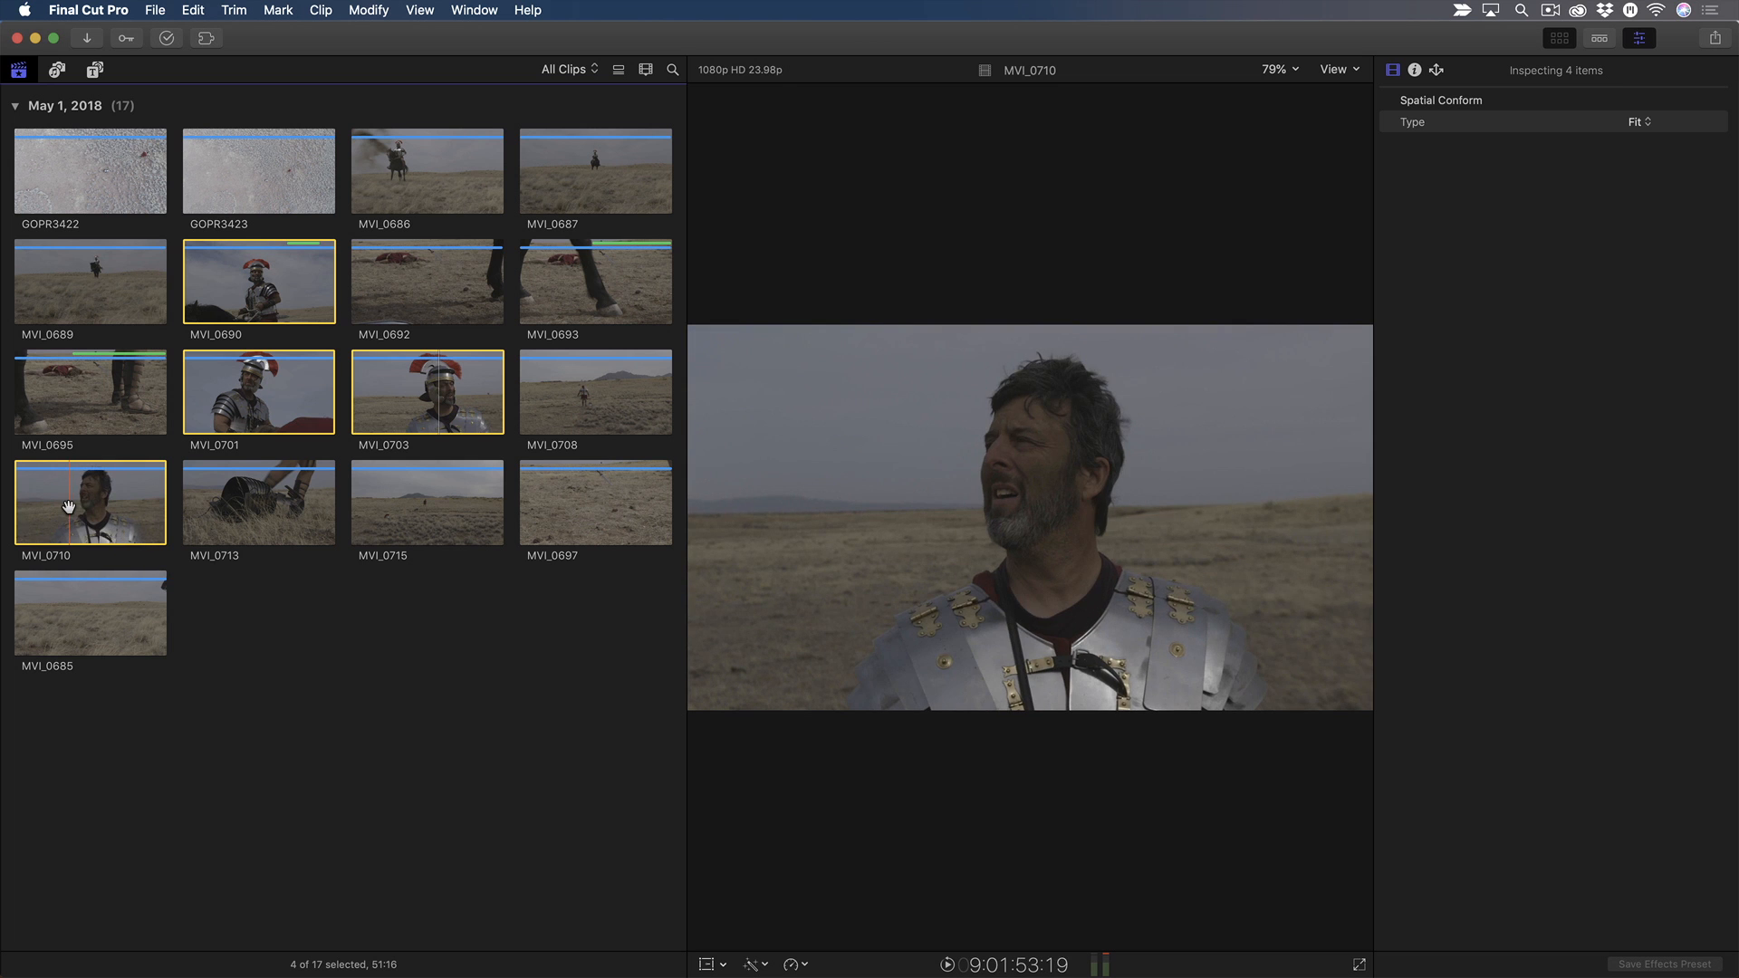
# - View the clips' shared metadata in the Info inspector, keeping the Extended view, and refocus the browser
pyautogui.click(1413, 71)
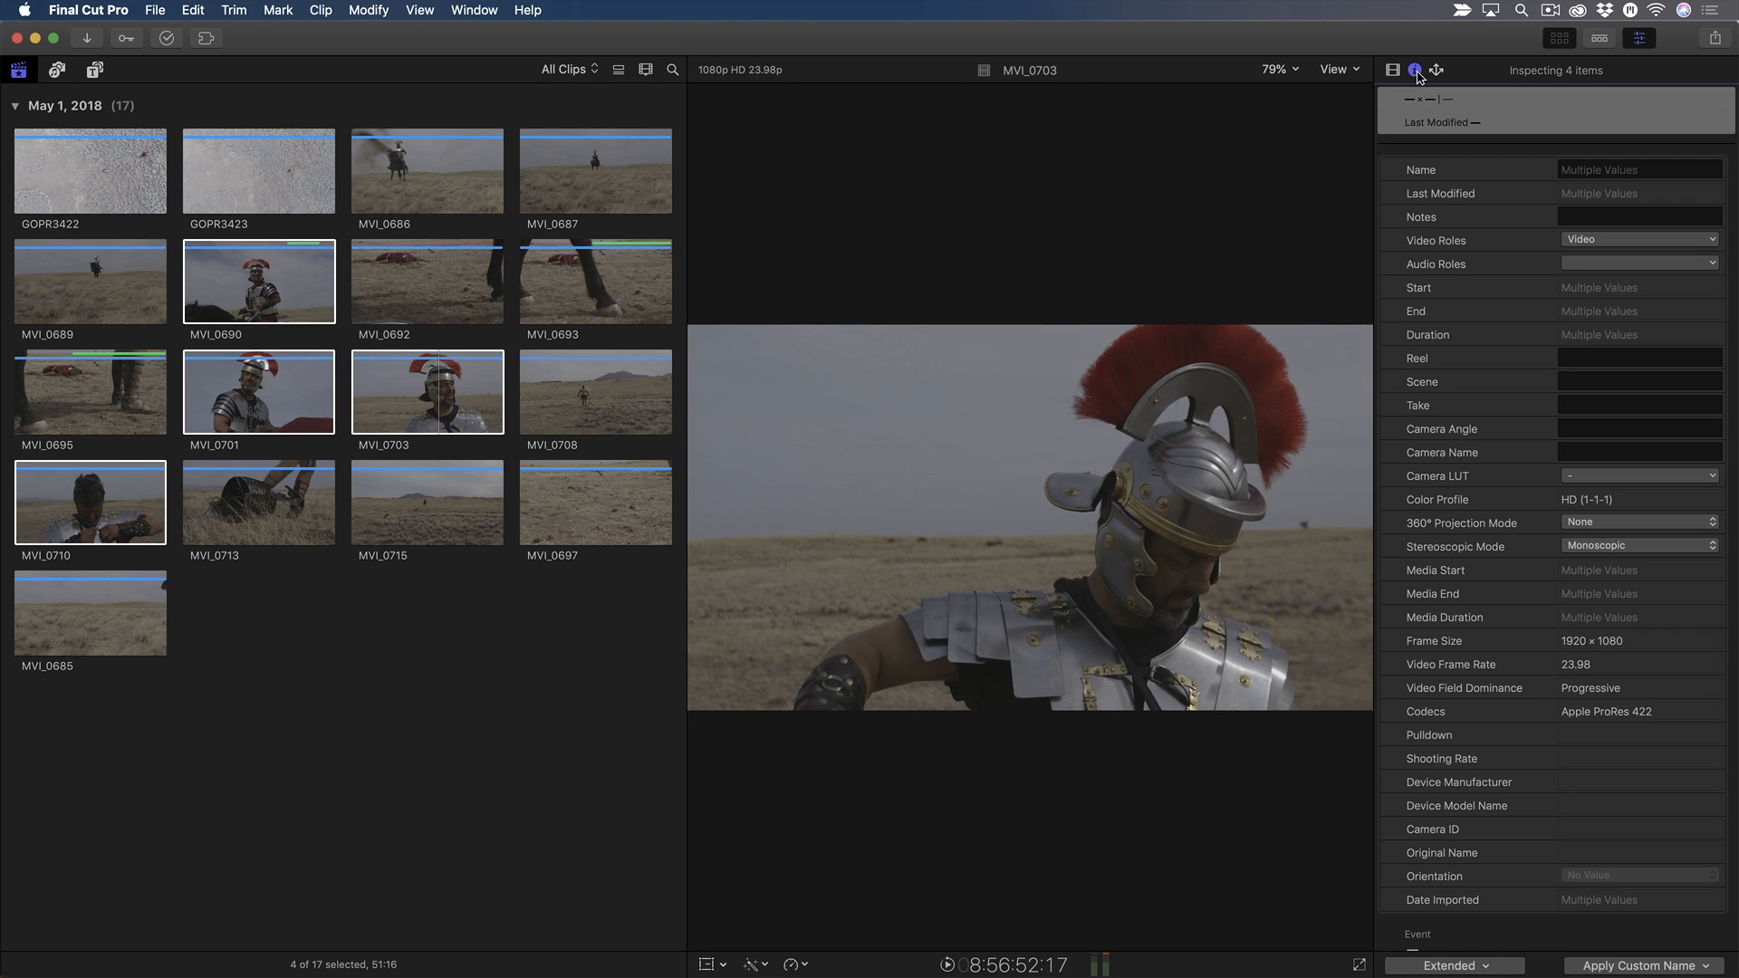
pyautogui.click(1453, 965)
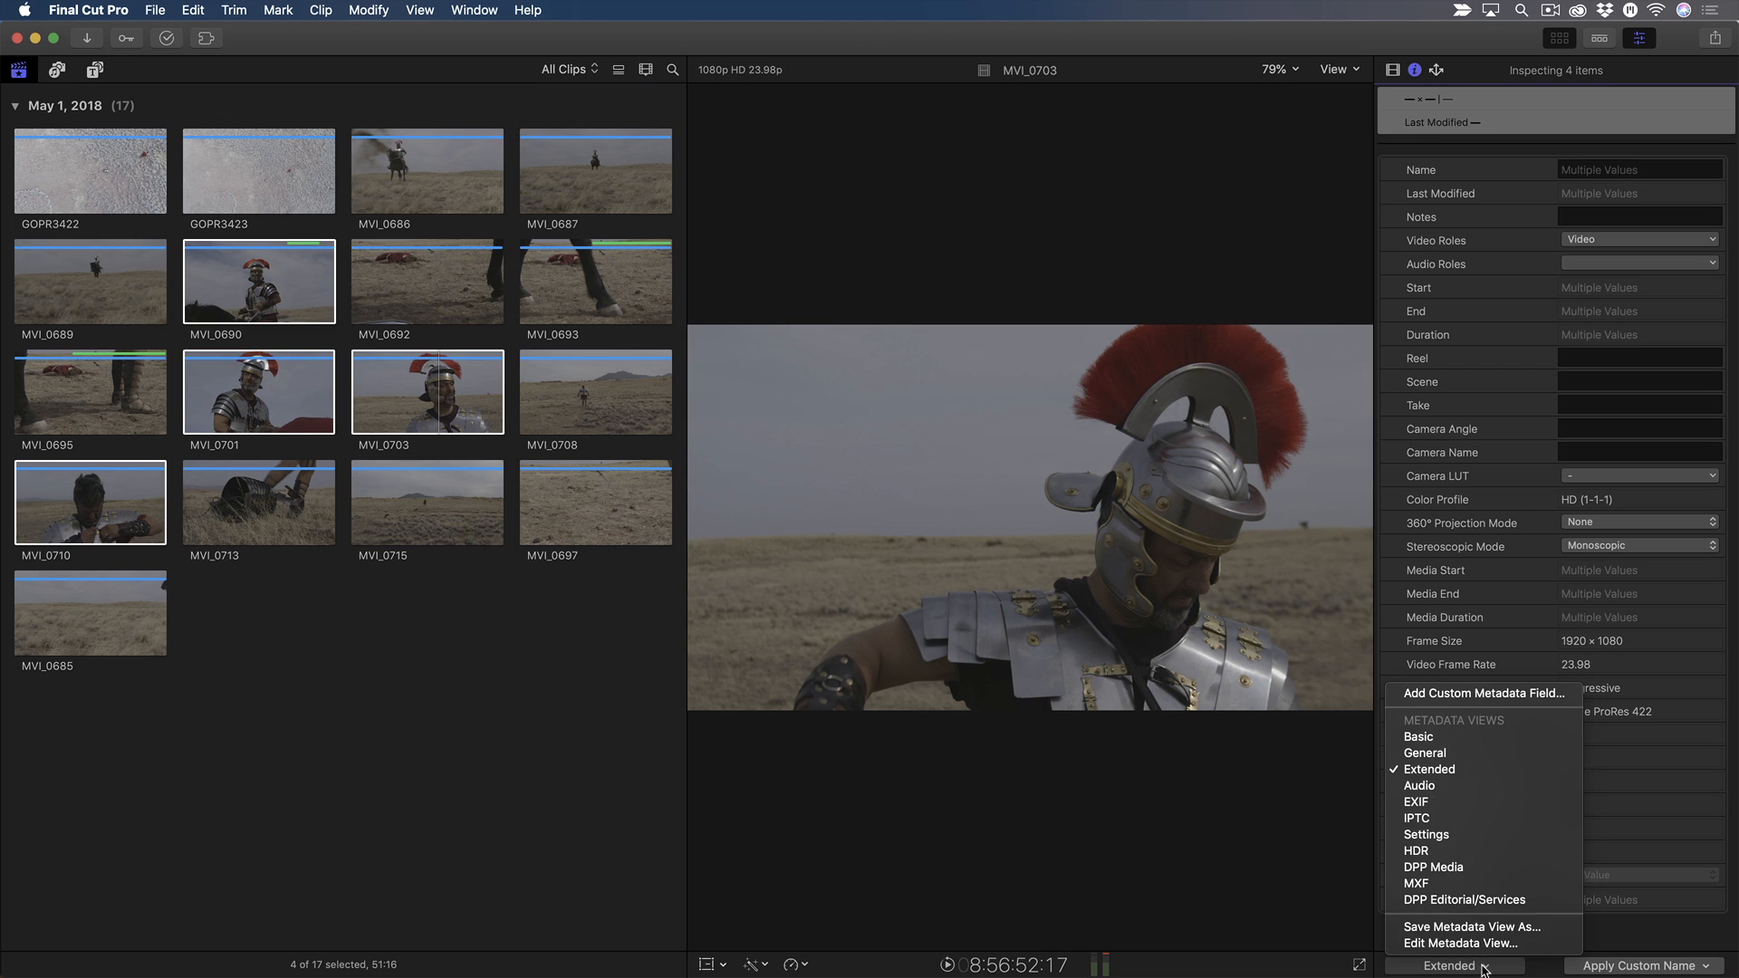
pyautogui.click(1429, 768)
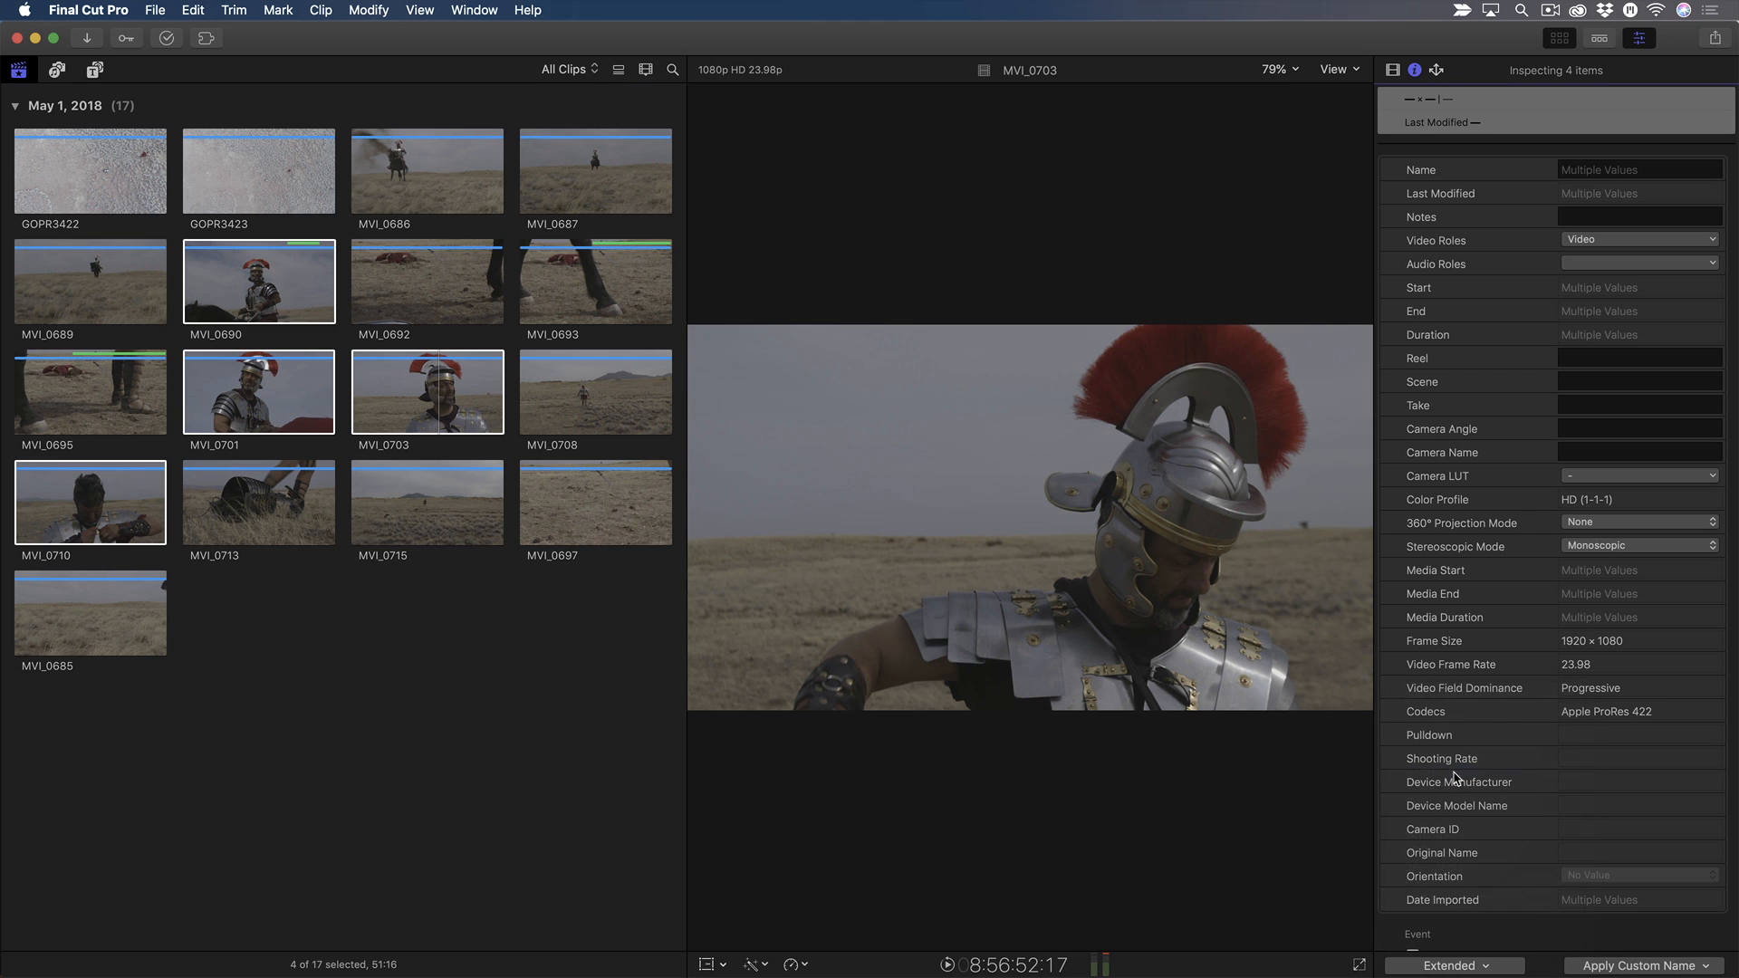
pyautogui.moveTo(1506, 504)
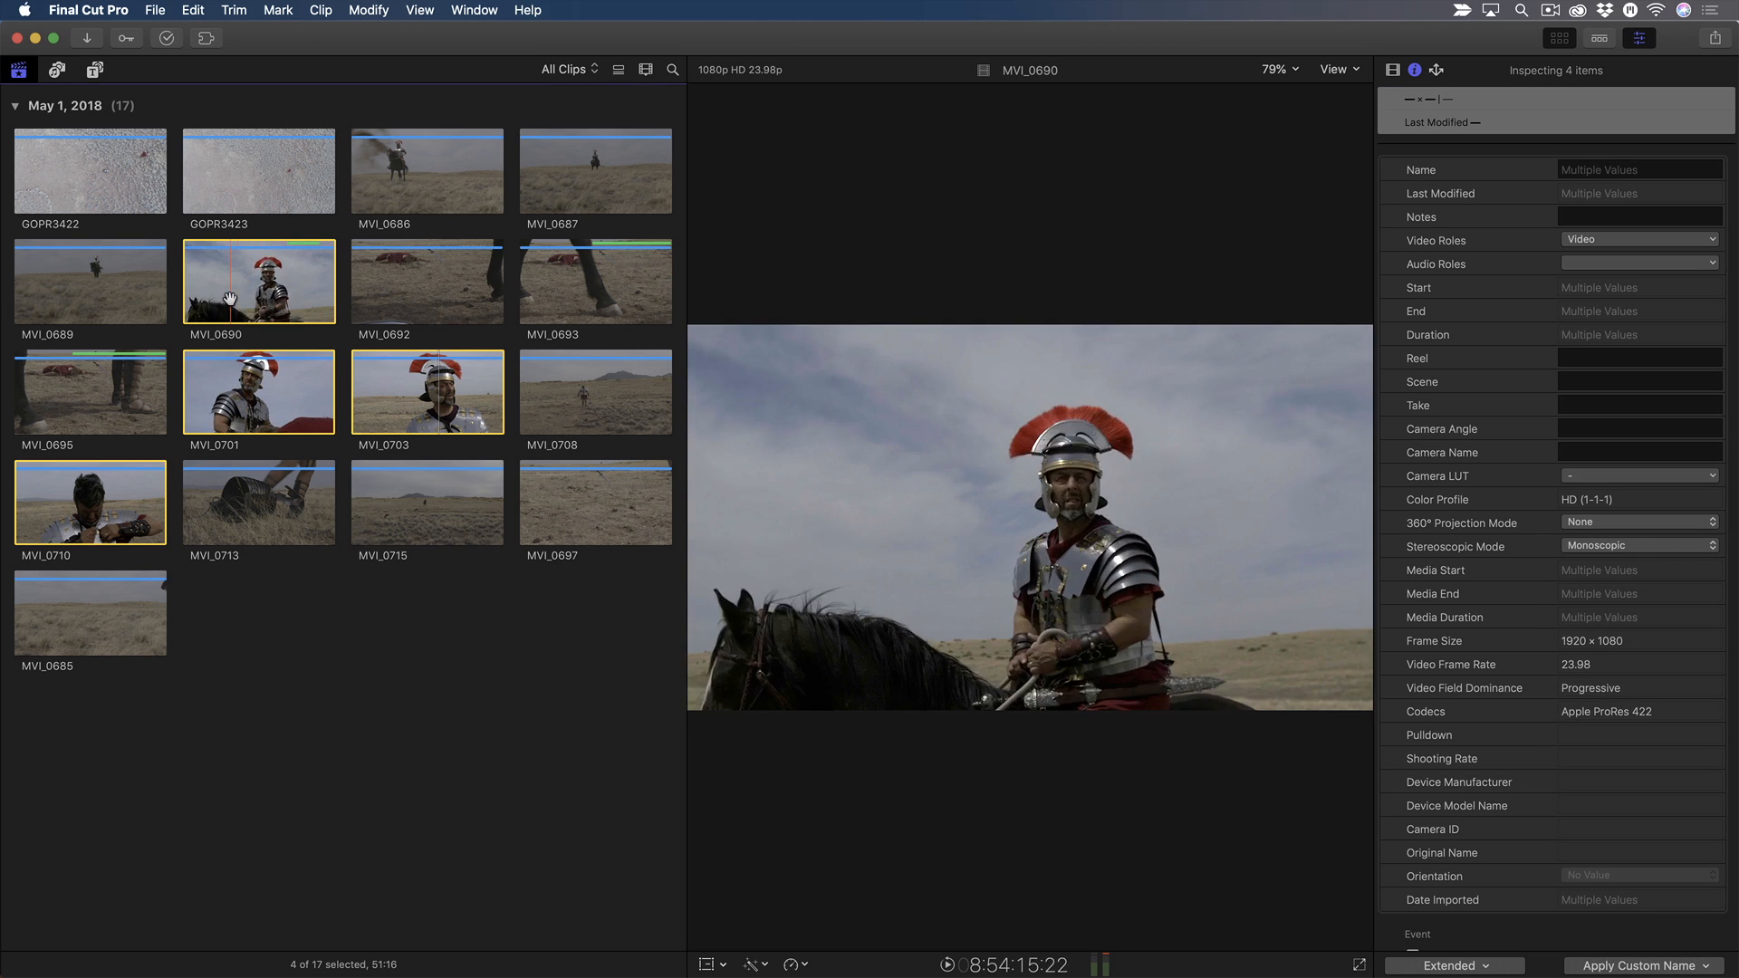
pyautogui.click(90, 502)
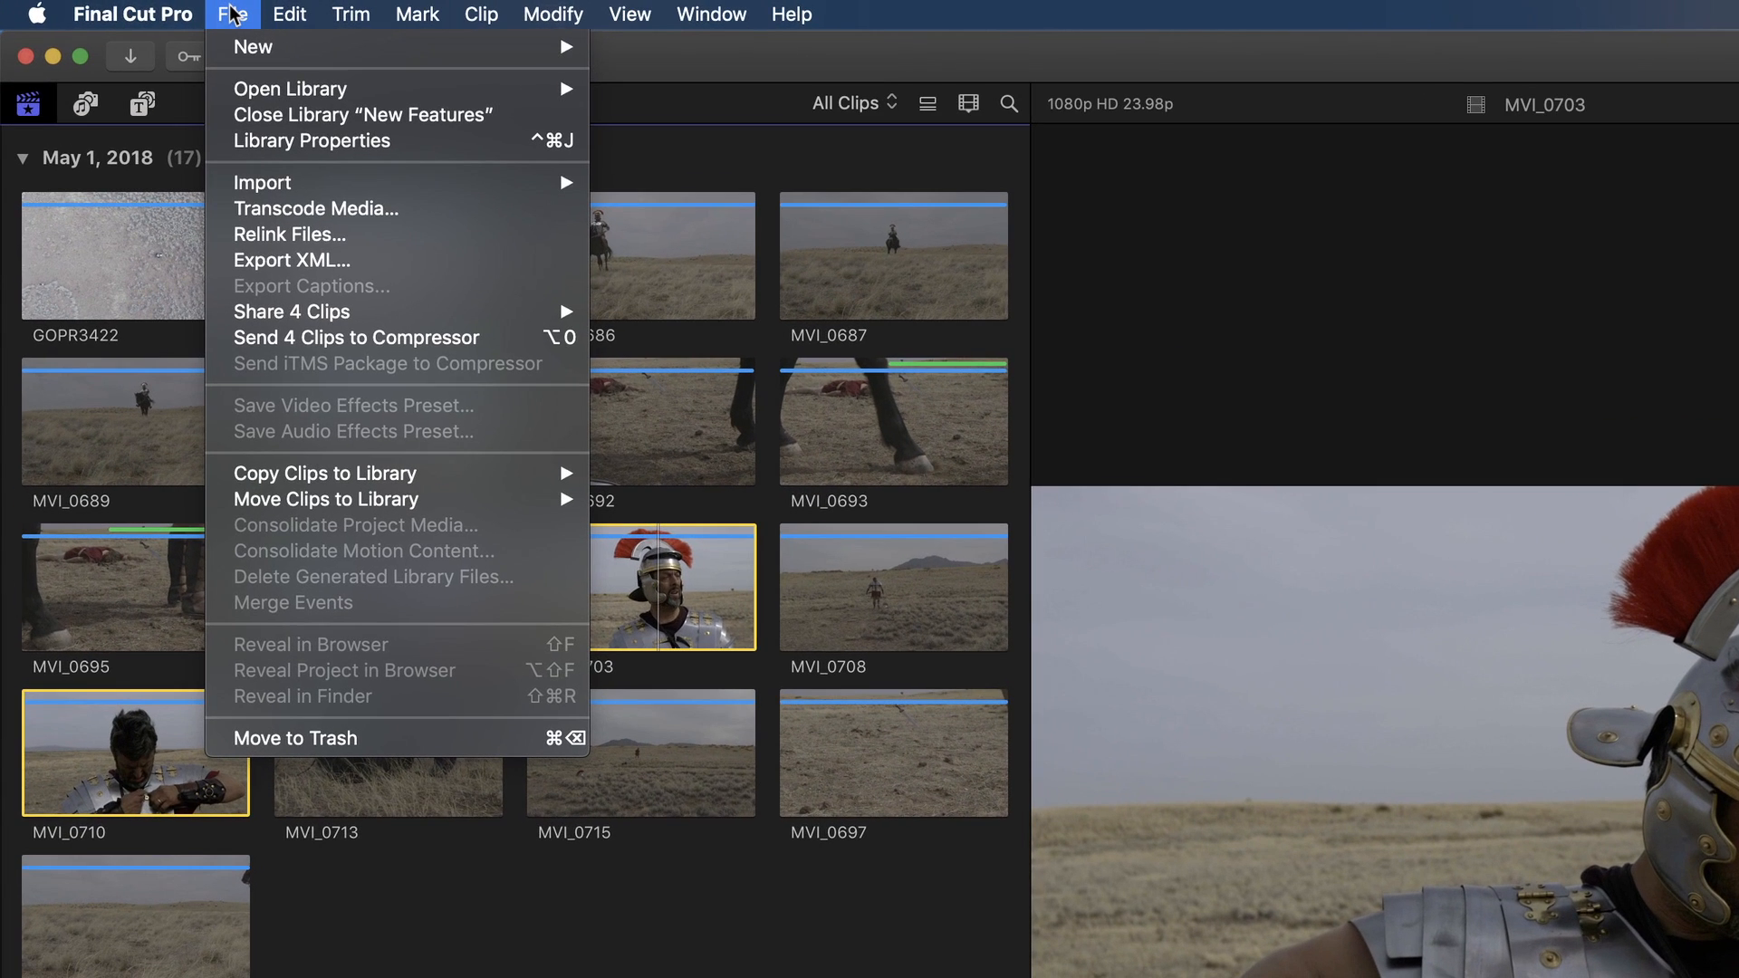
pyautogui.moveTo(290, 233)
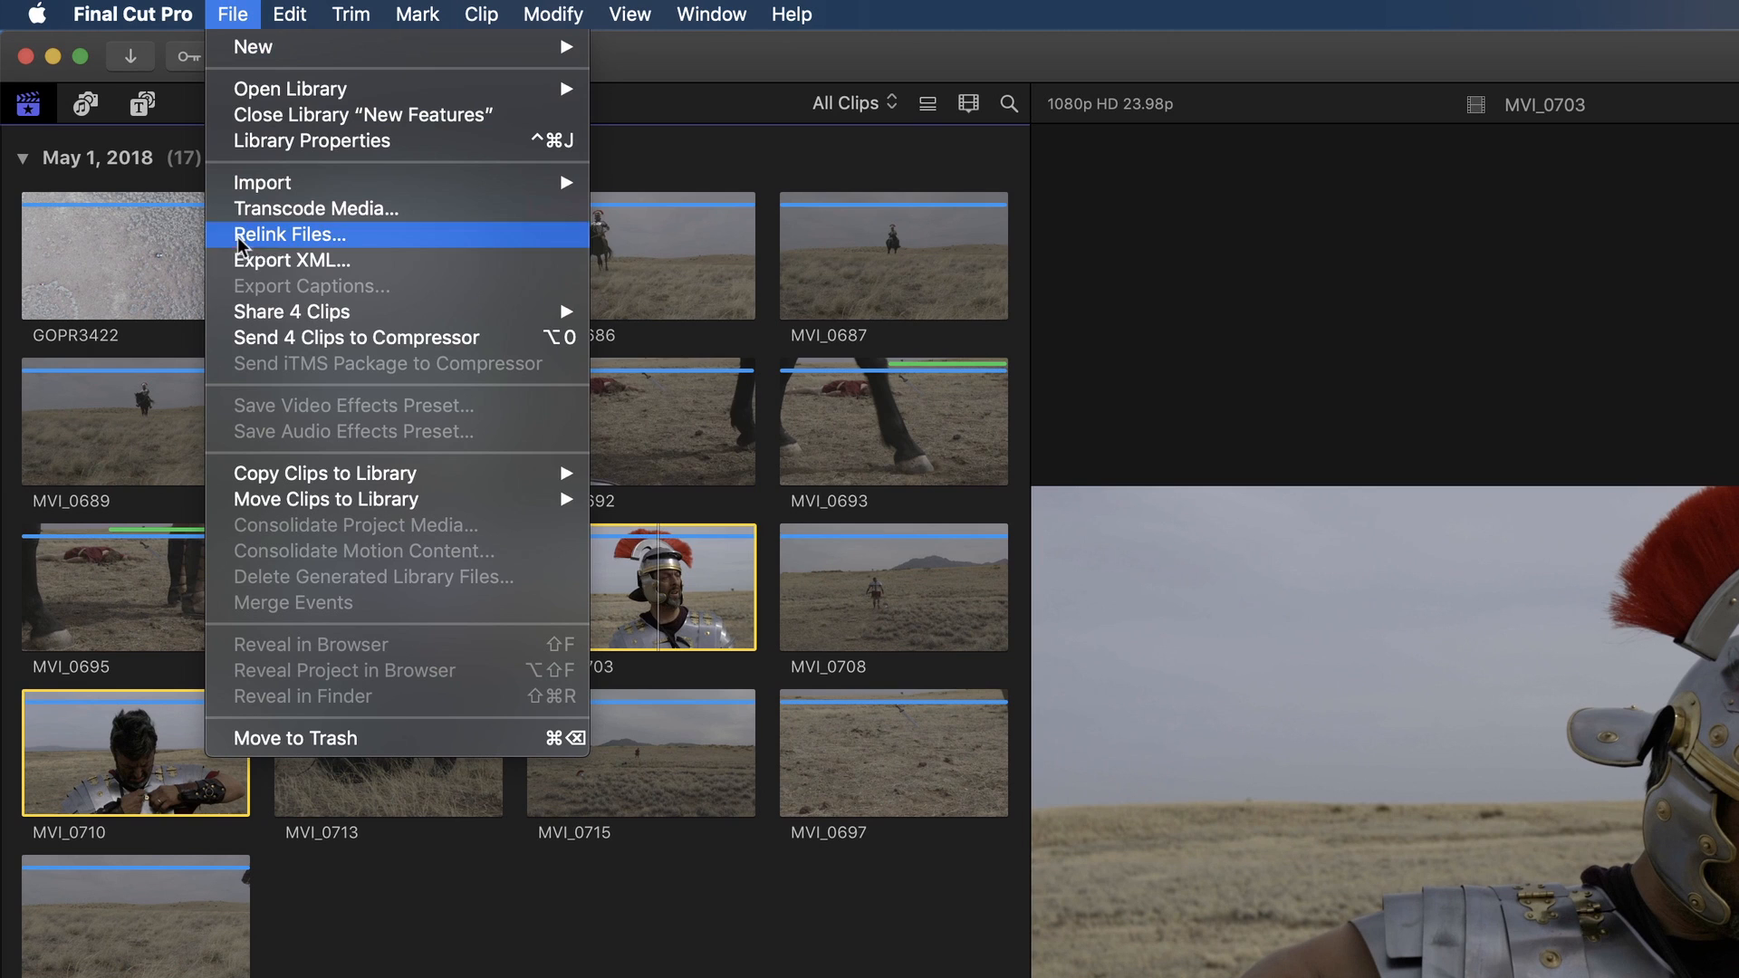
pyautogui.moveTo(292, 311)
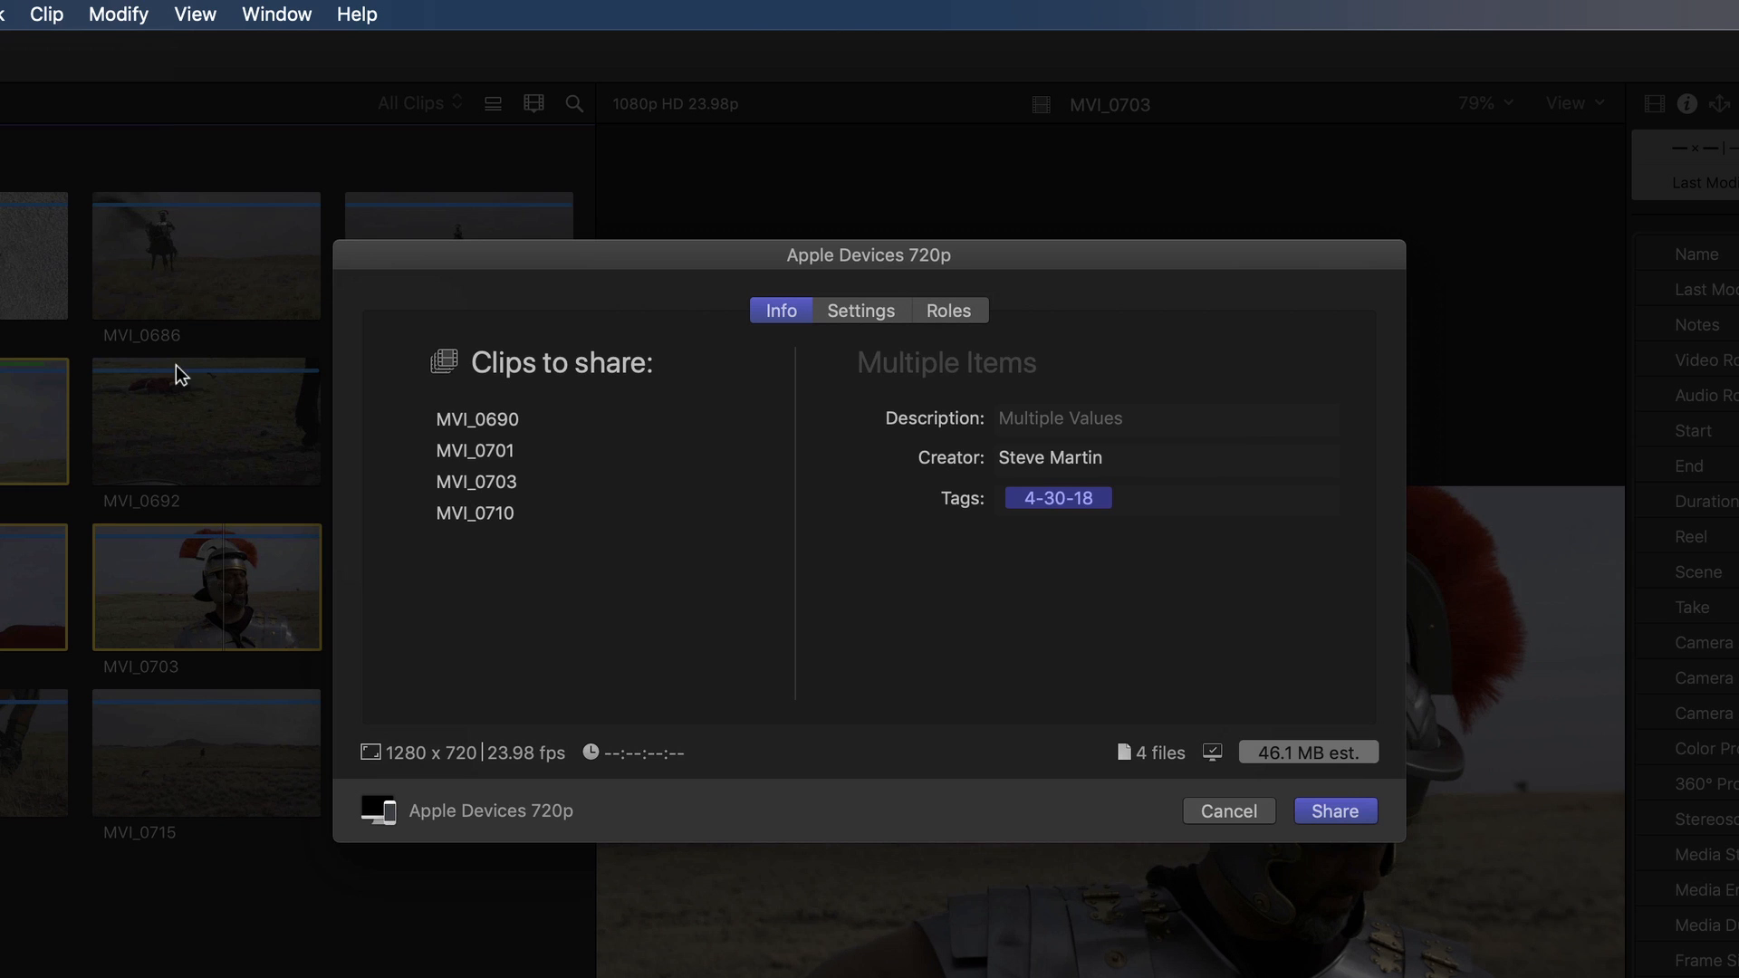
# - Set the Apple Devices 720p export to add to the Centurion Dailies playlist and share the four clips
pyautogui.click(861, 310)
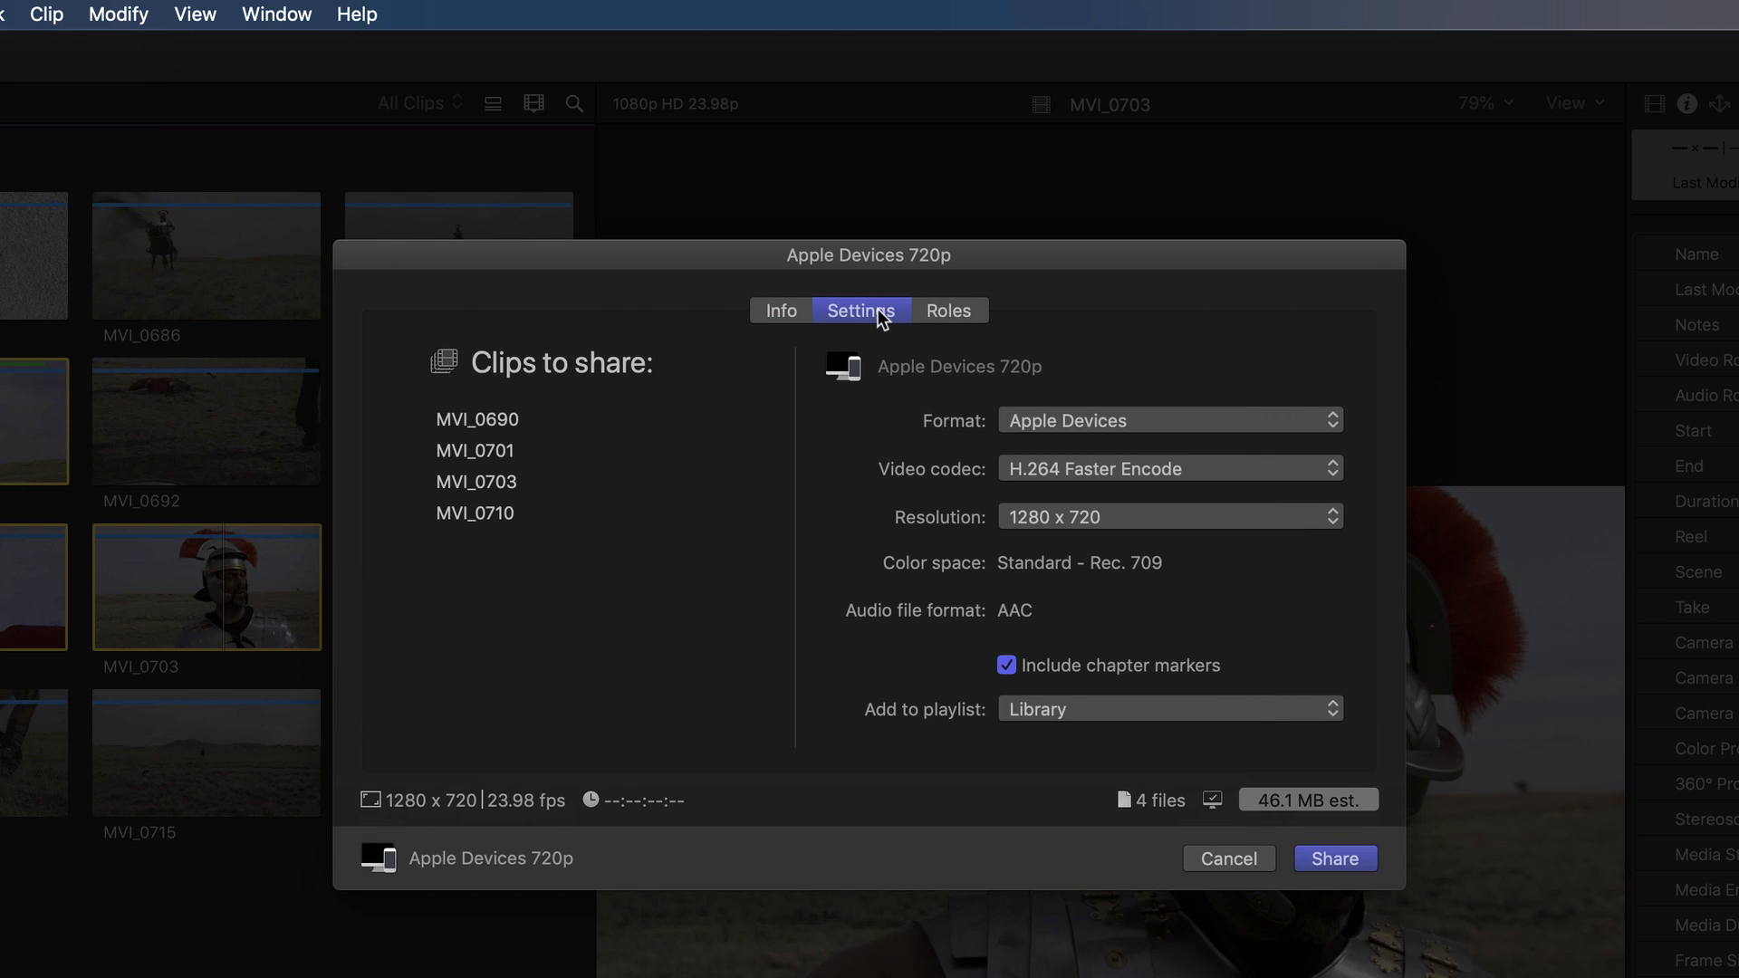
pyautogui.moveTo(1051, 705)
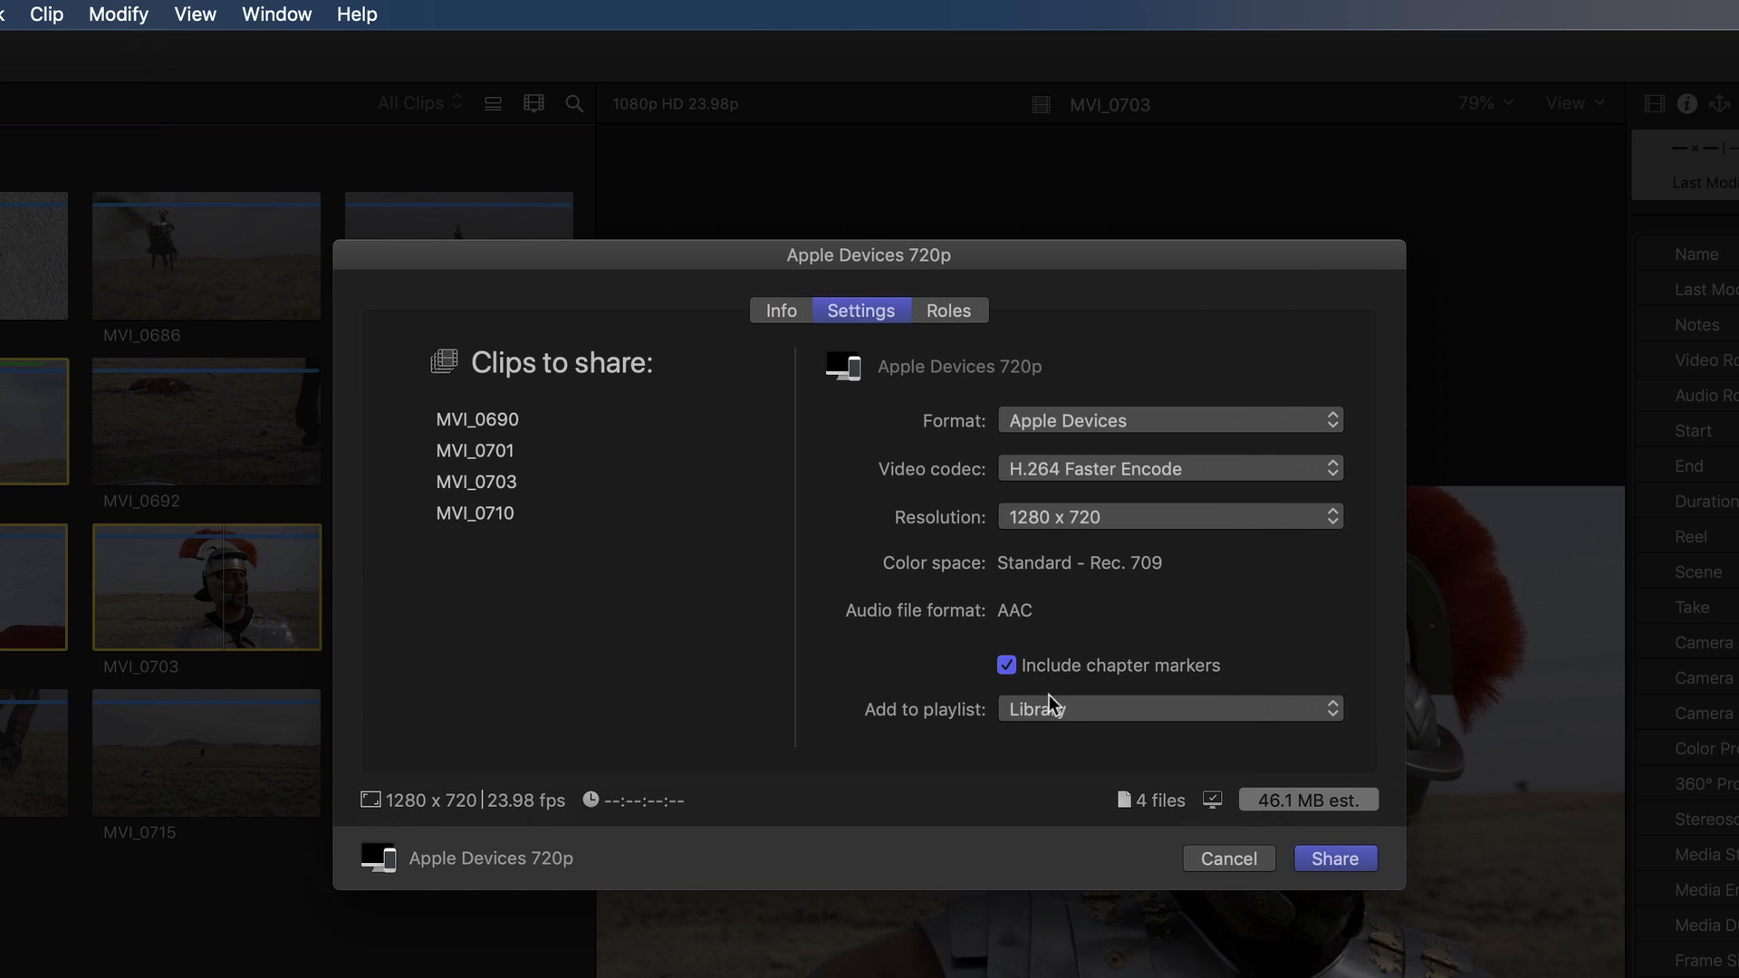
pyautogui.click(1169, 709)
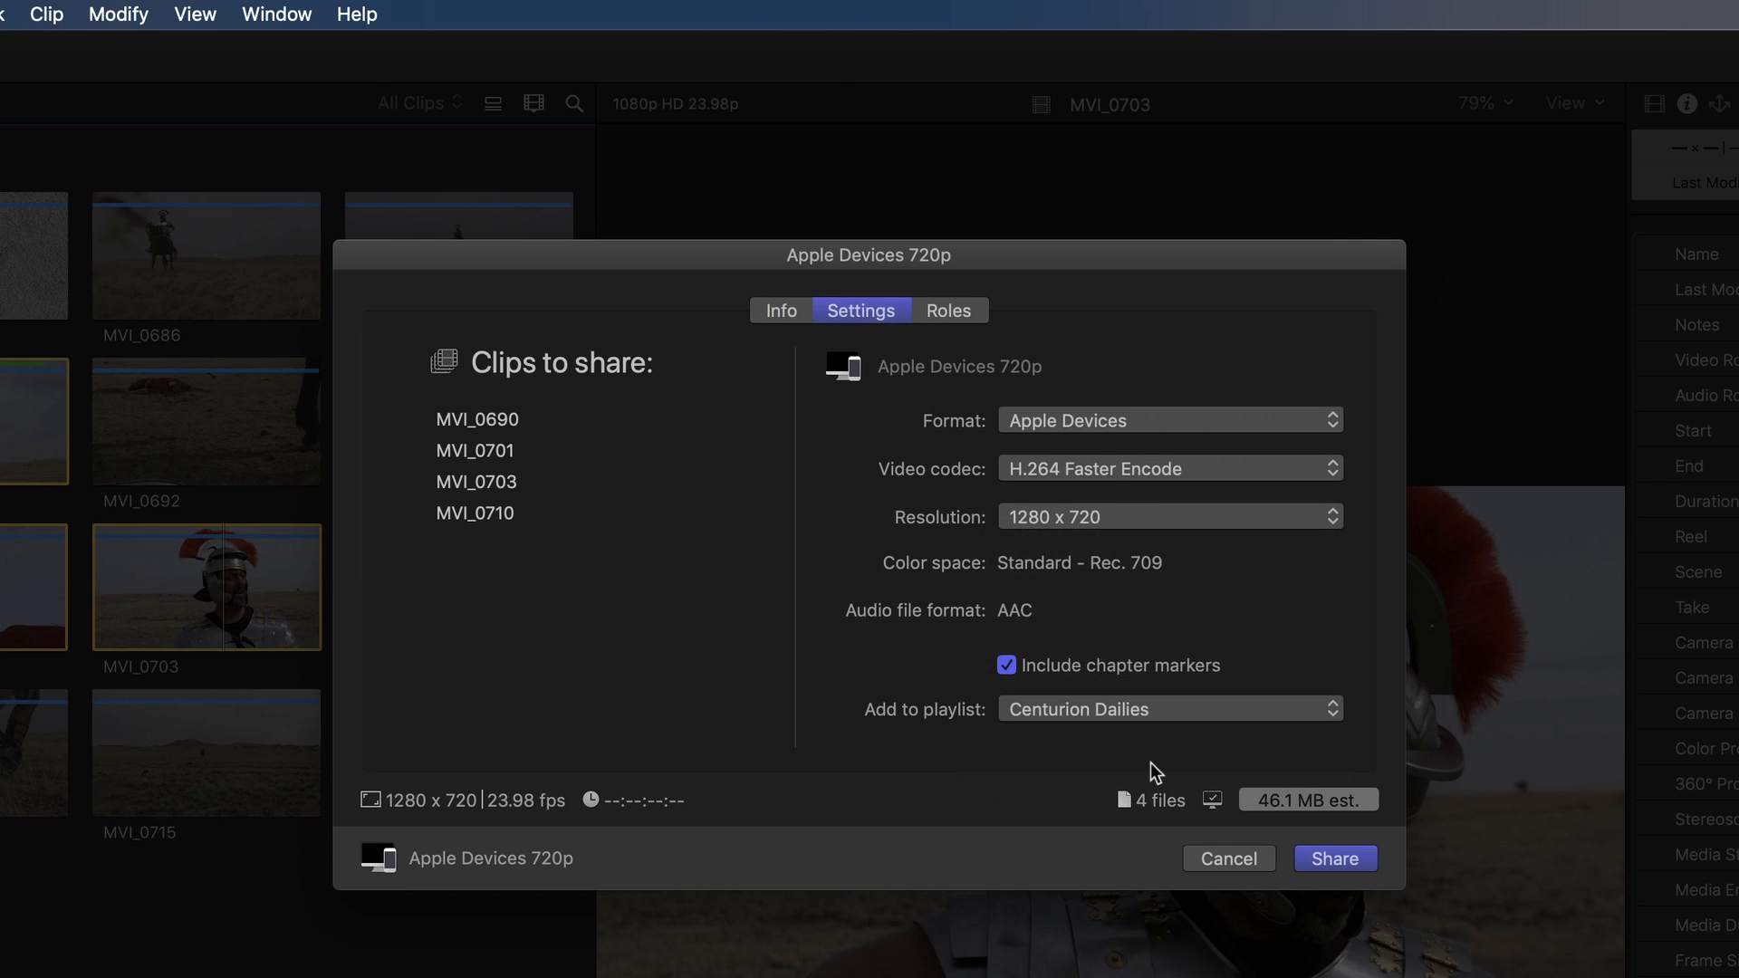
pyautogui.click(1335, 857)
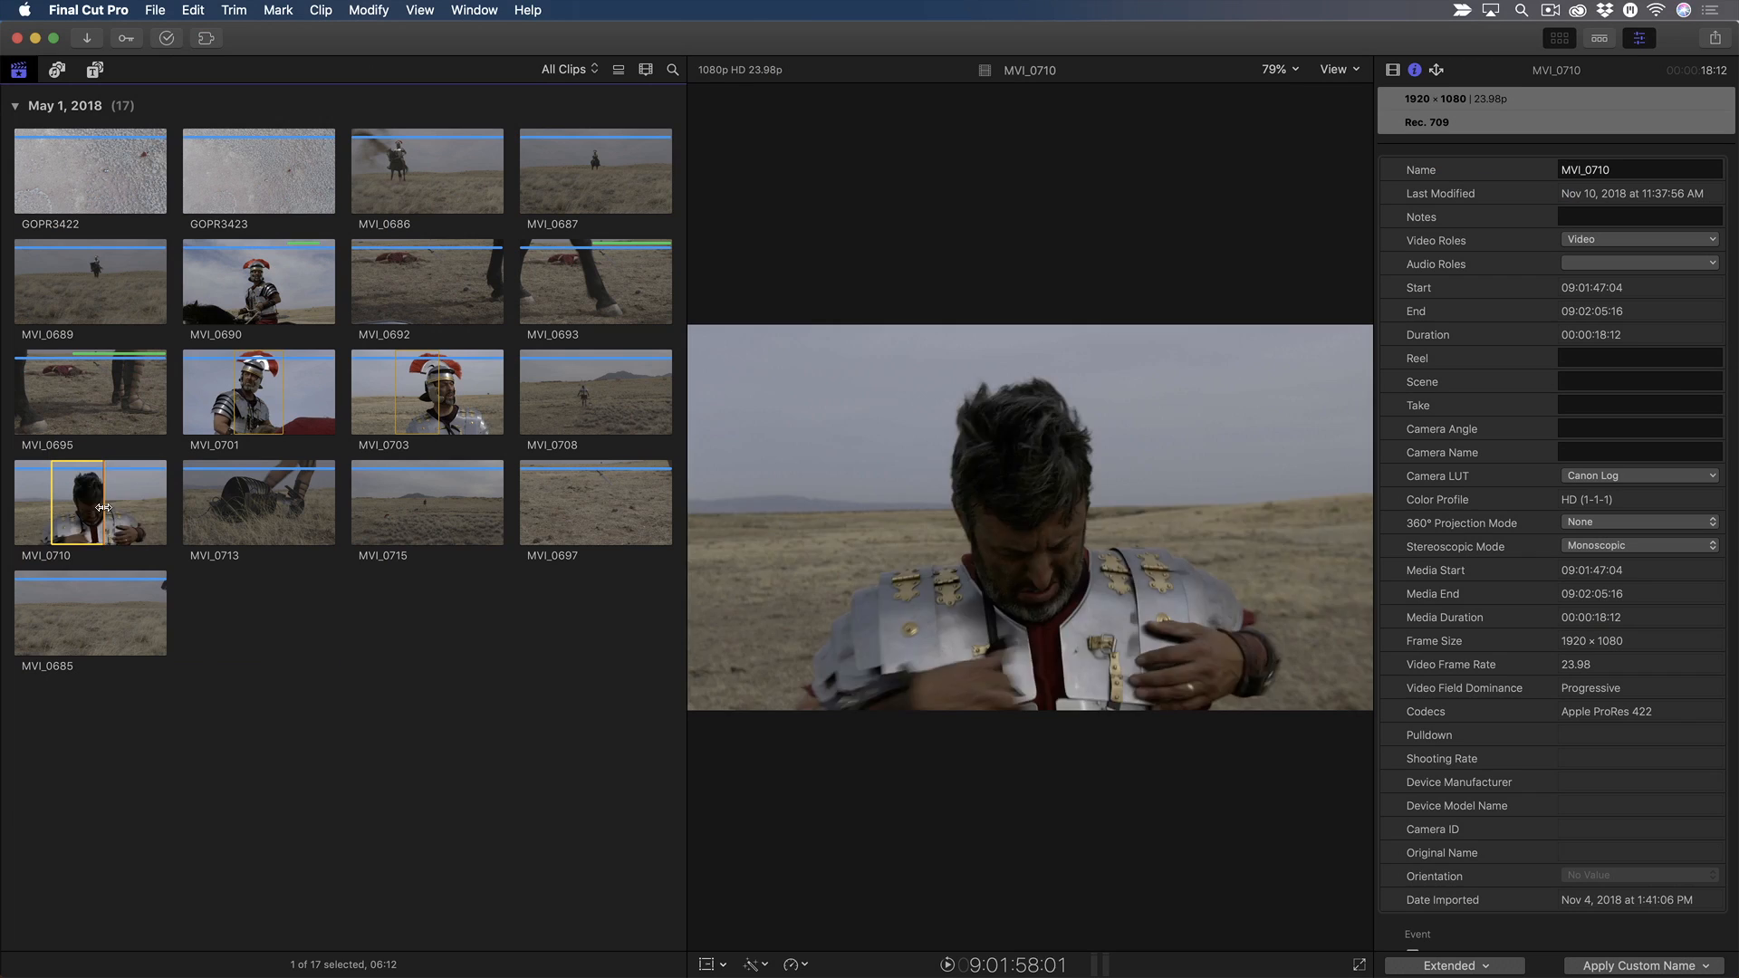
# - Add the MVI_0710 range to the selection and bring up the File menu's share commands
pyautogui.click(426, 392)
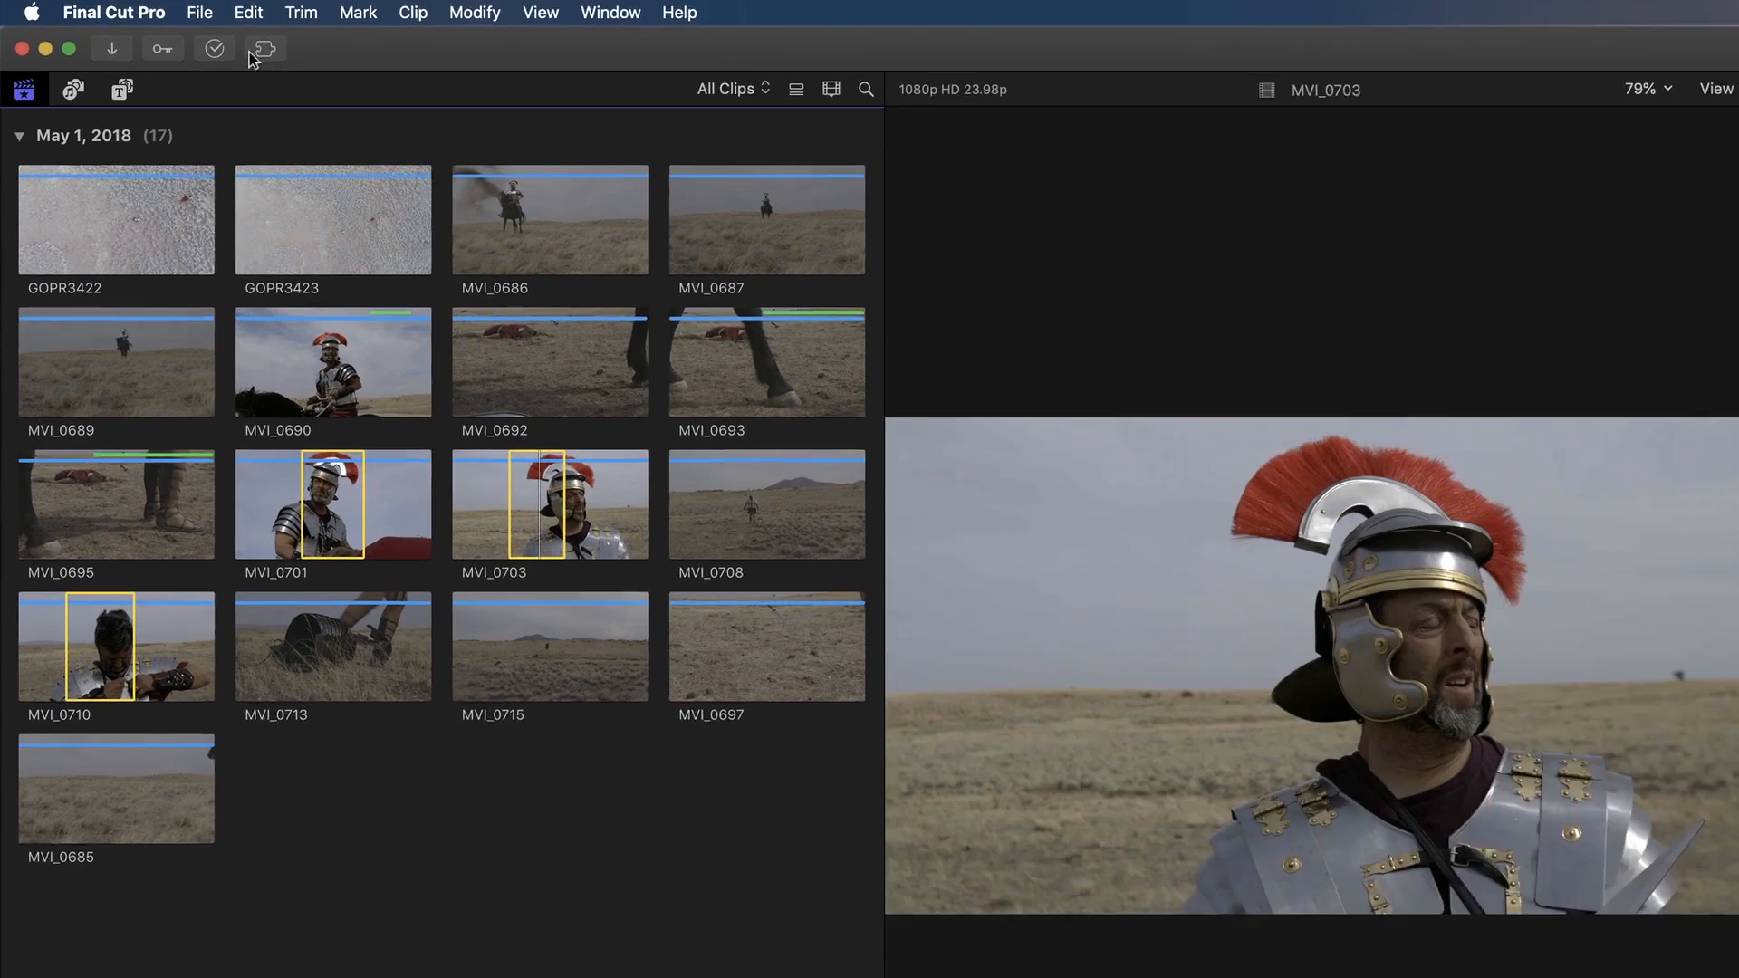
pyautogui.click(199, 12)
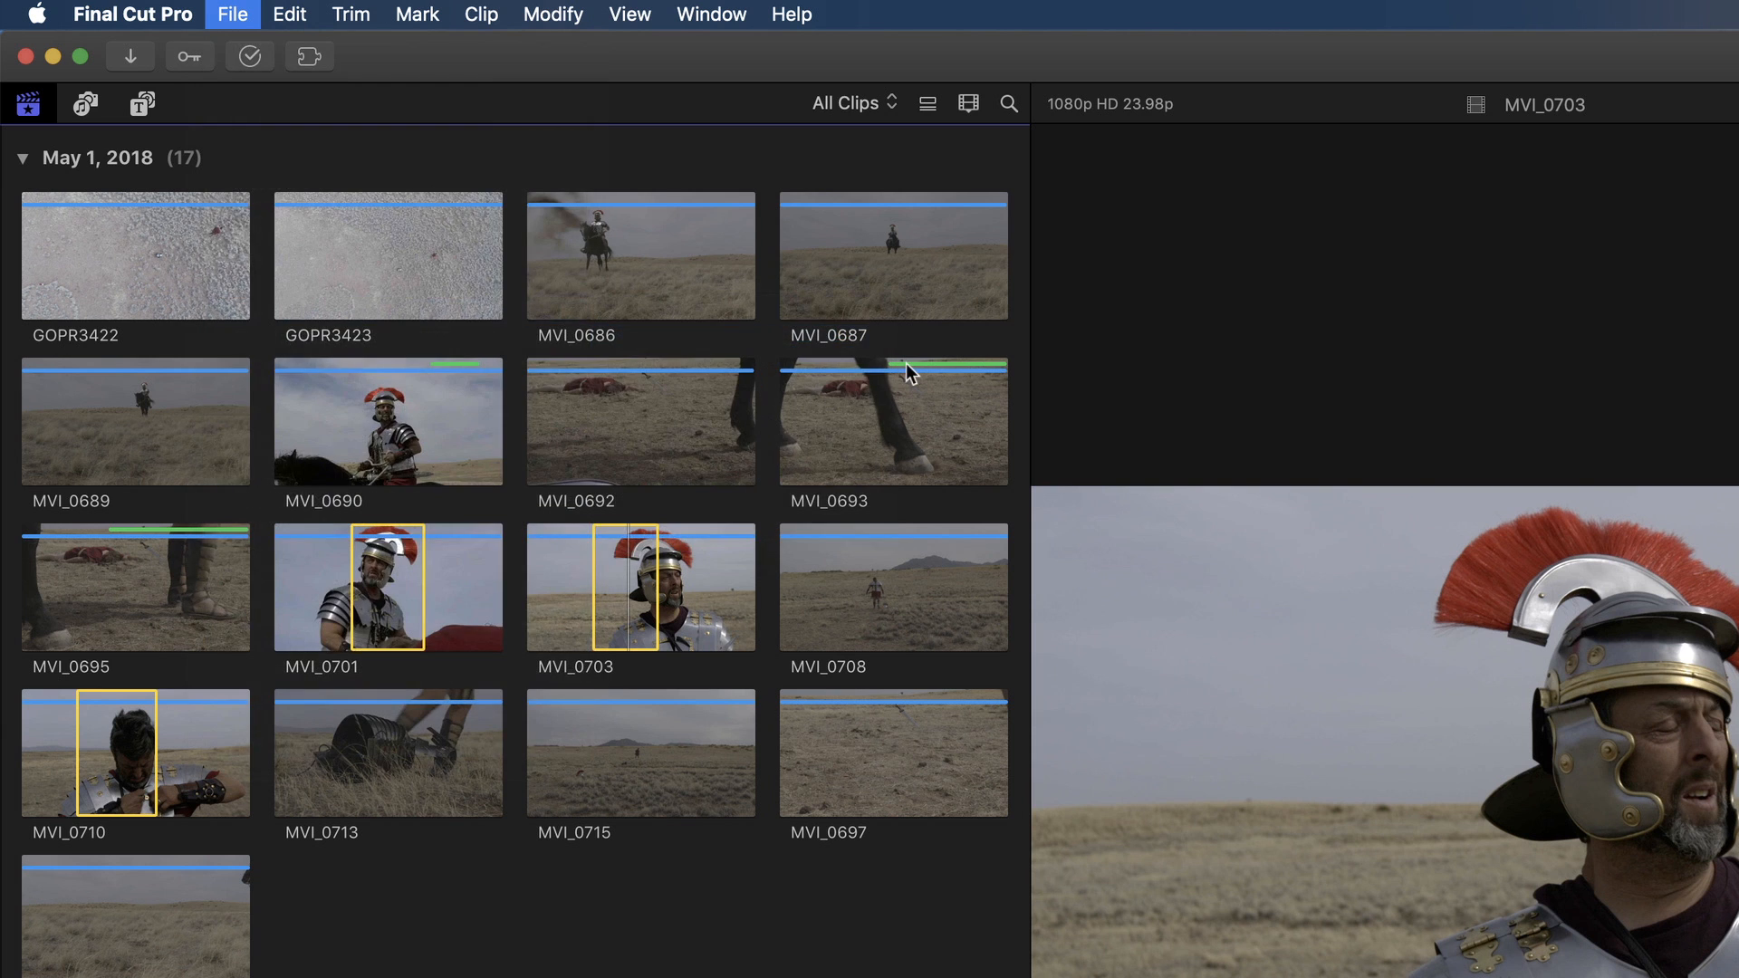
# - Share the three ranges as a Master File with Apple ProRes 422 video codec and continue to the save location
pyautogui.click(232, 14)
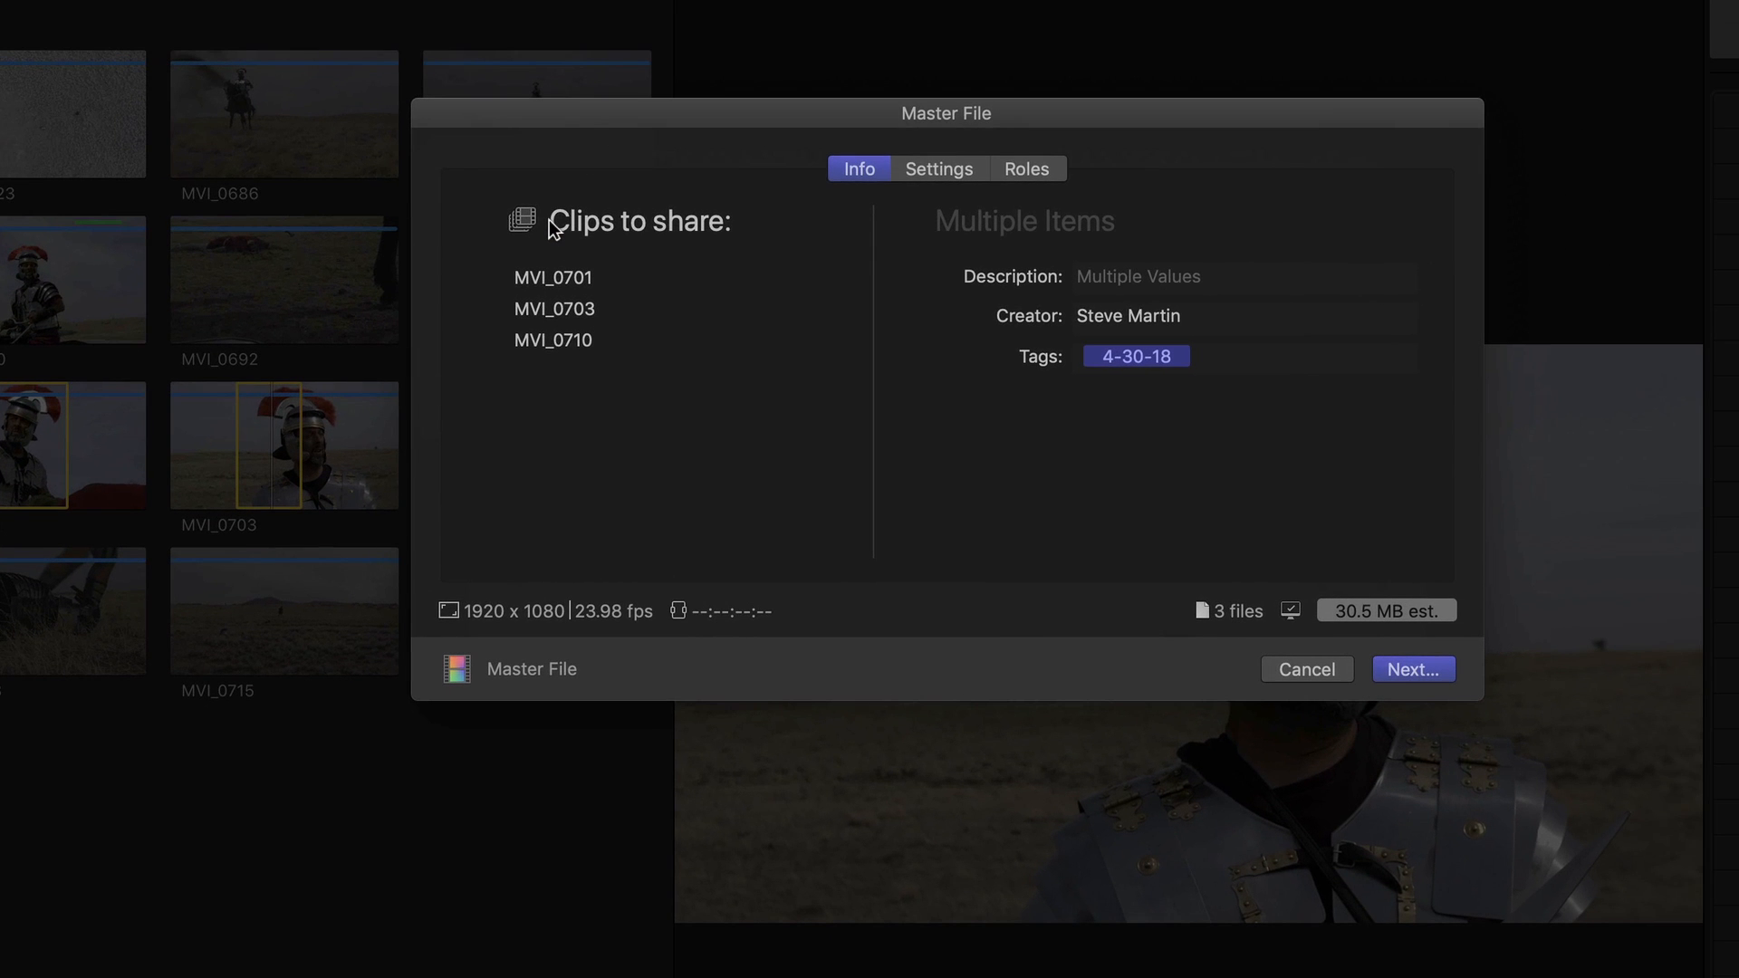
pyautogui.click(939, 168)
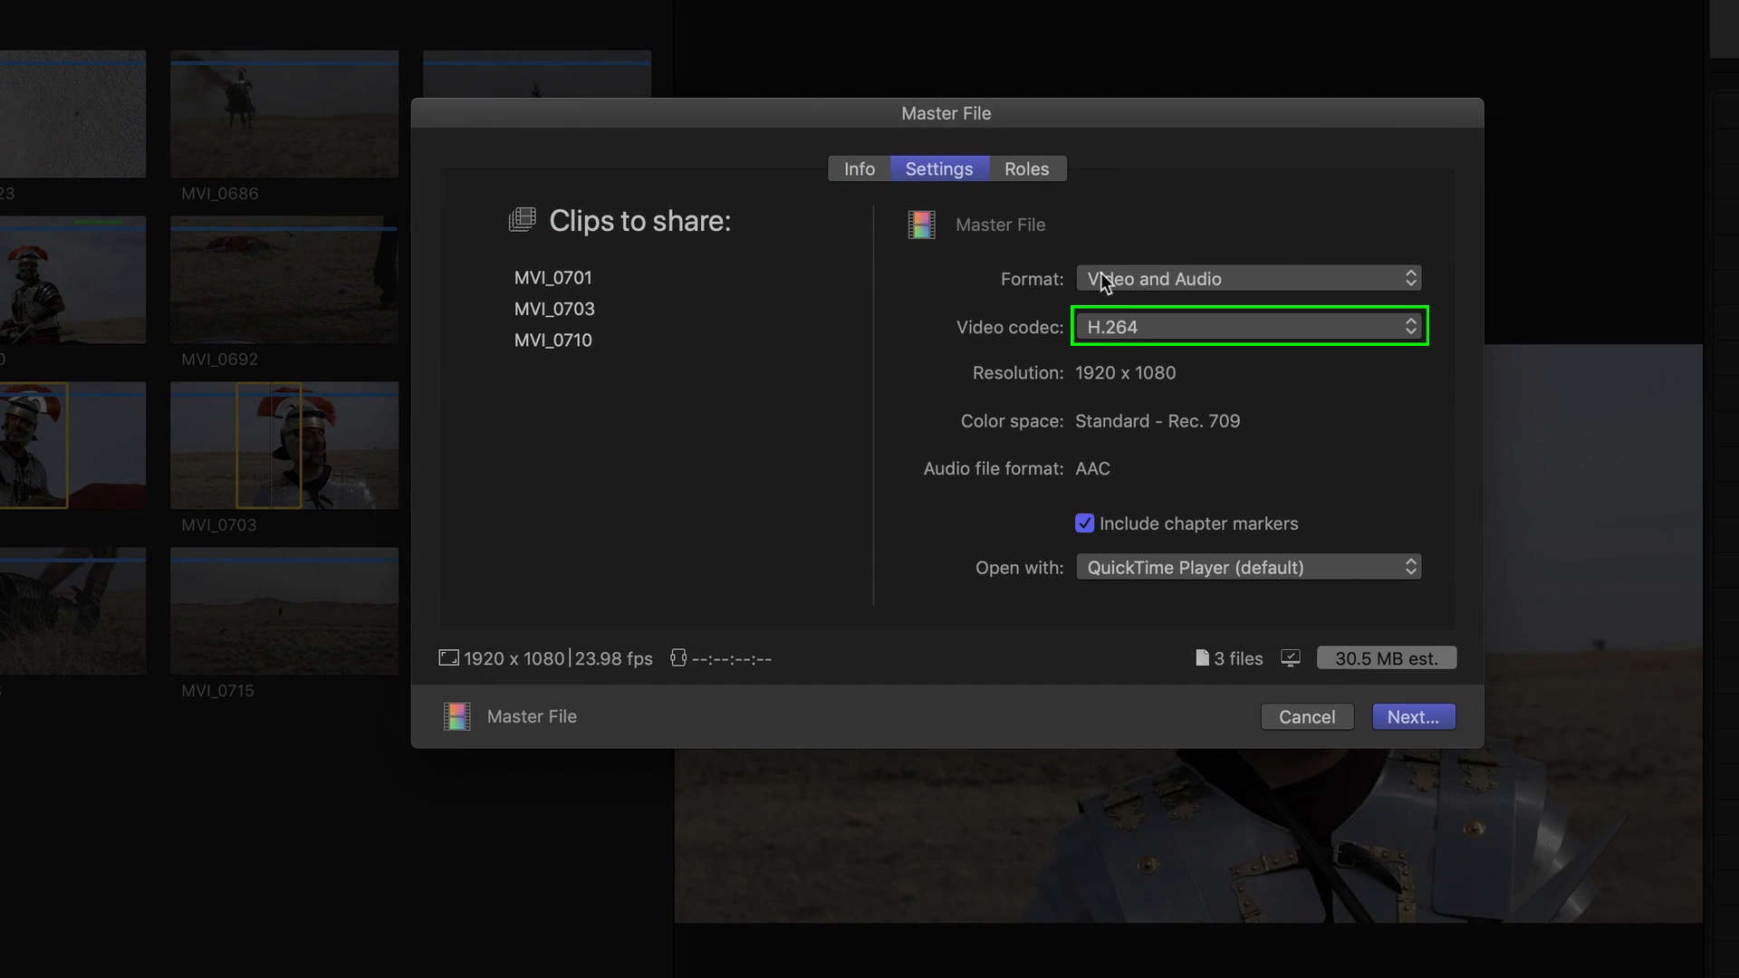
pyautogui.click(1246, 326)
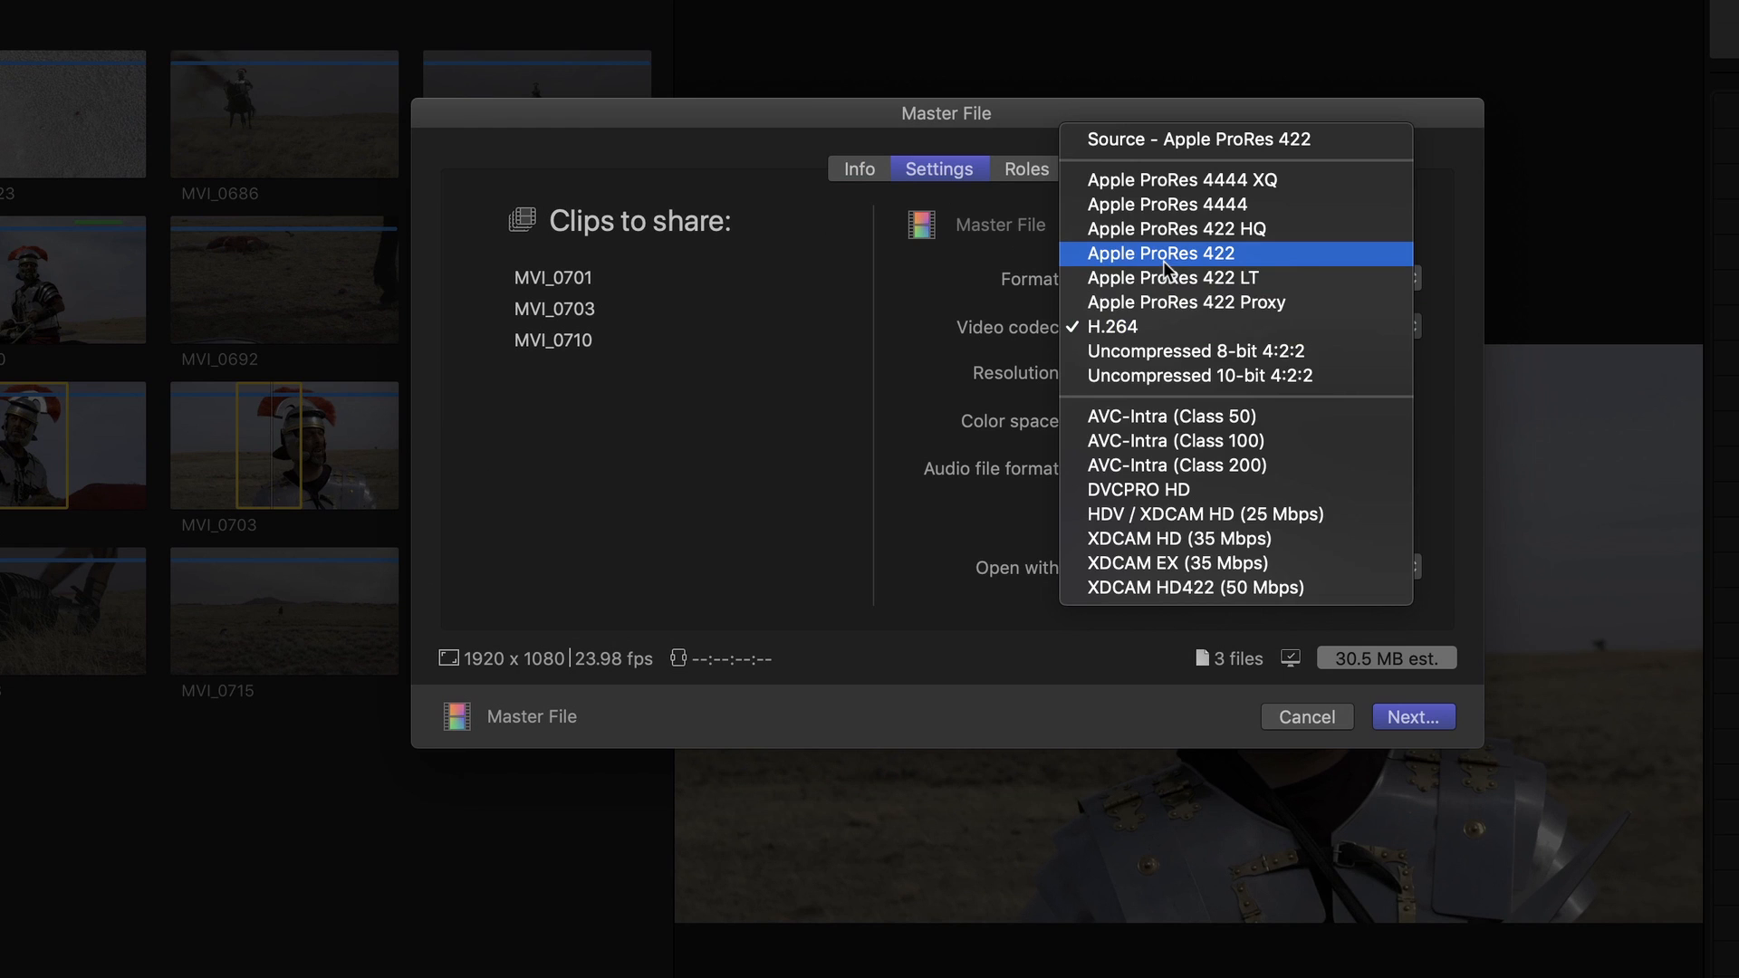
pyautogui.click(1160, 253)
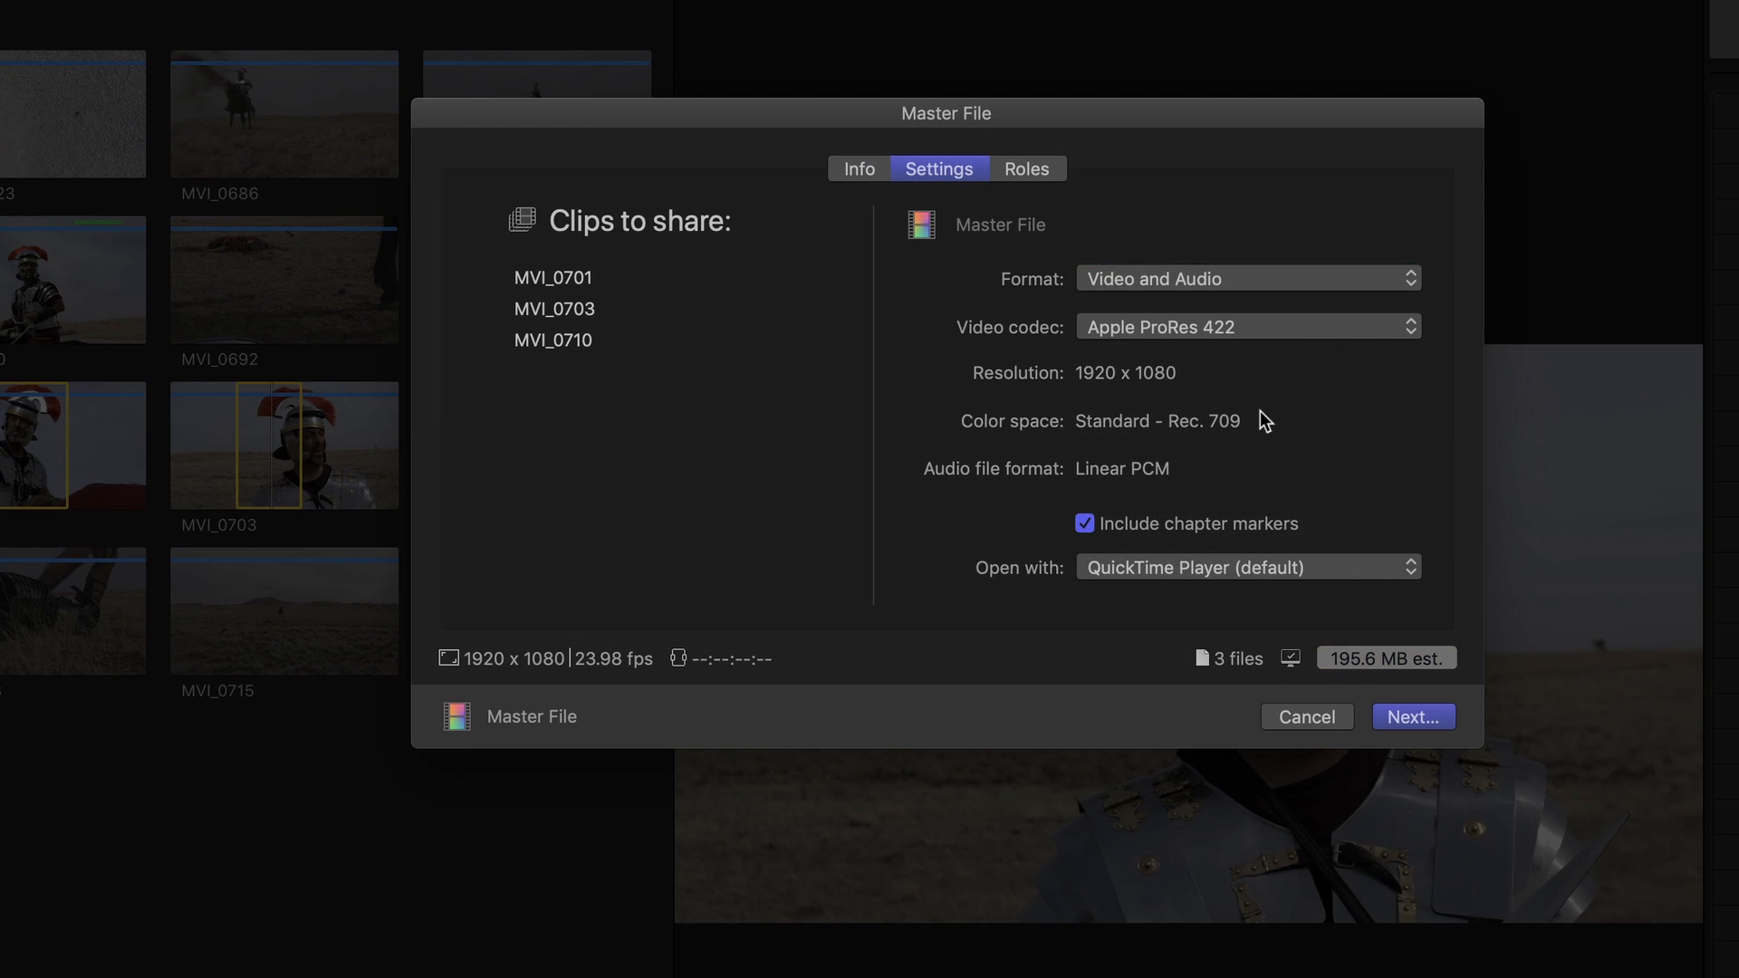
pyautogui.moveTo(1393, 652)
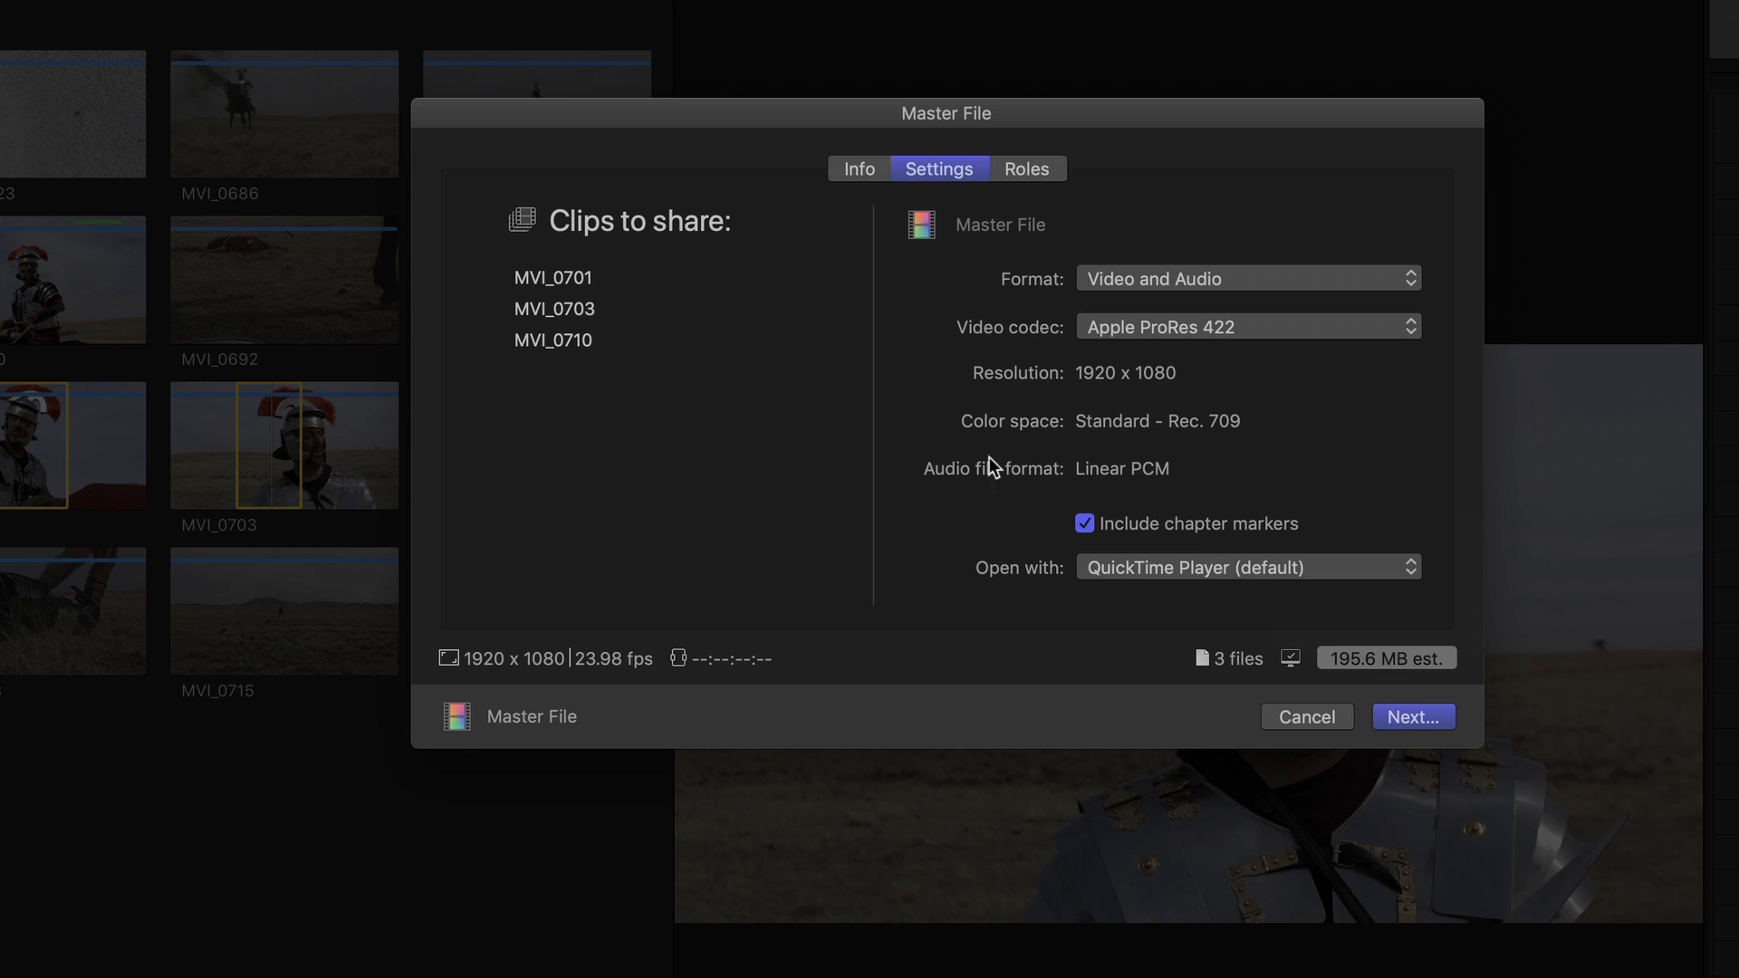
pyautogui.click(1246, 326)
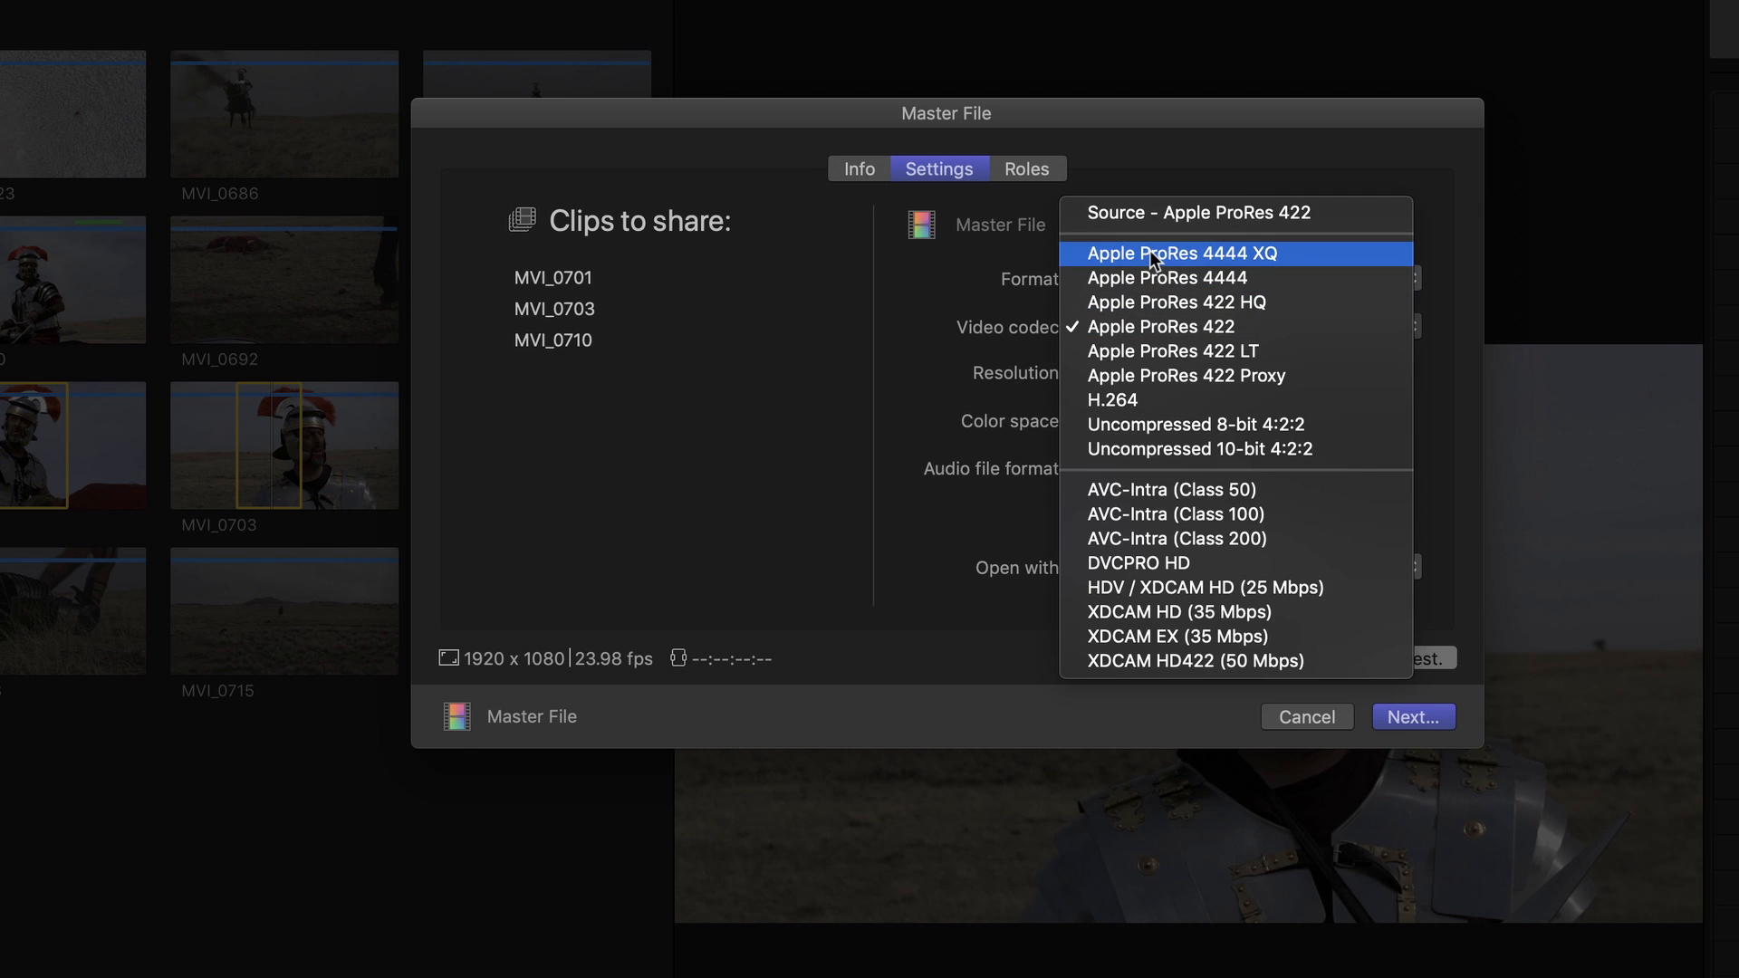
pyautogui.click(1165, 254)
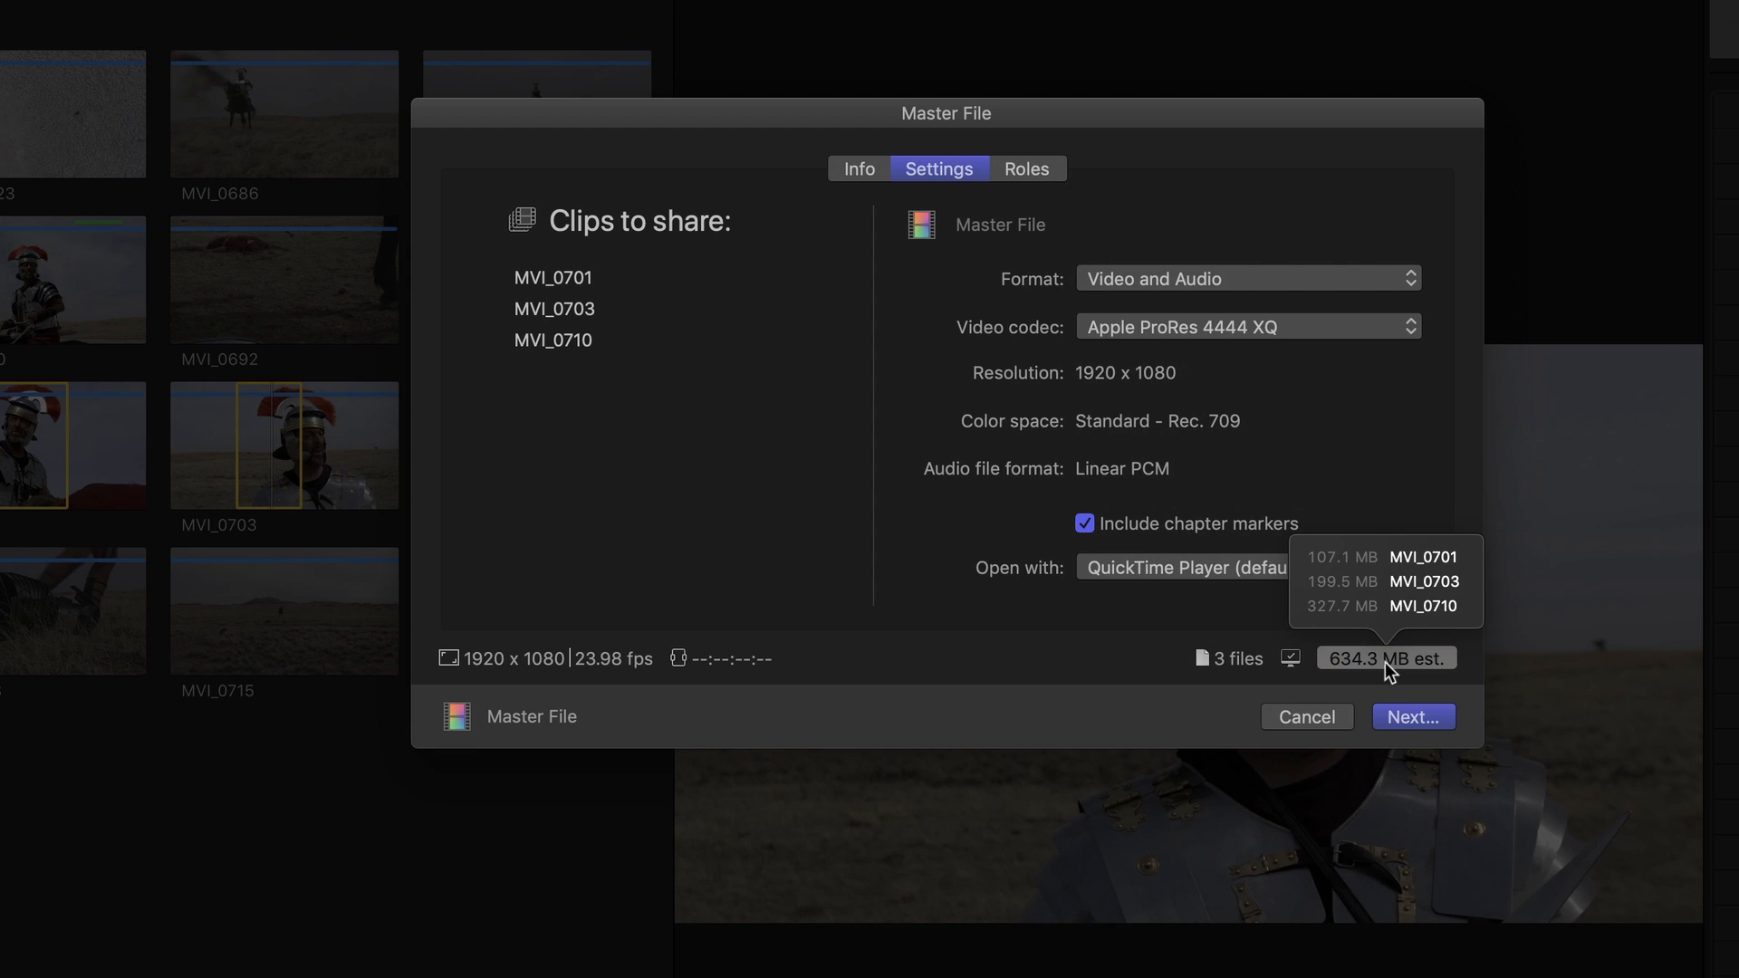
pyautogui.moveTo(1048, 343)
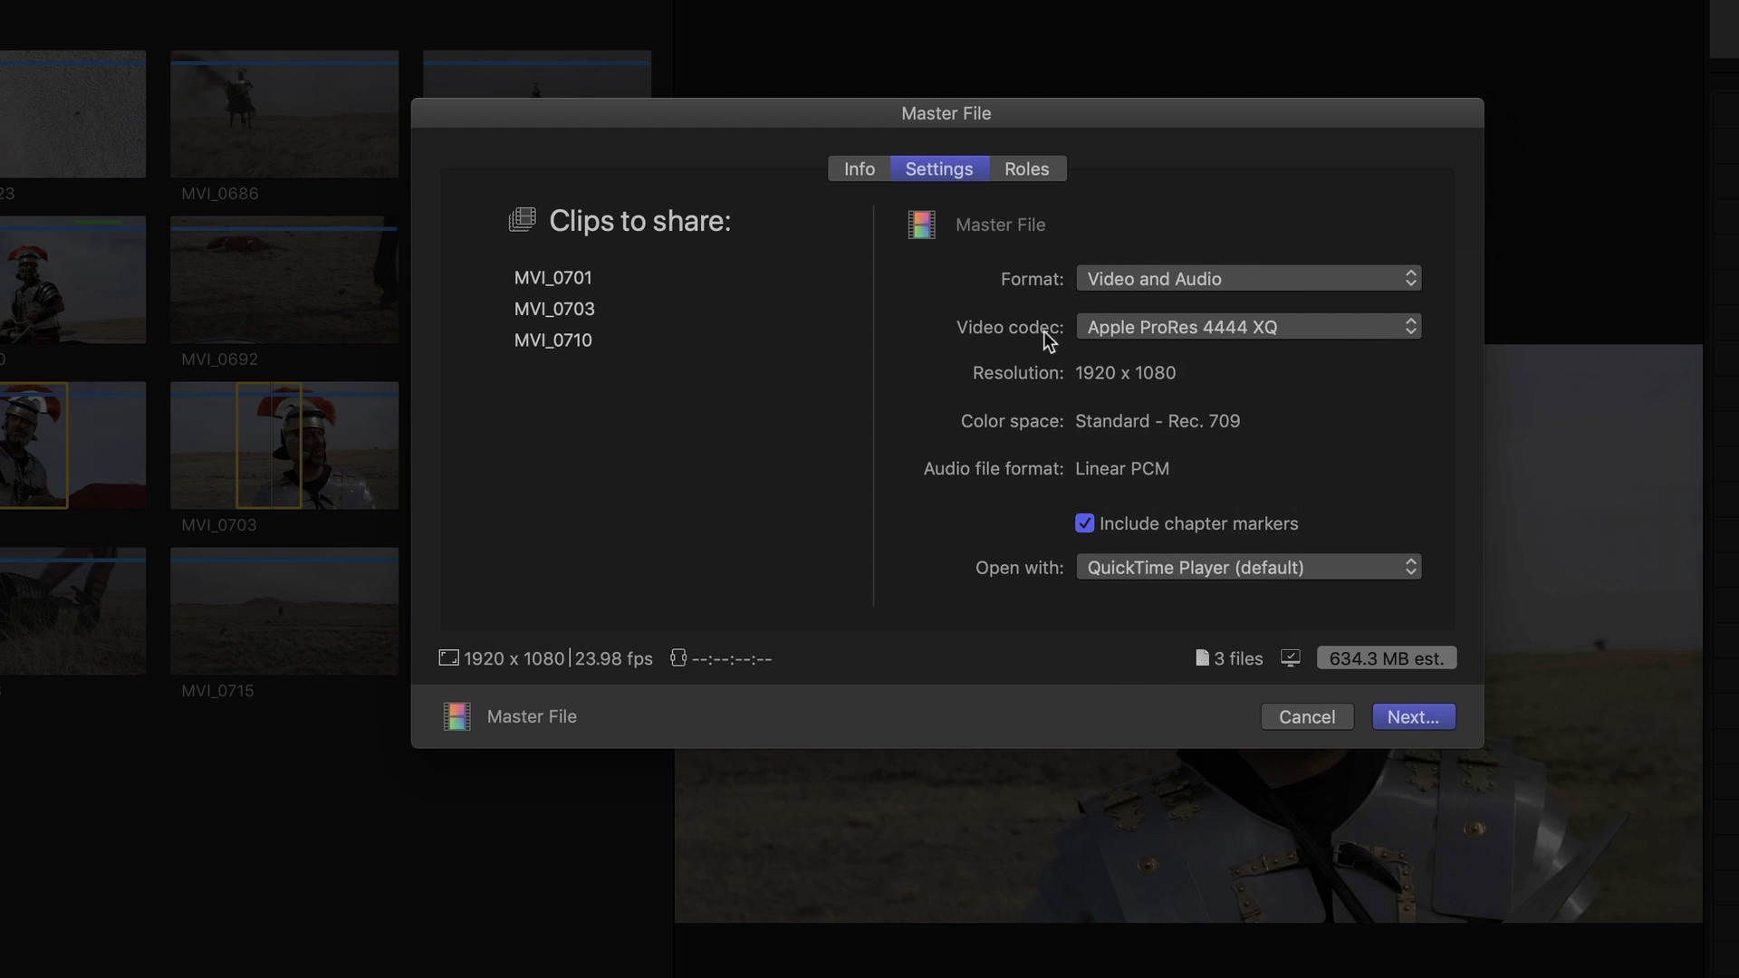
pyautogui.click(1246, 326)
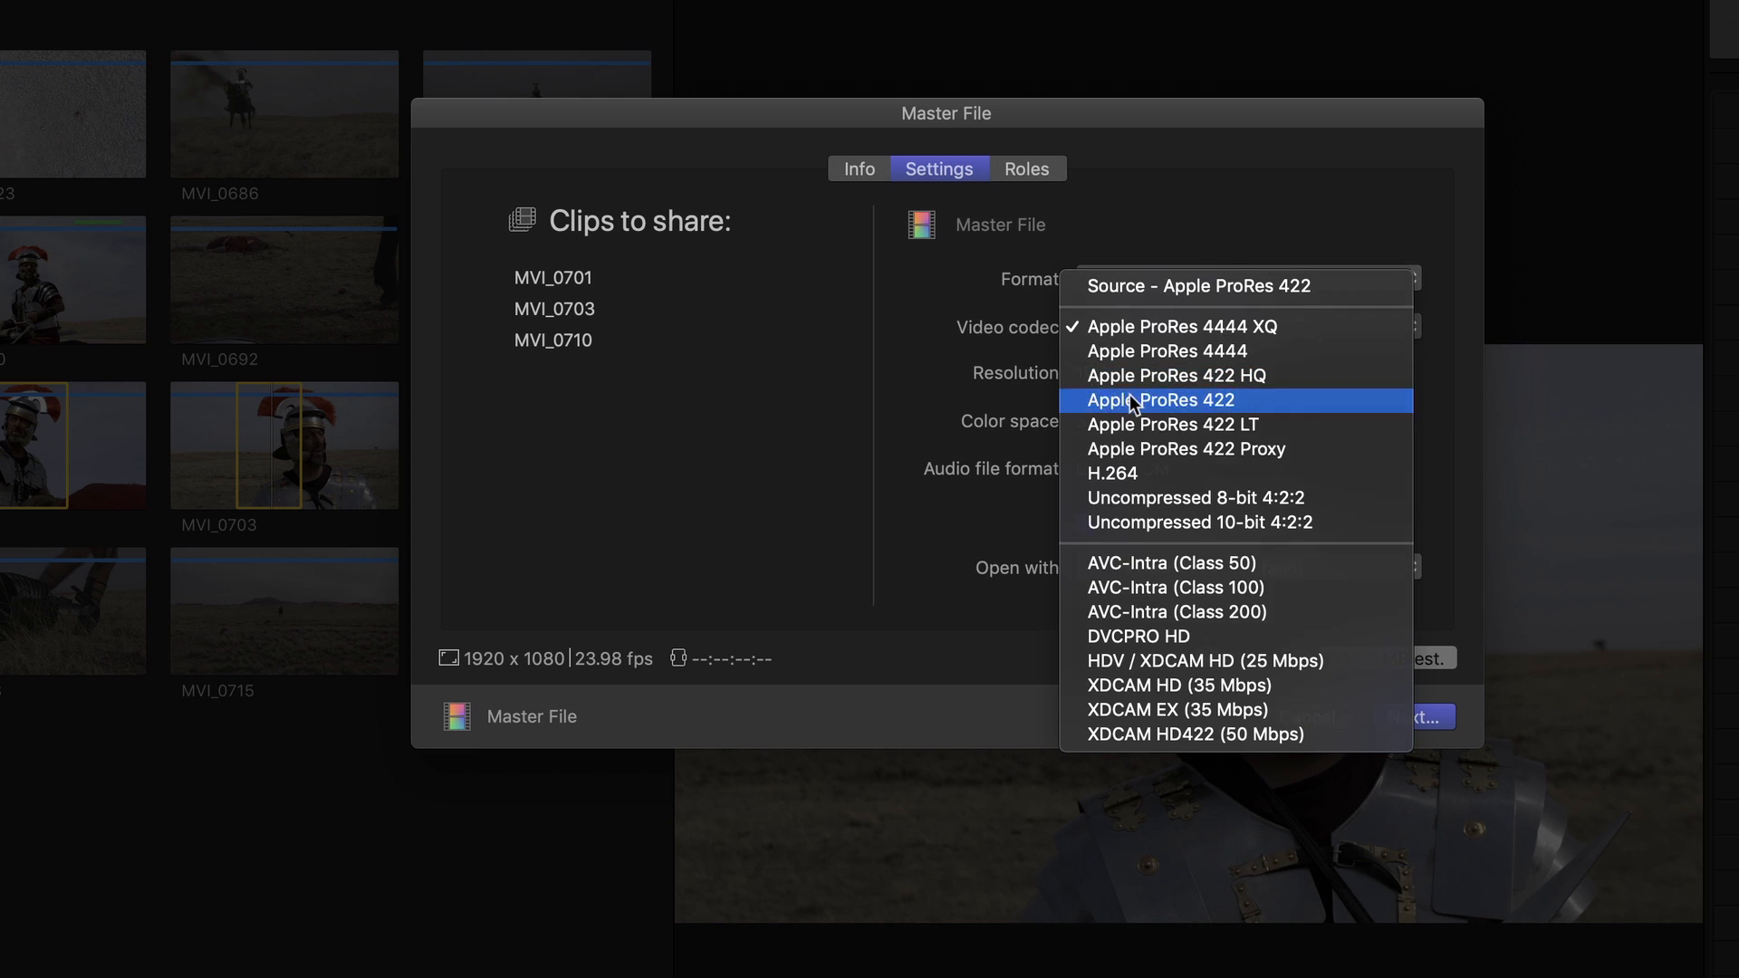
pyautogui.click(1164, 401)
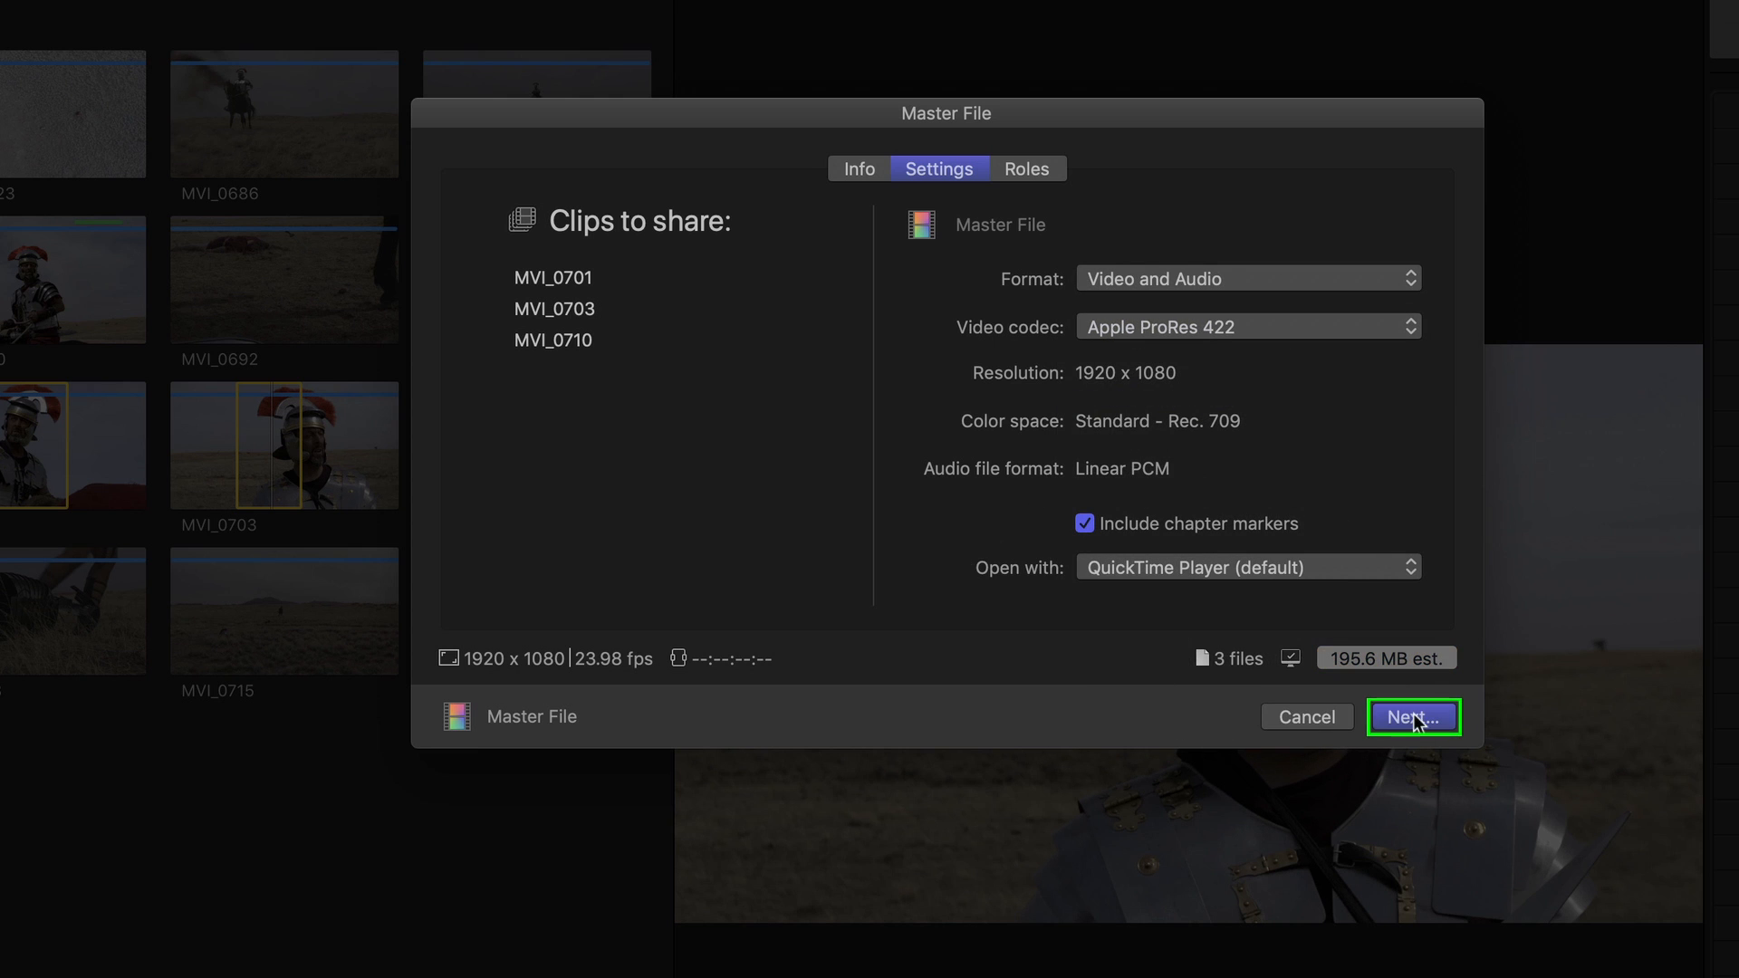
pyautogui.click(1413, 718)
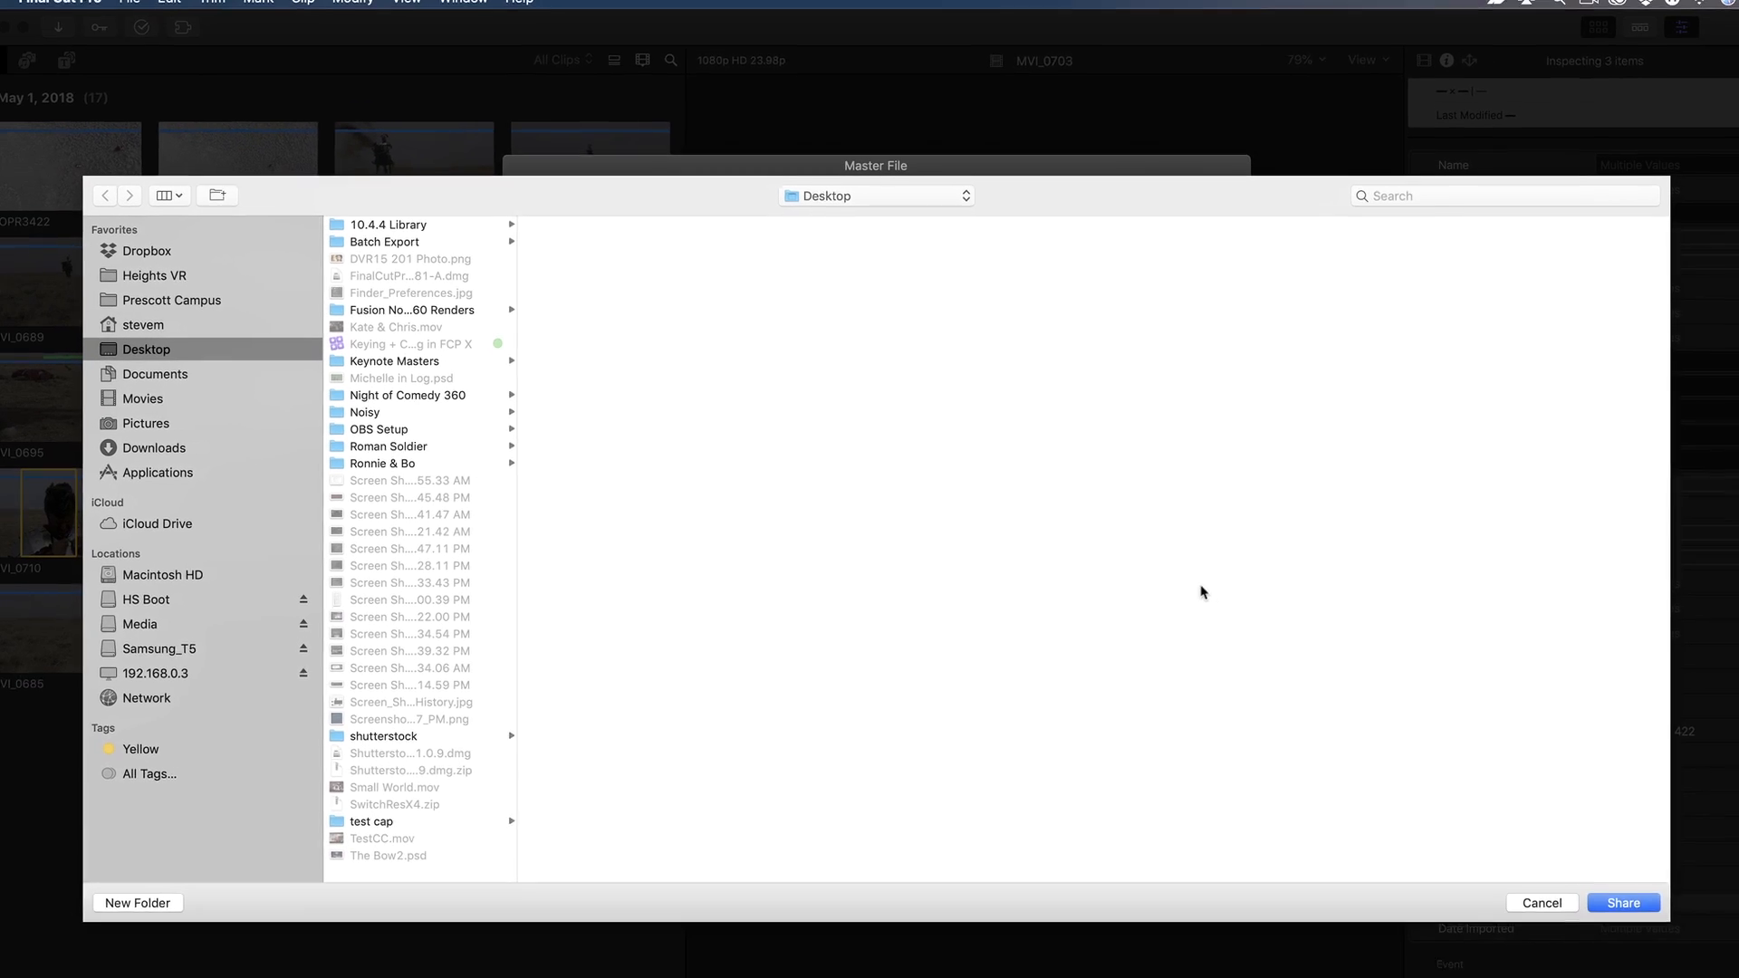
# - Create a Desktop folder named Centurion Batch Exports and share the clips into it
pyautogui.click(137, 902)
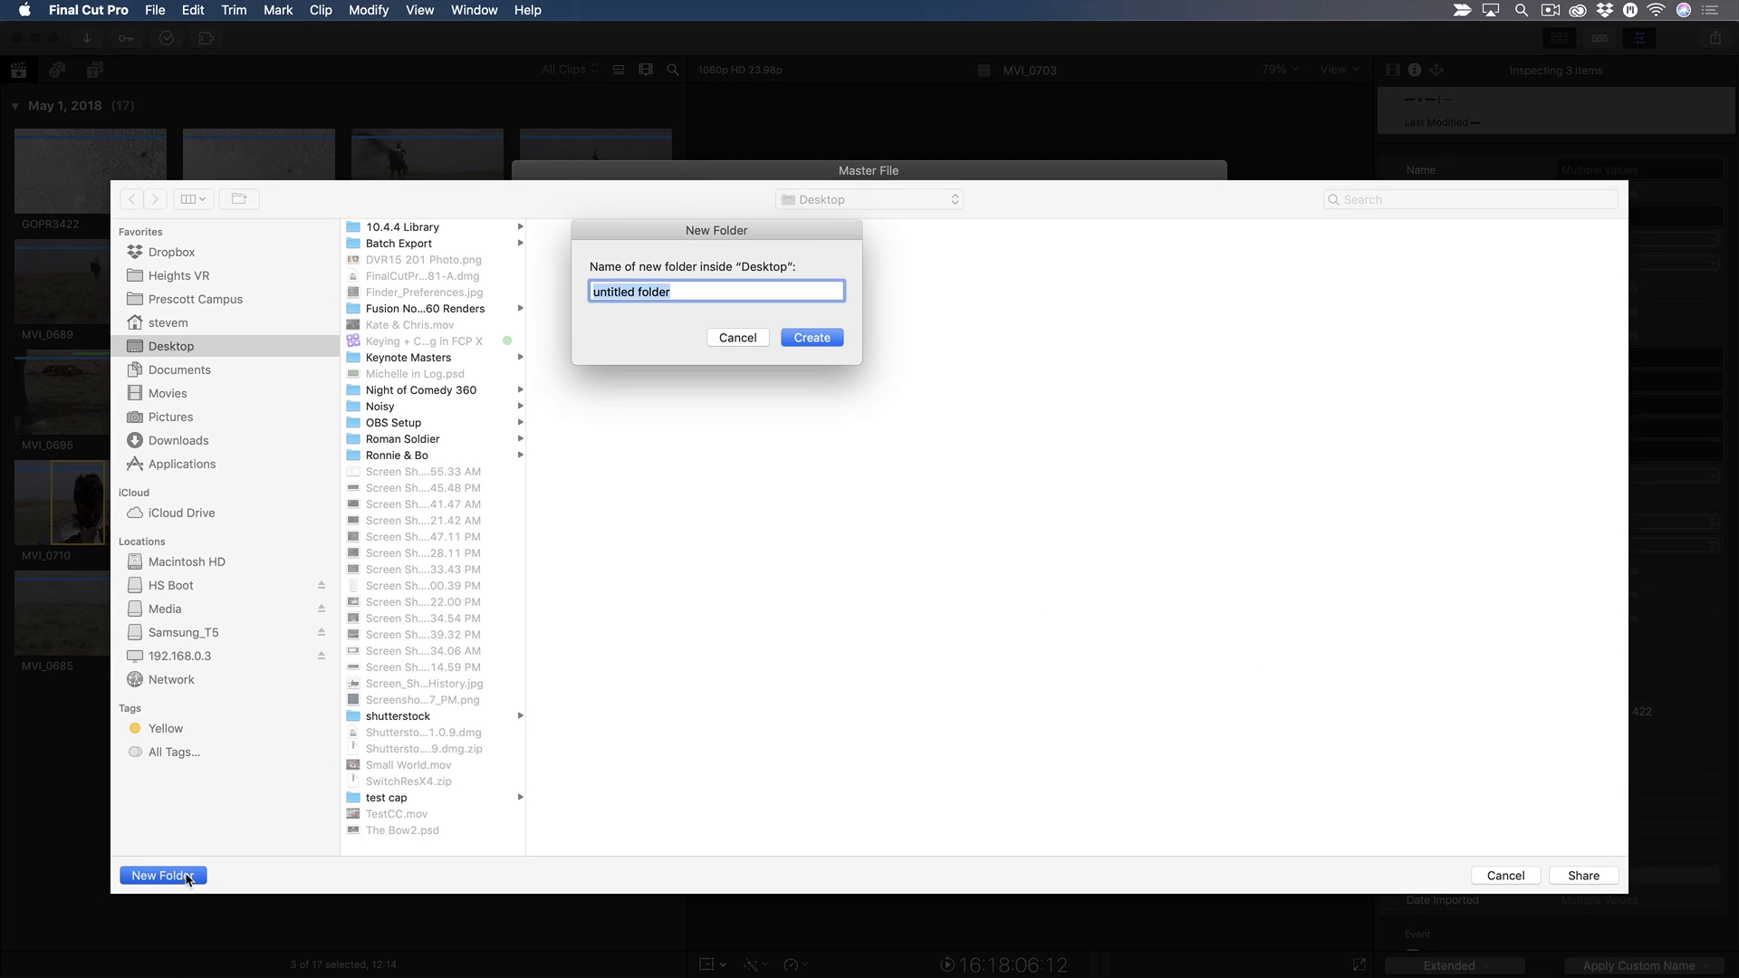
pyautogui.write('Centurion Batch Exports')
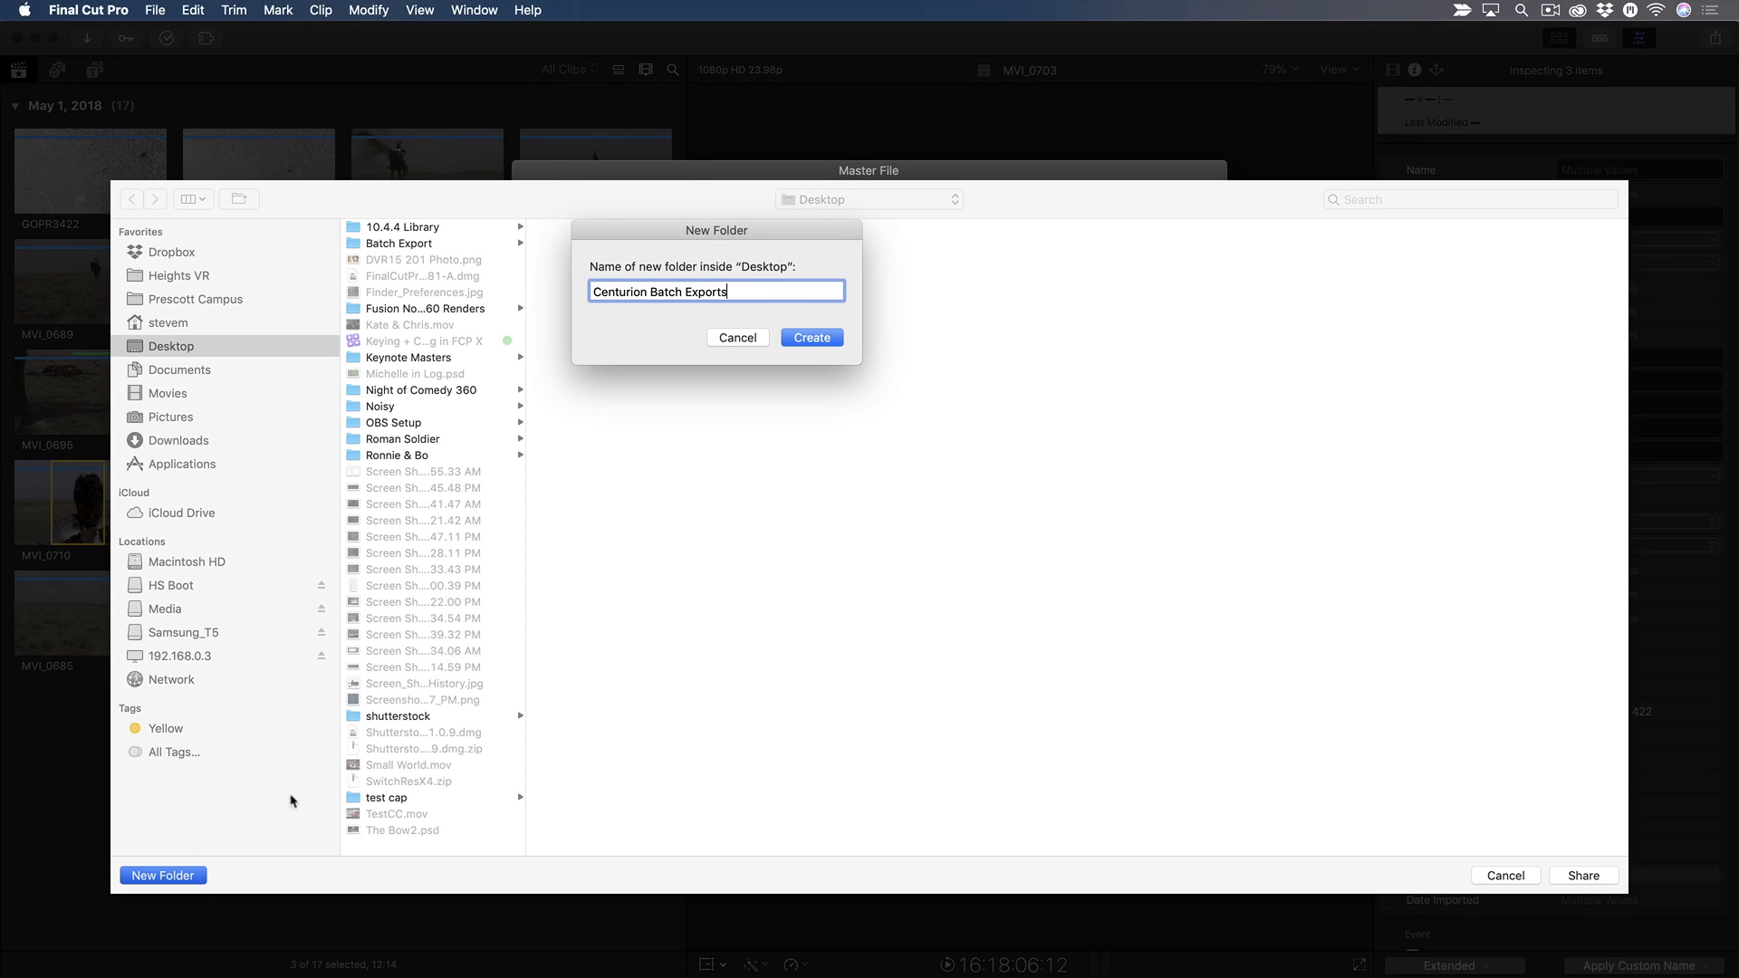
pyautogui.click(812, 337)
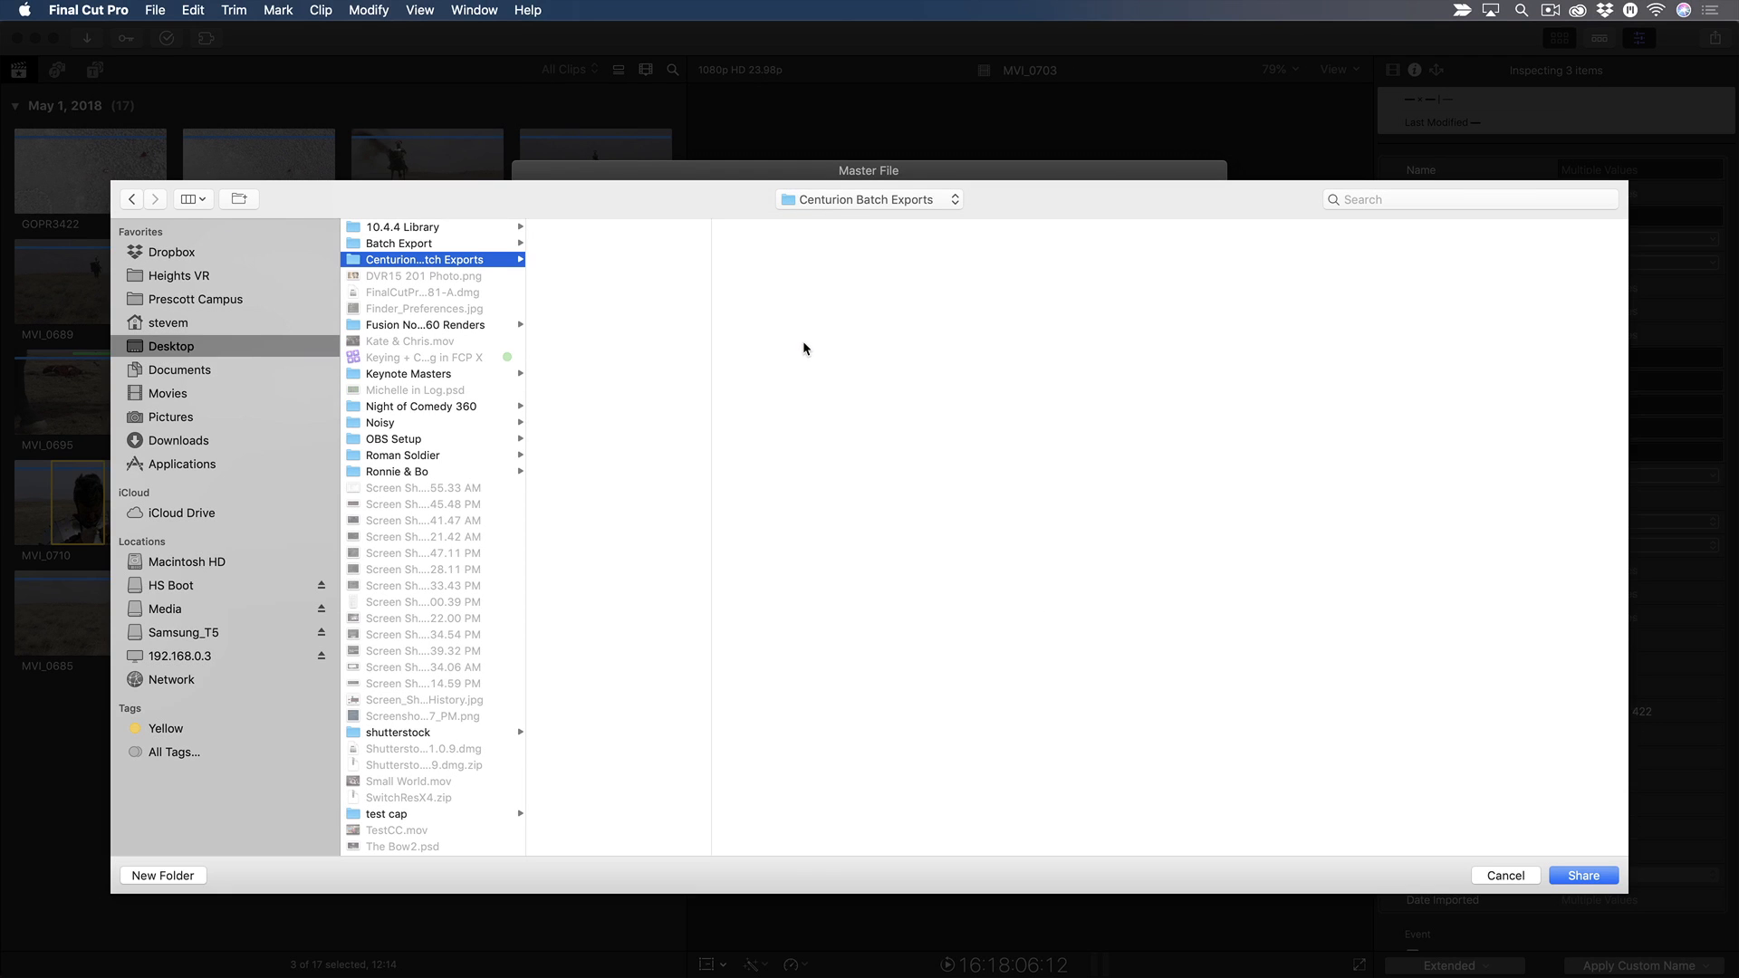
pyautogui.click(1581, 875)
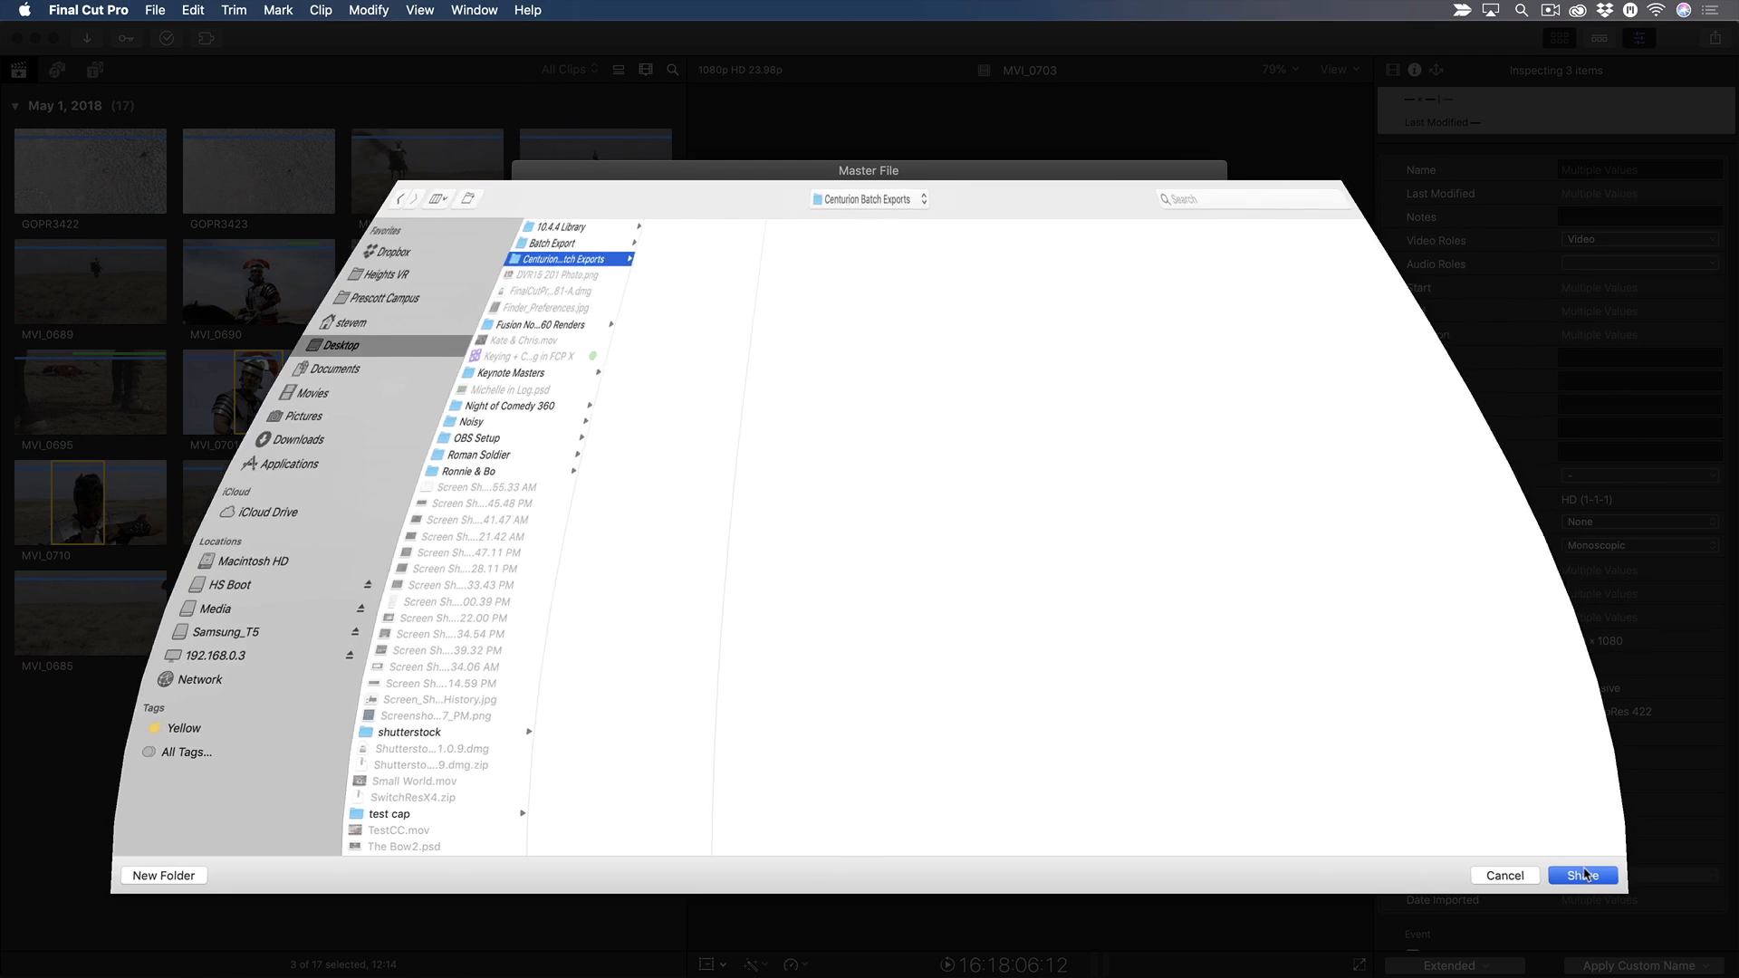
pyautogui.click(1583, 875)
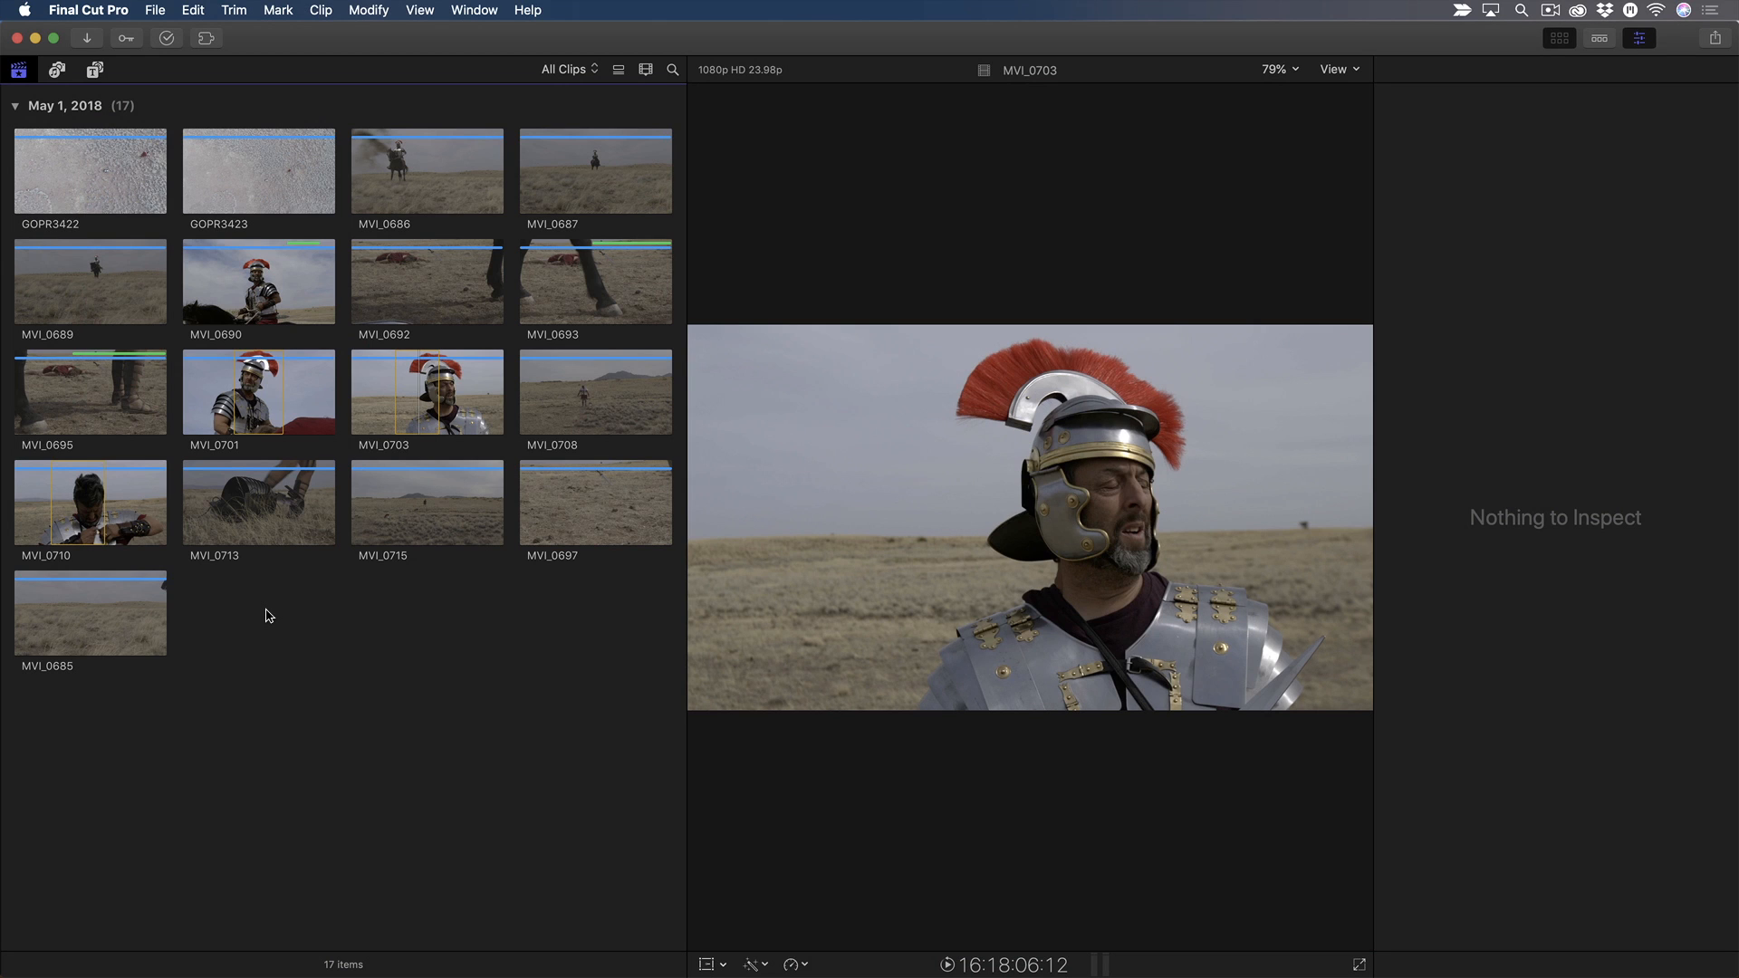
pyautogui.moveTo(263, 391)
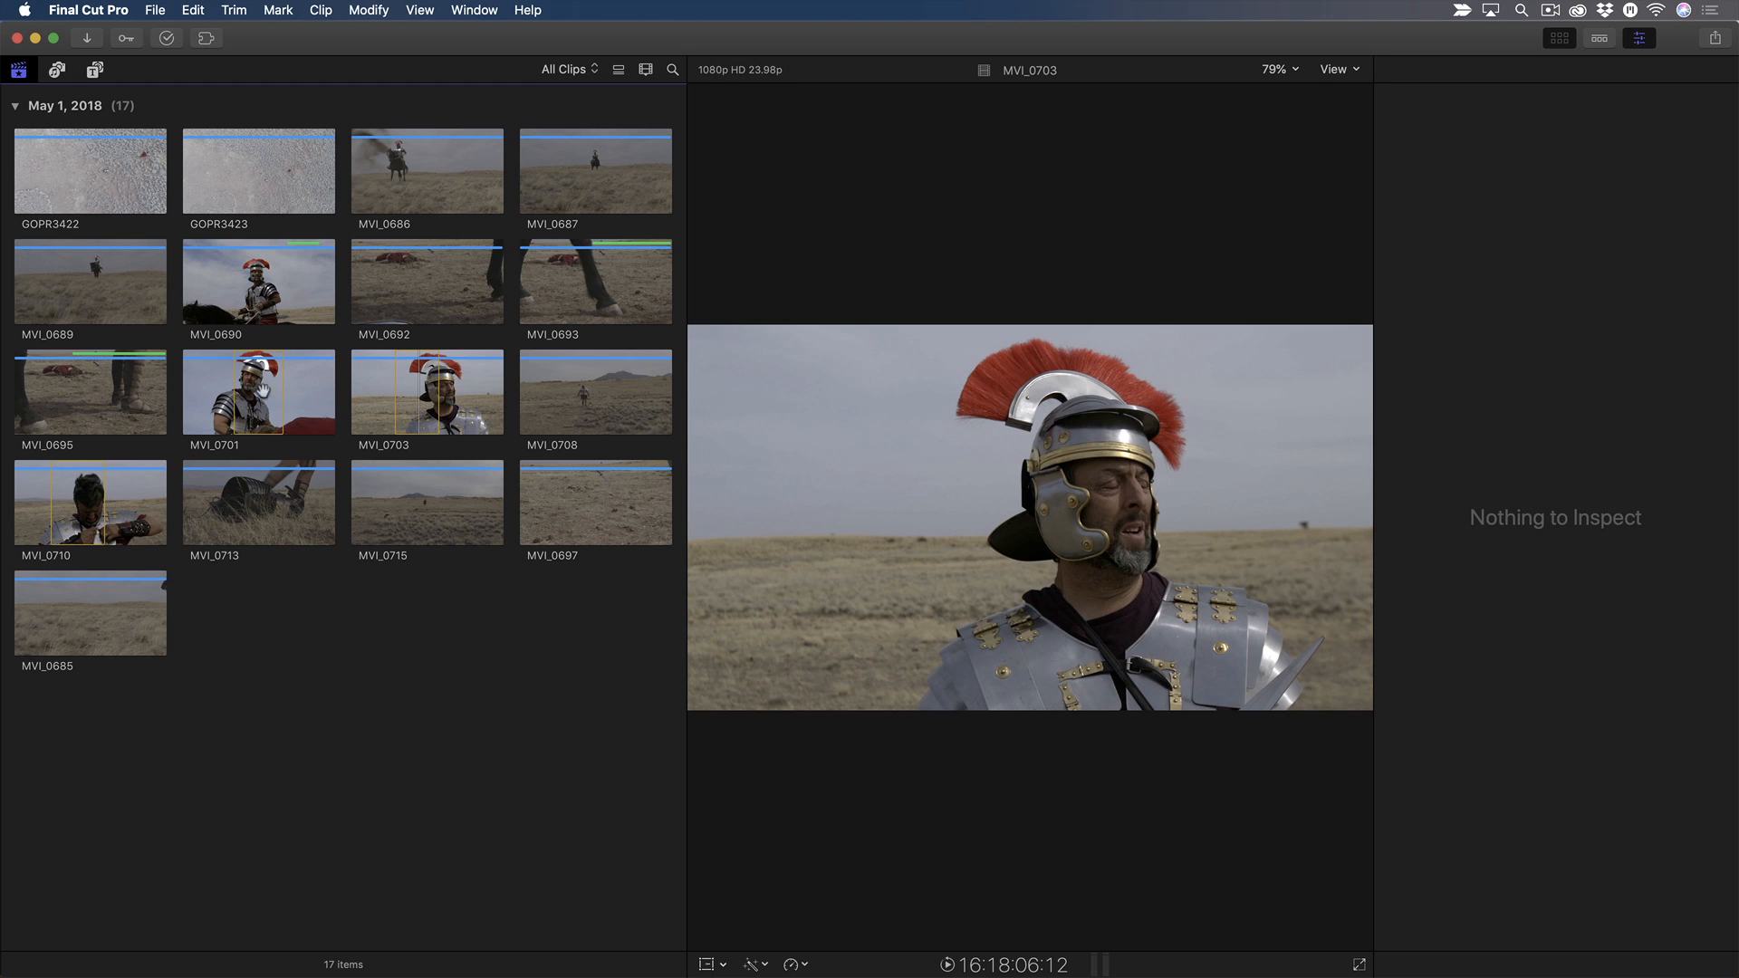
# - Select MVI_0690 and Shift-extend the selection through MVI_0693
pyautogui.click(257, 281)
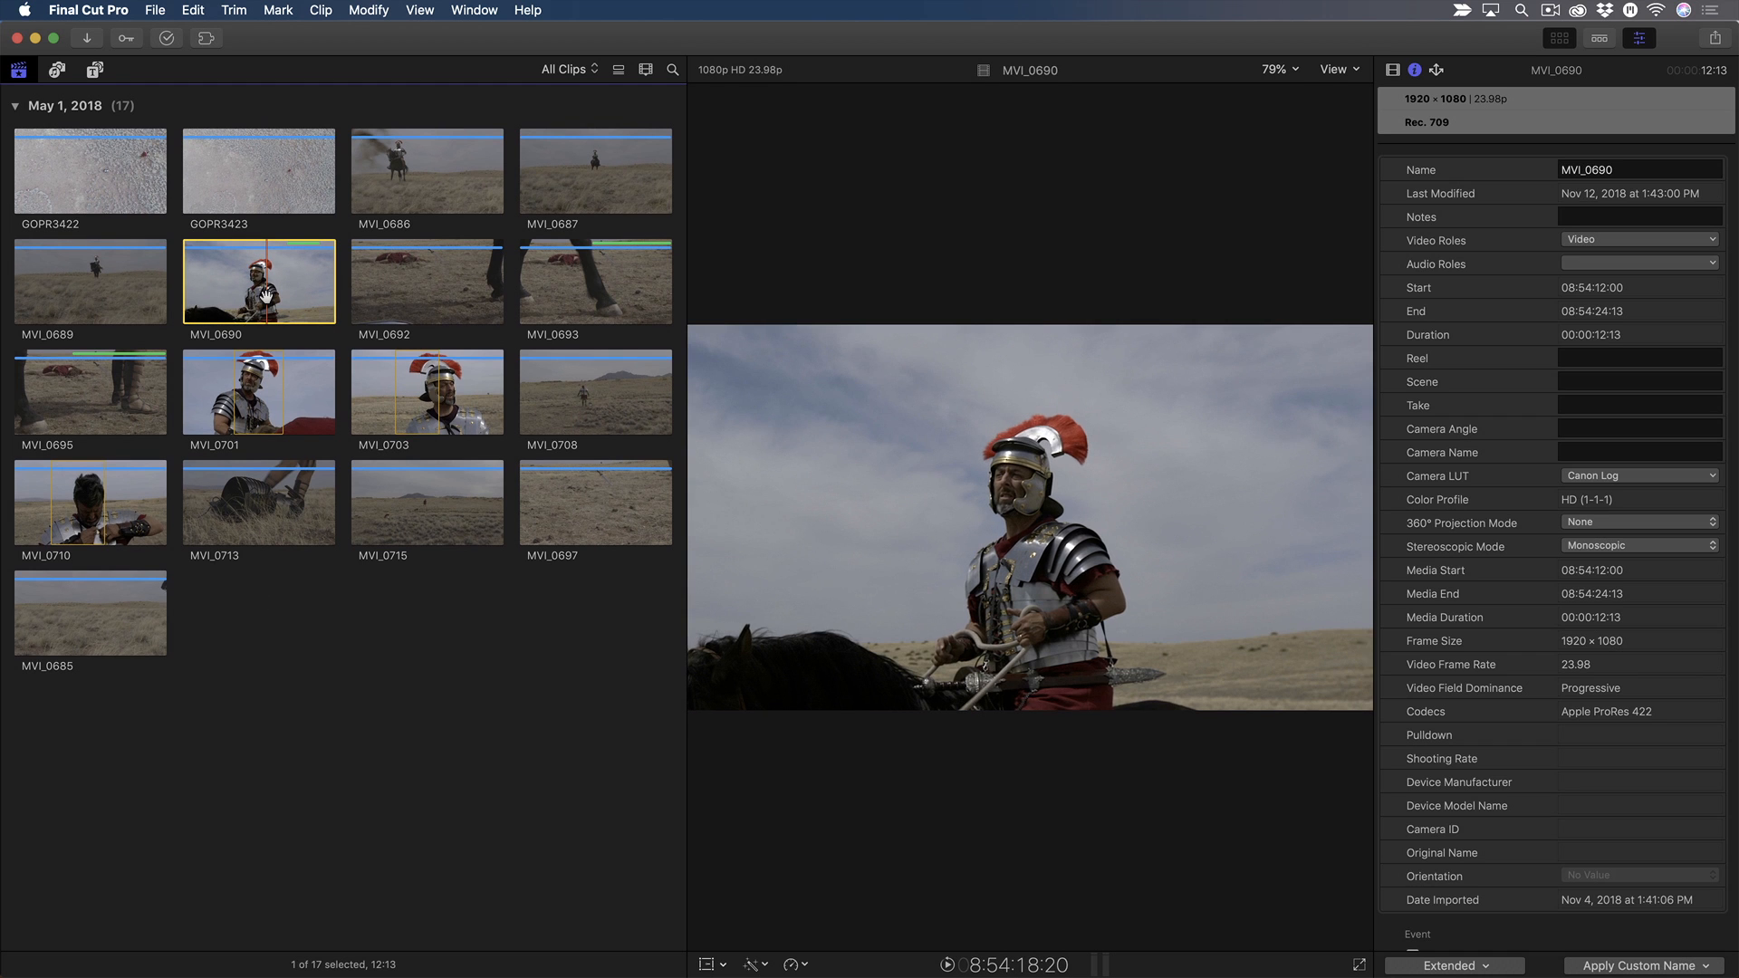
pyautogui.click(596, 281)
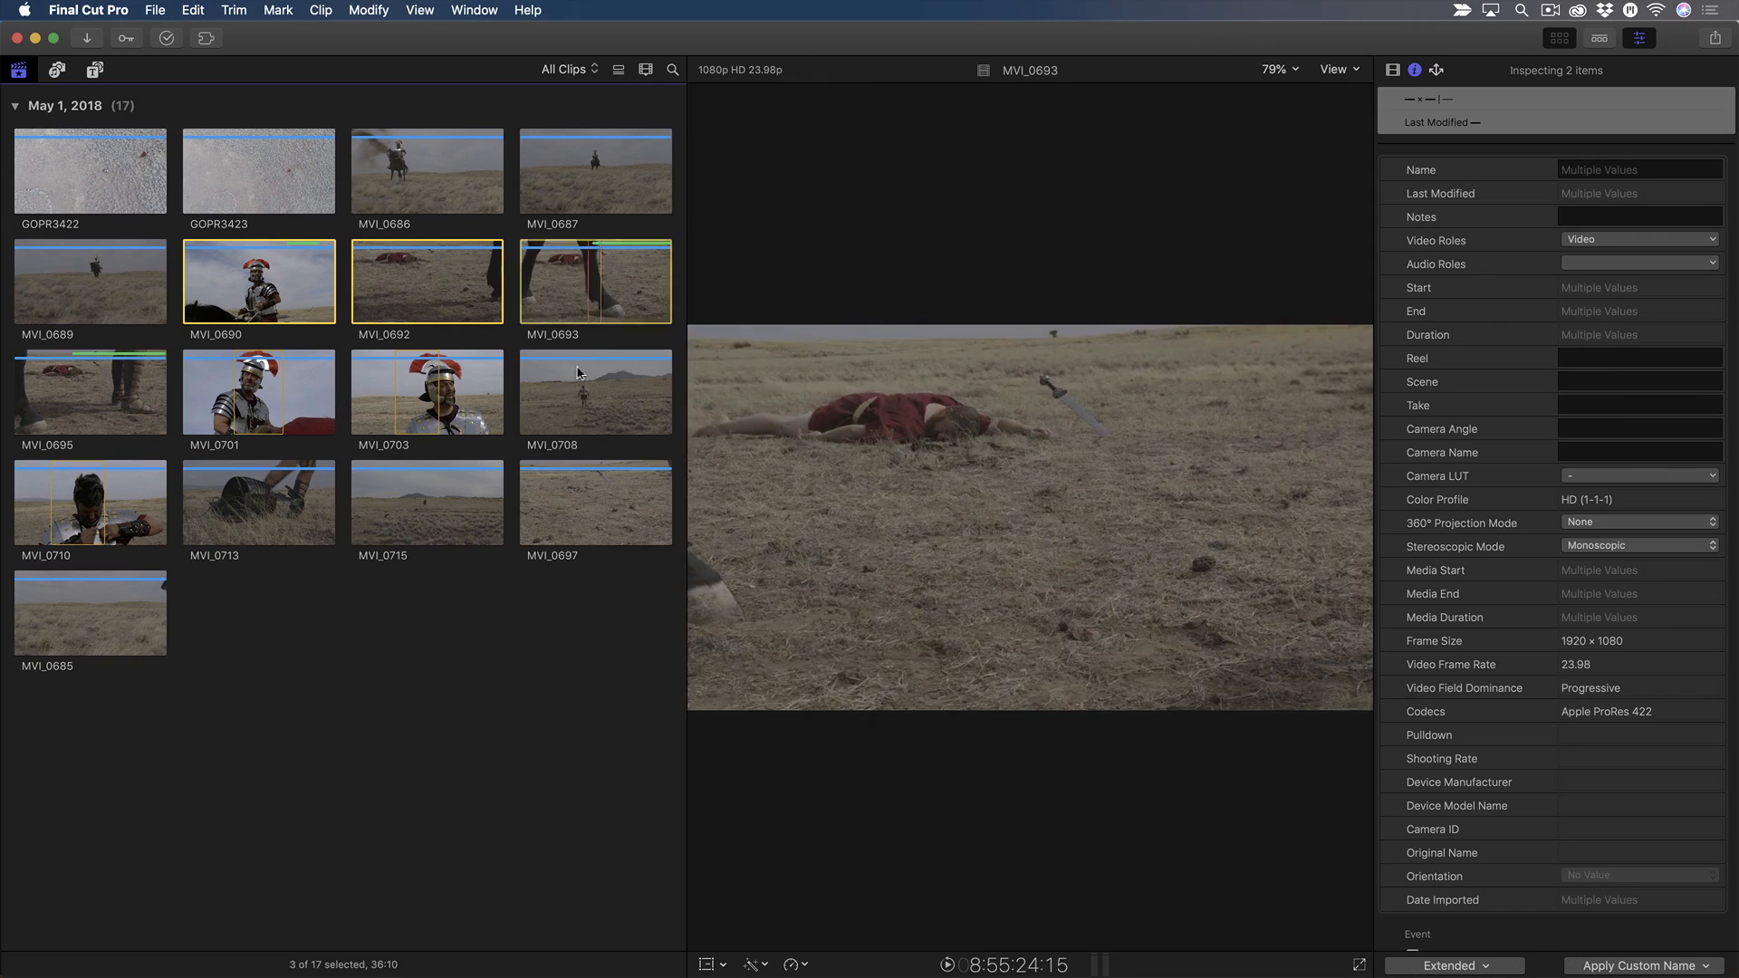
# - Add clips to make five selected and choose Add Destination from File > Share 5 Clips
pyautogui.click(596, 501)
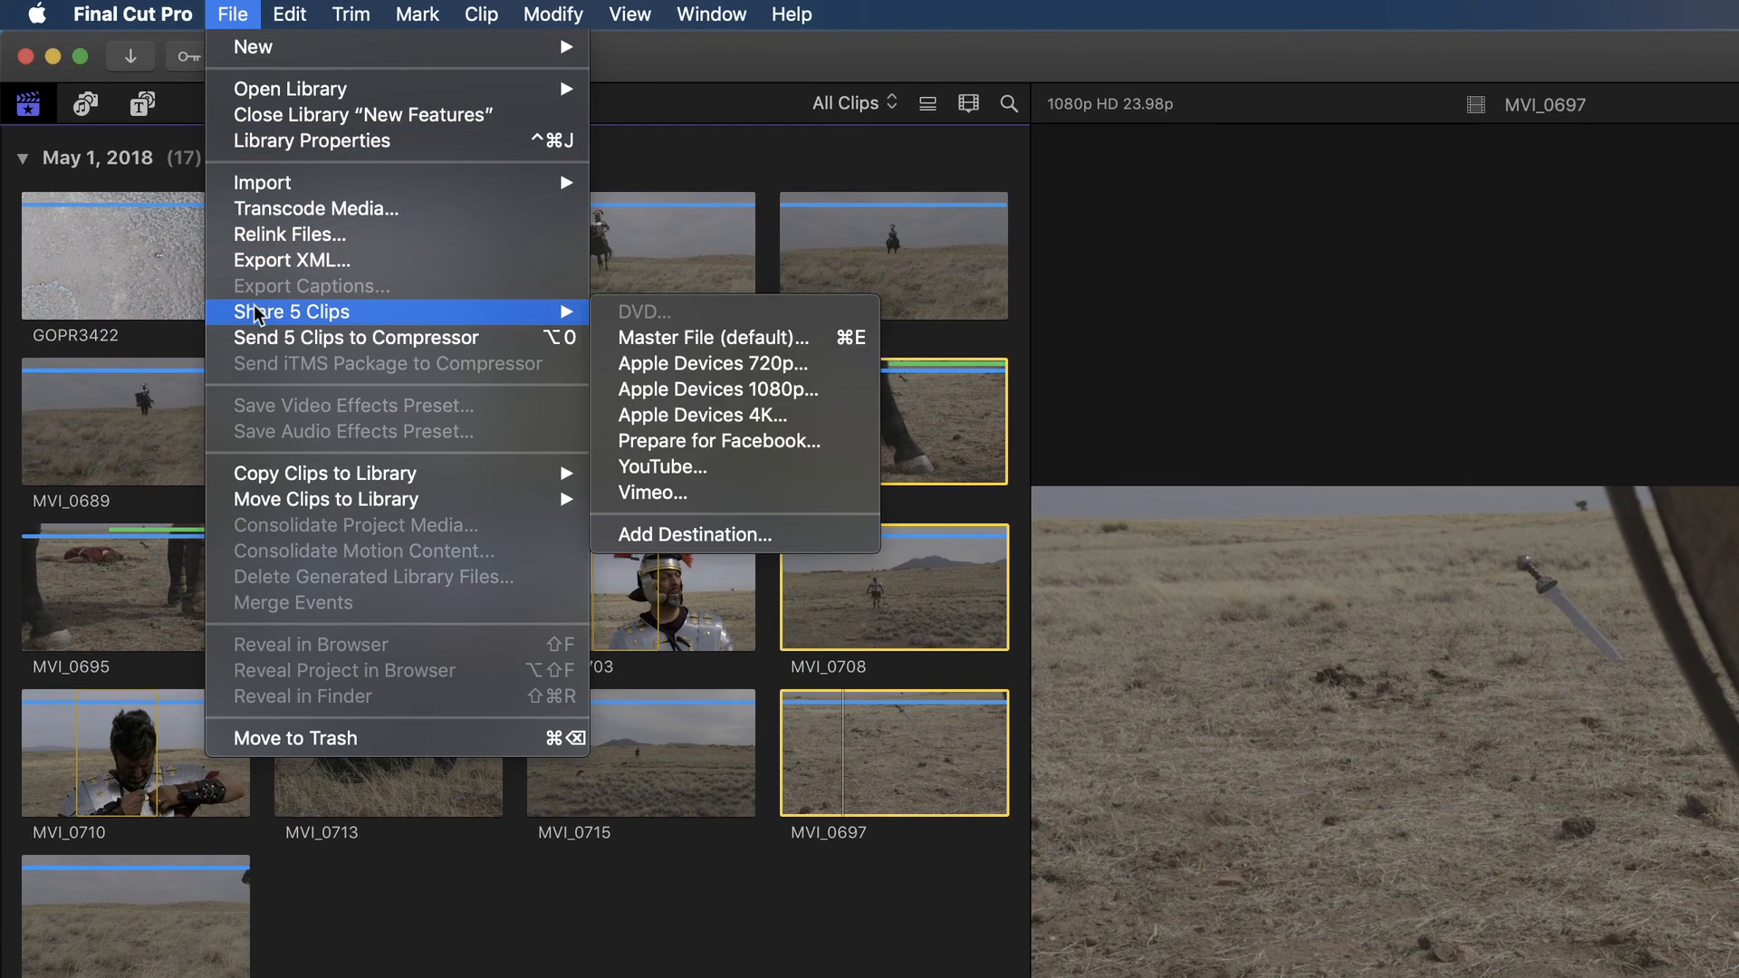
pyautogui.moveTo(692, 534)
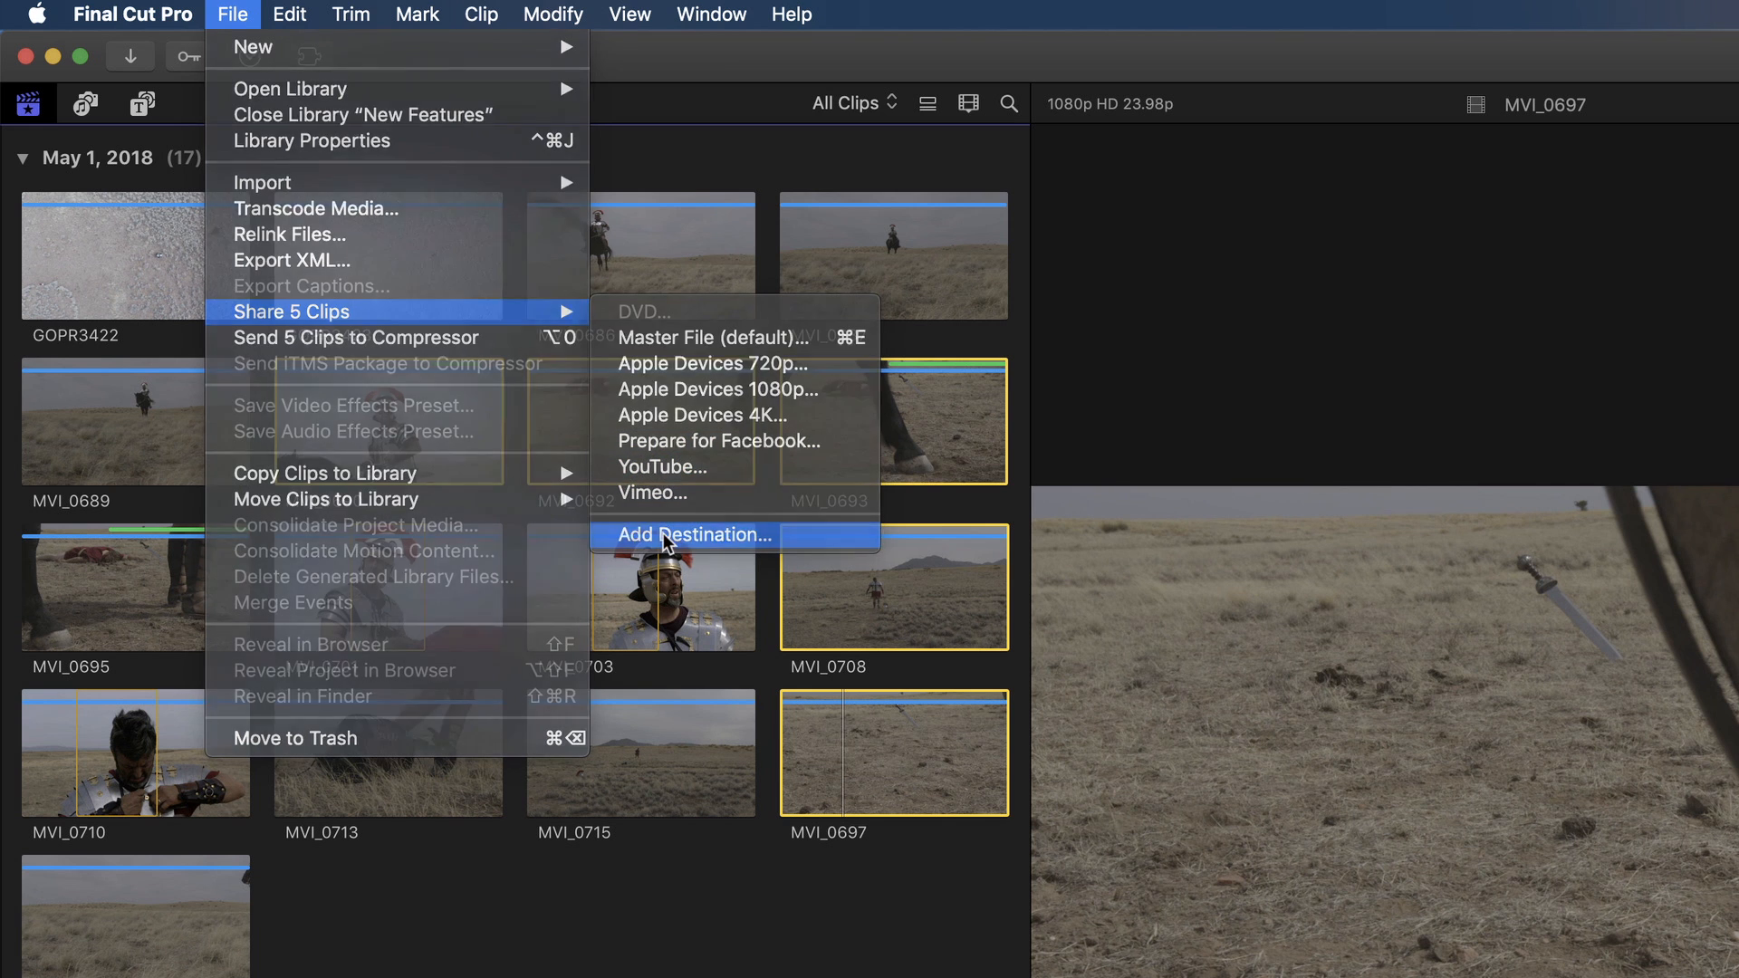
pyautogui.click(693, 534)
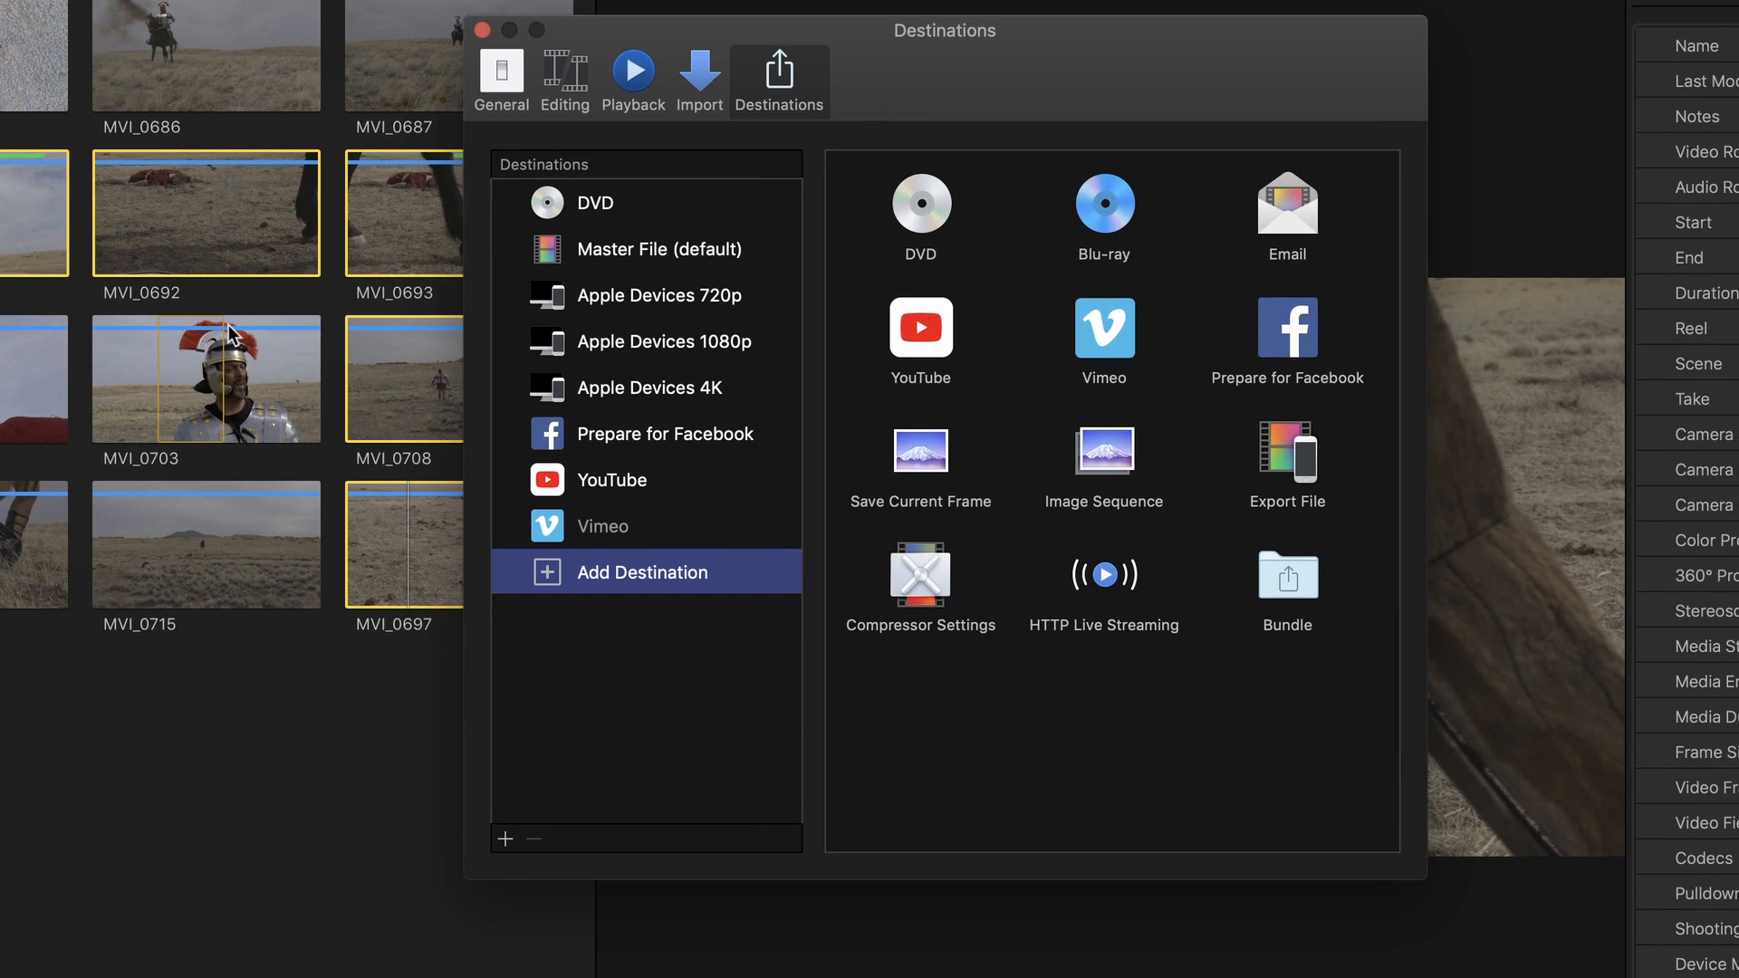
pyautogui.moveTo(520, 498)
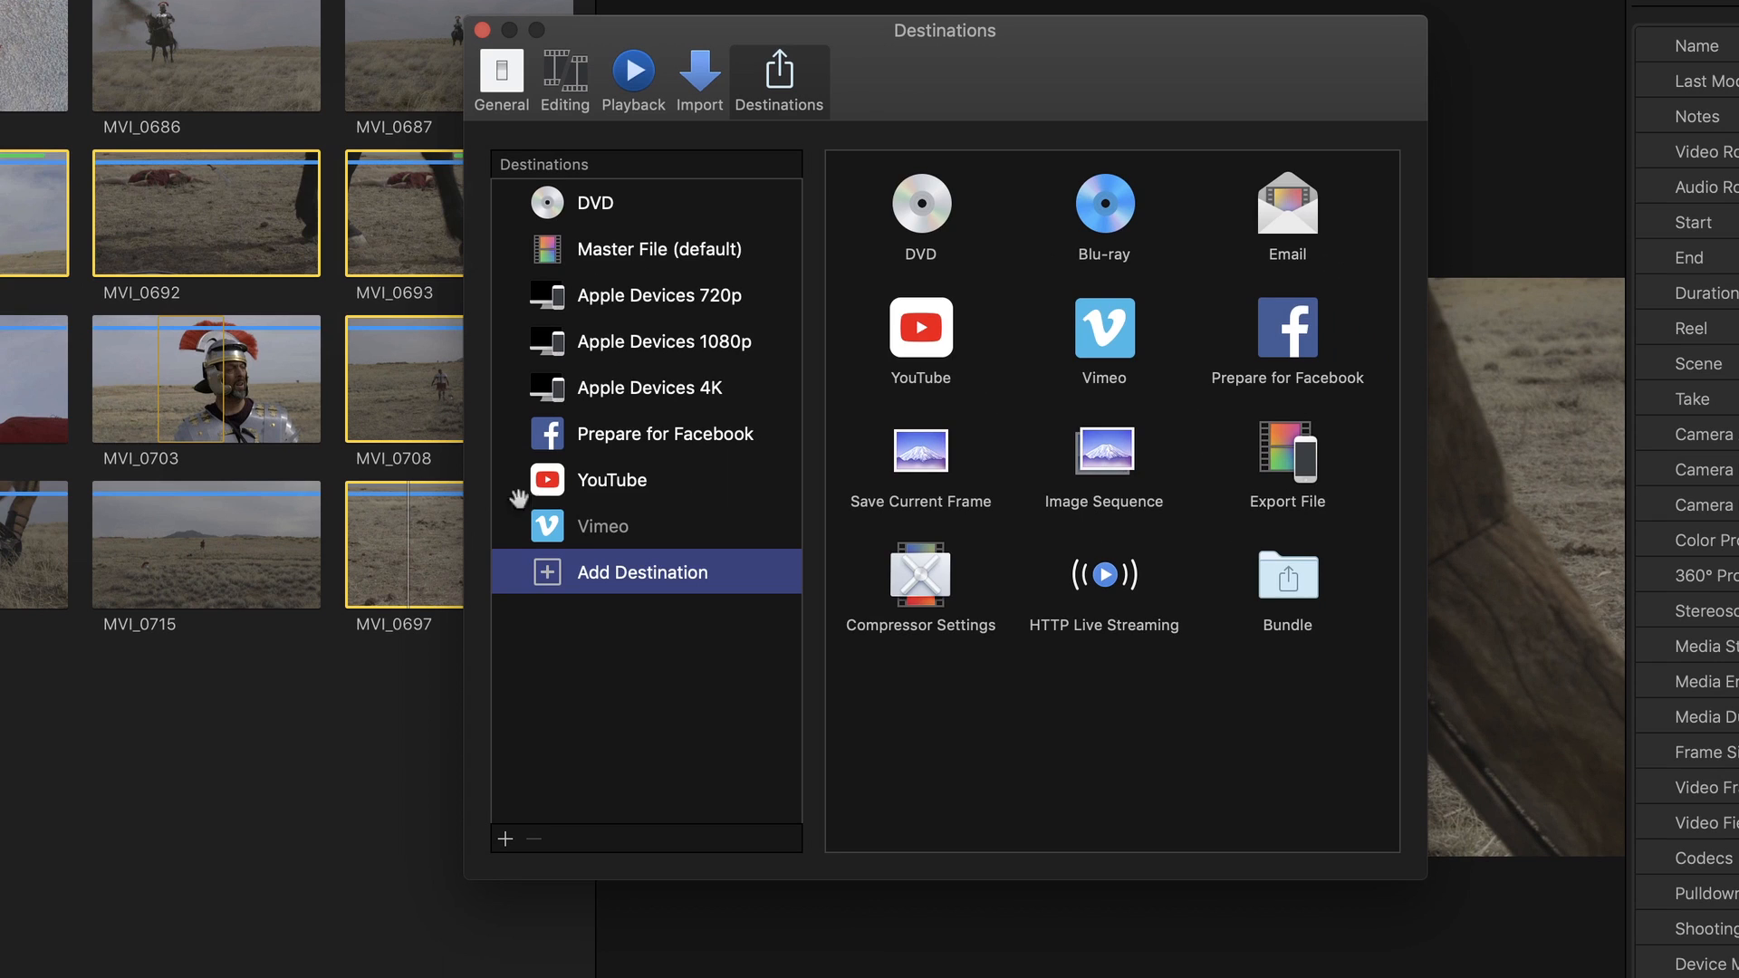
# - Make a new bundle named Social Media from the YouTube and Vimeo destinations
pyautogui.click(611, 478)
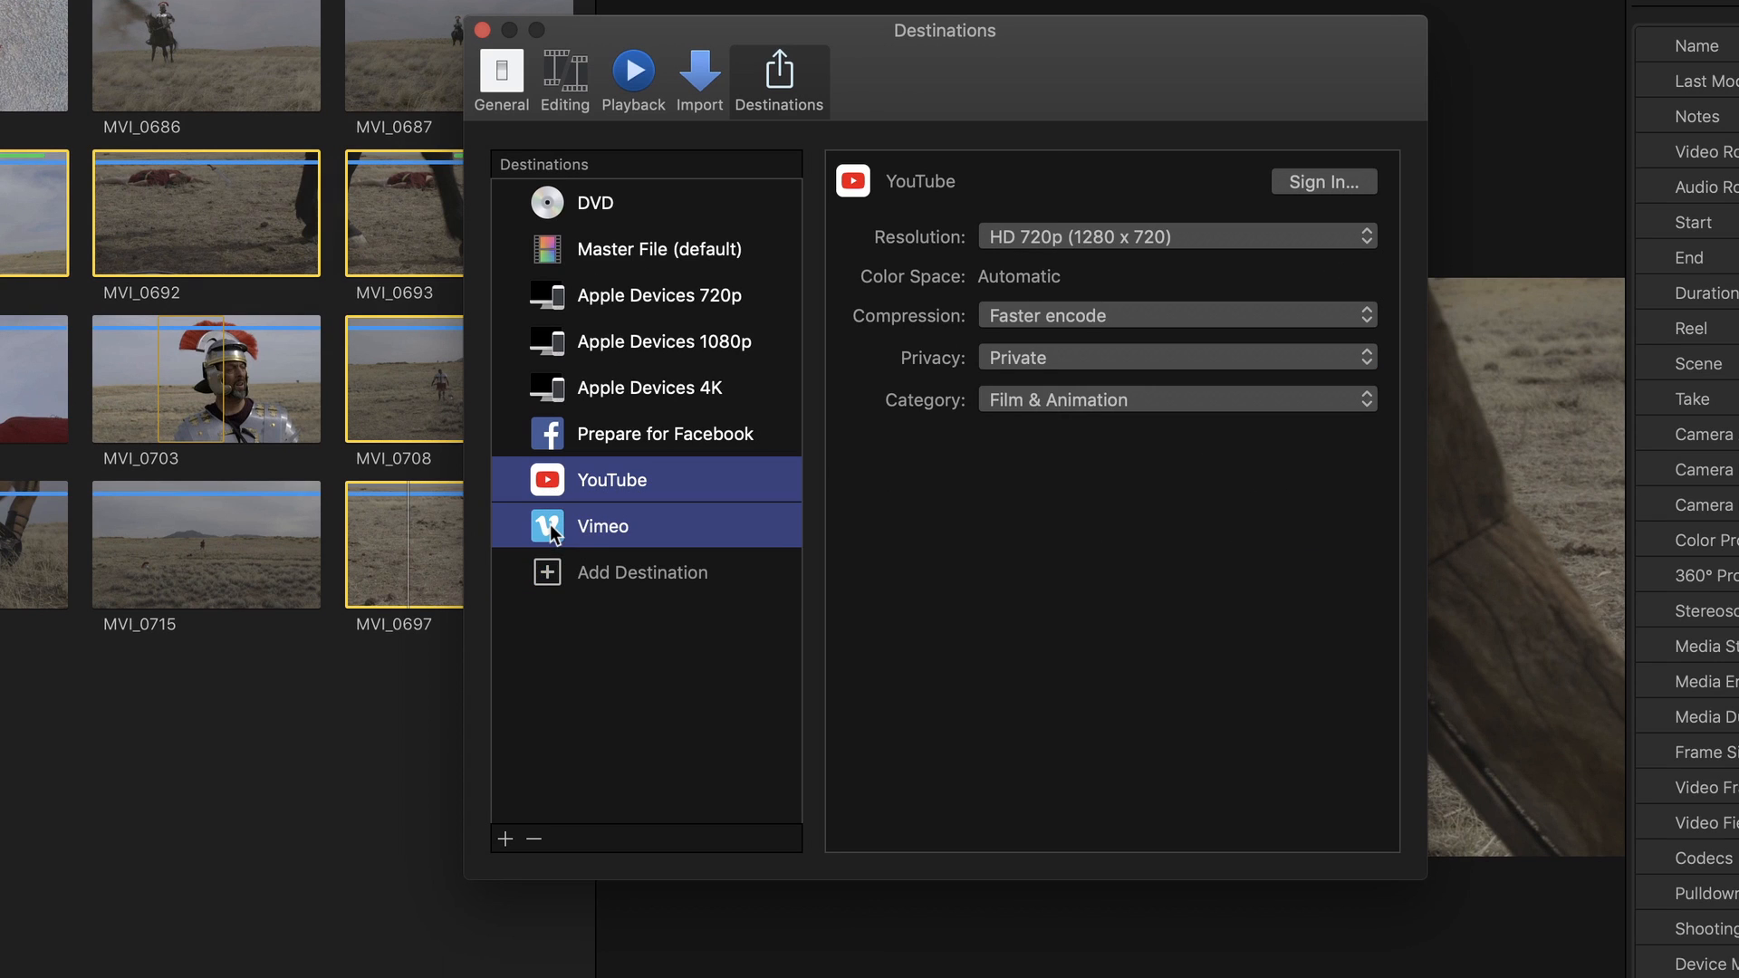
pyautogui.rightClick(603, 525)
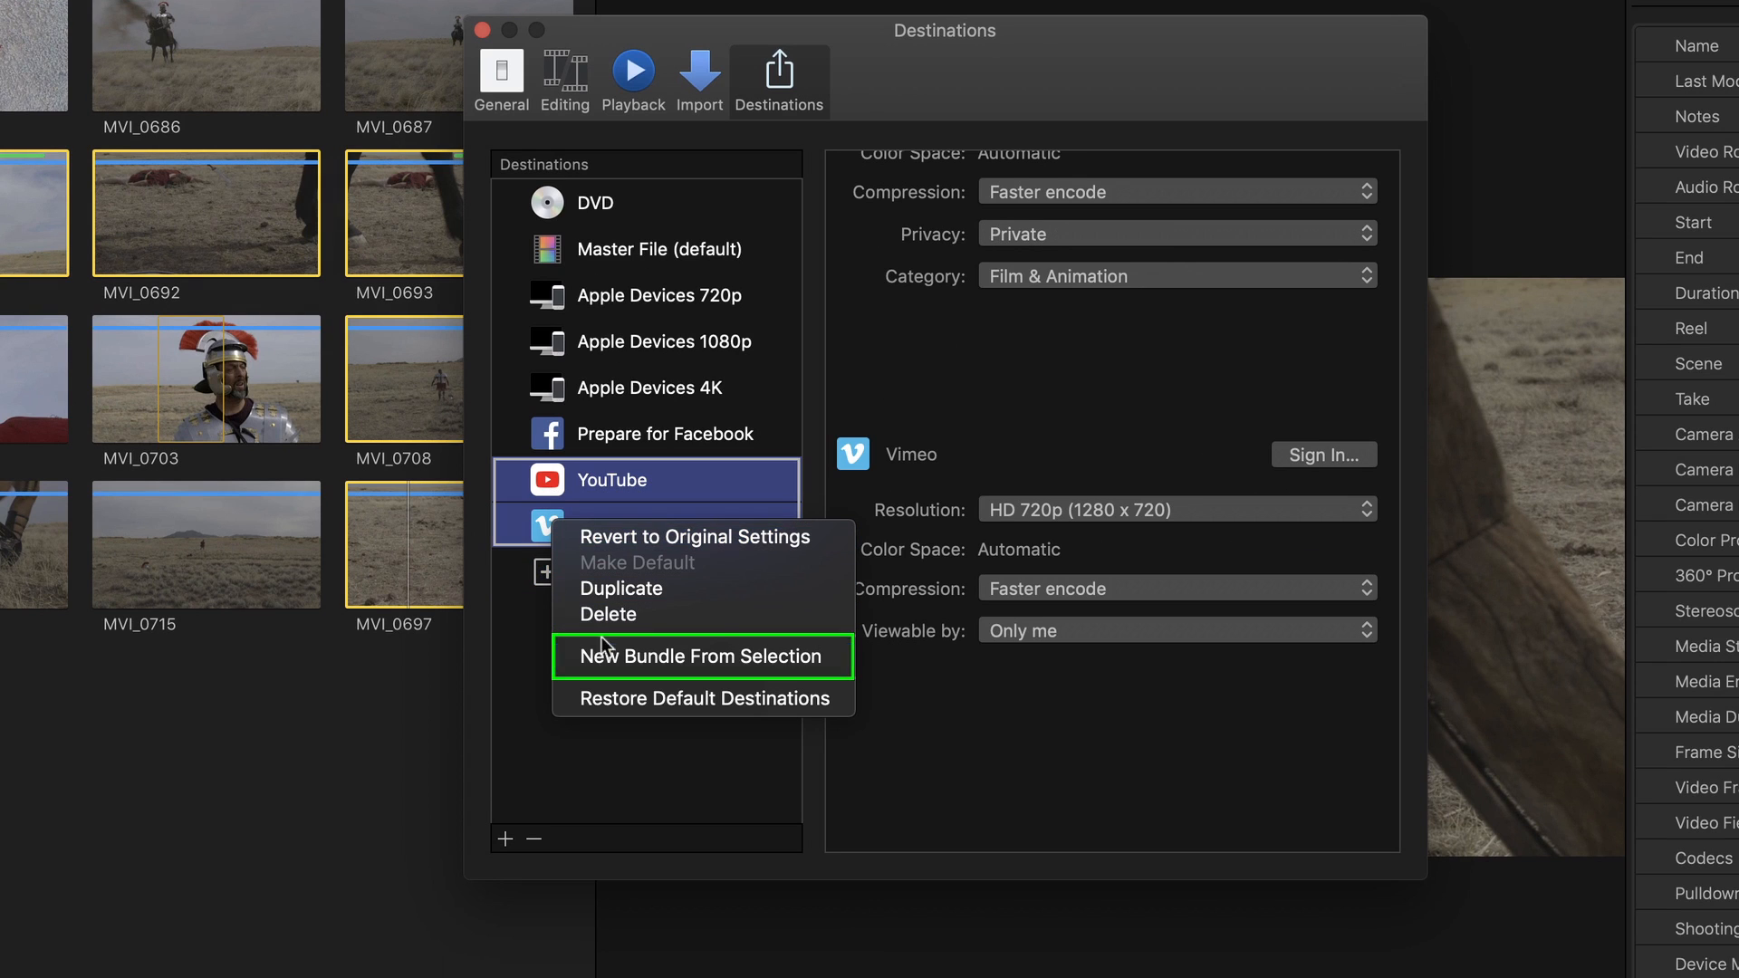
pyautogui.click(695, 656)
pyautogui.write('Social Media')
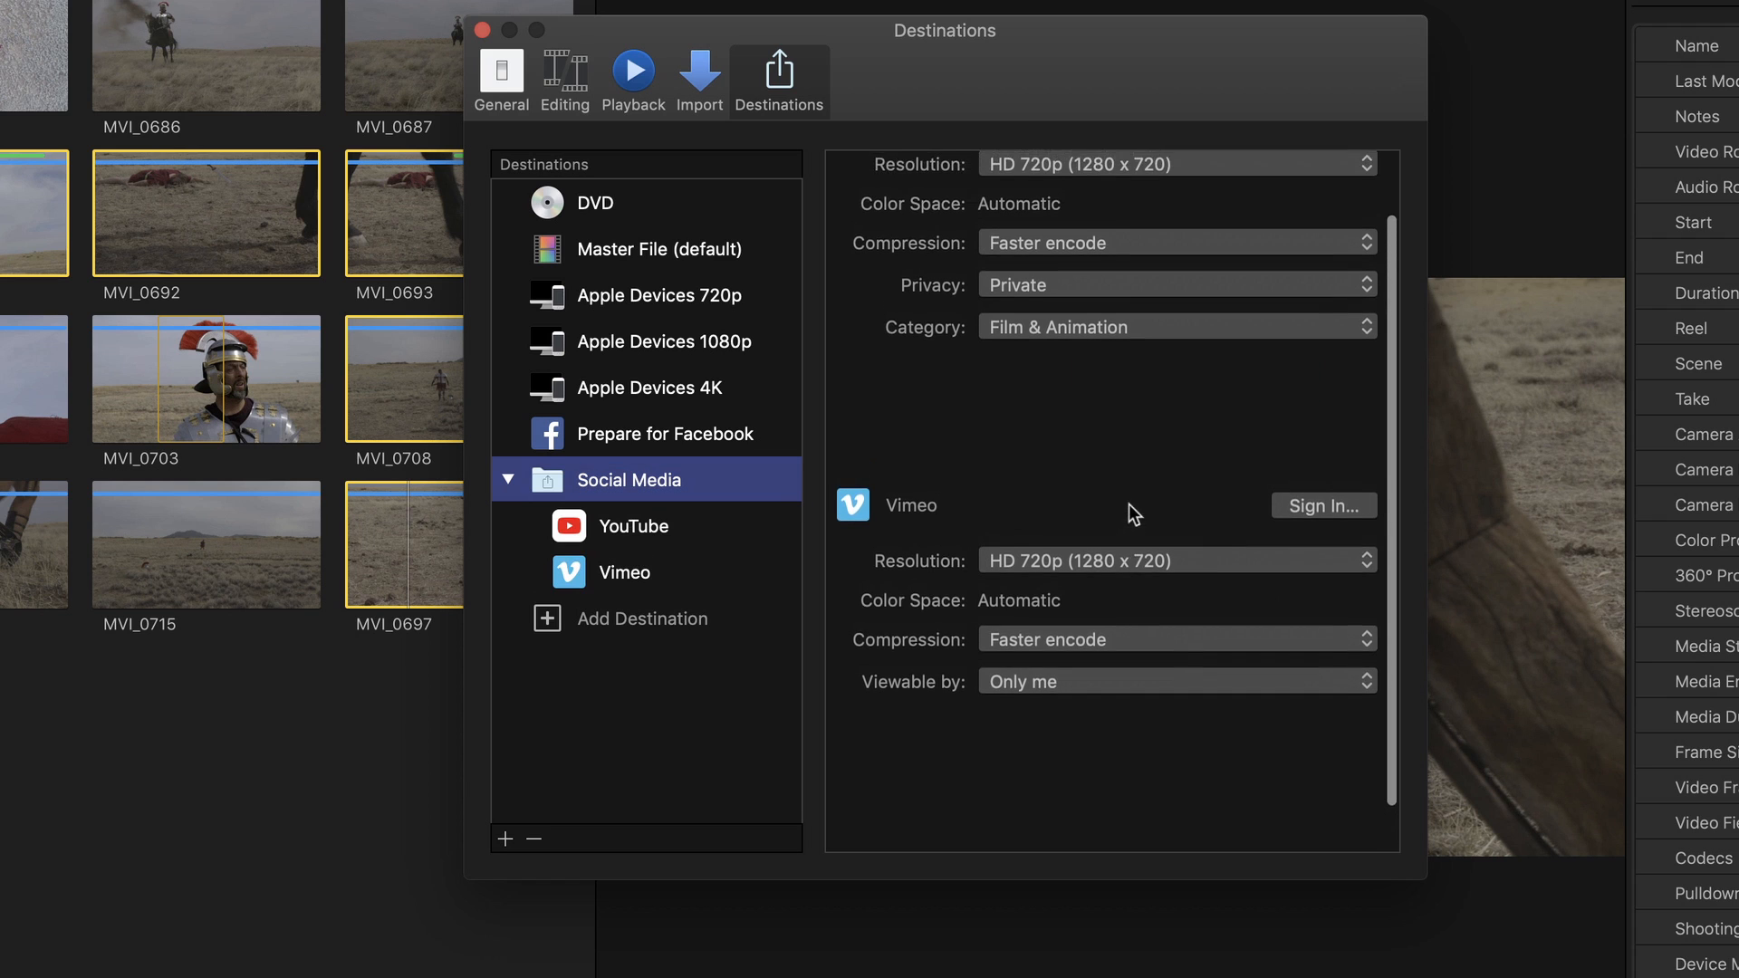
# - Set YouTube and Vimeo in the bundle to HD 1080p resolution and review YouTube's privacy options
pyautogui.scroll(3)
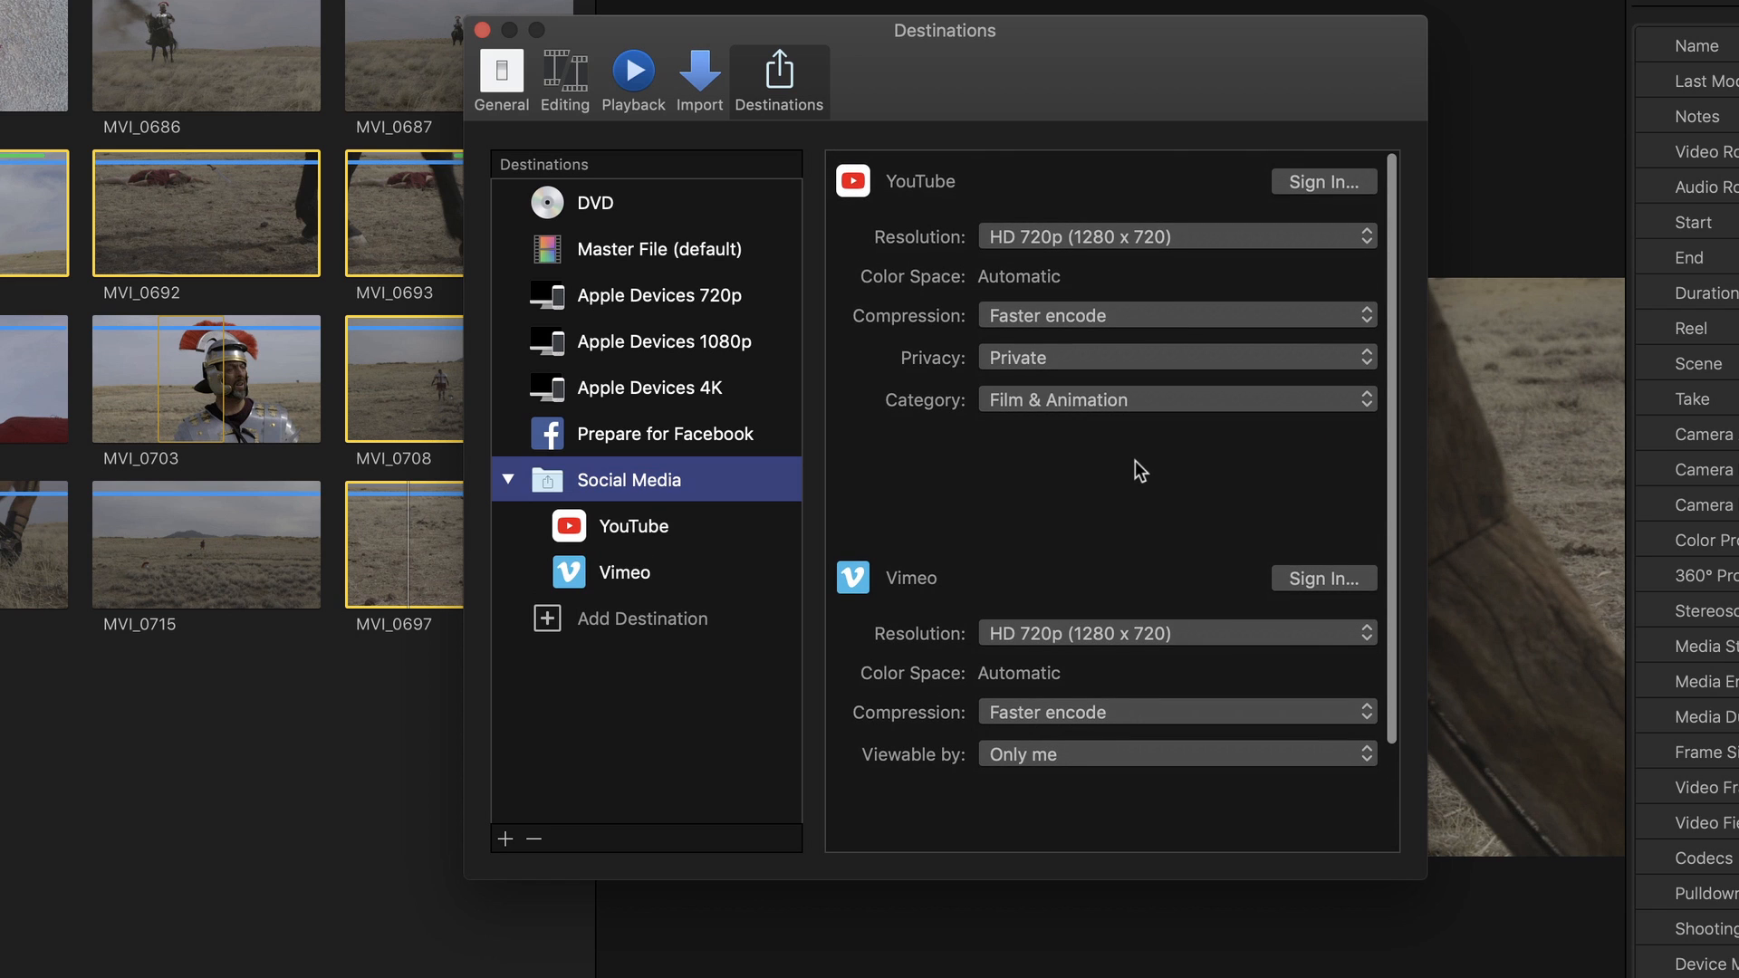
pyautogui.moveTo(1075, 245)
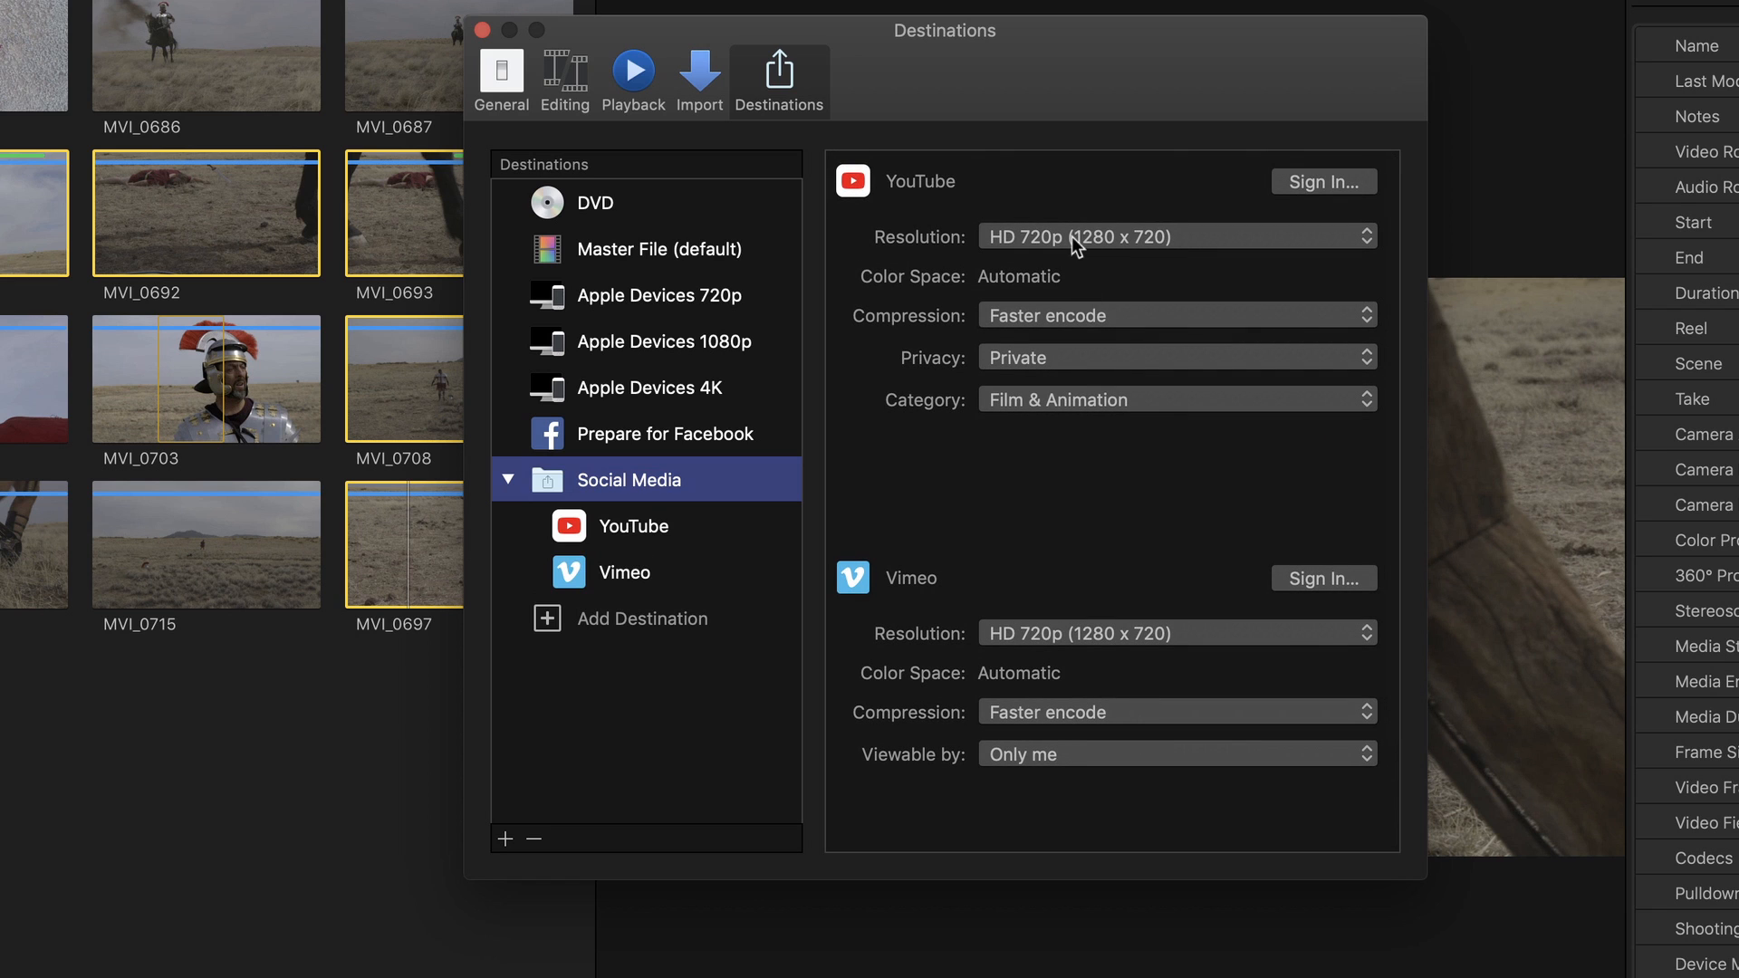
pyautogui.click(1176, 634)
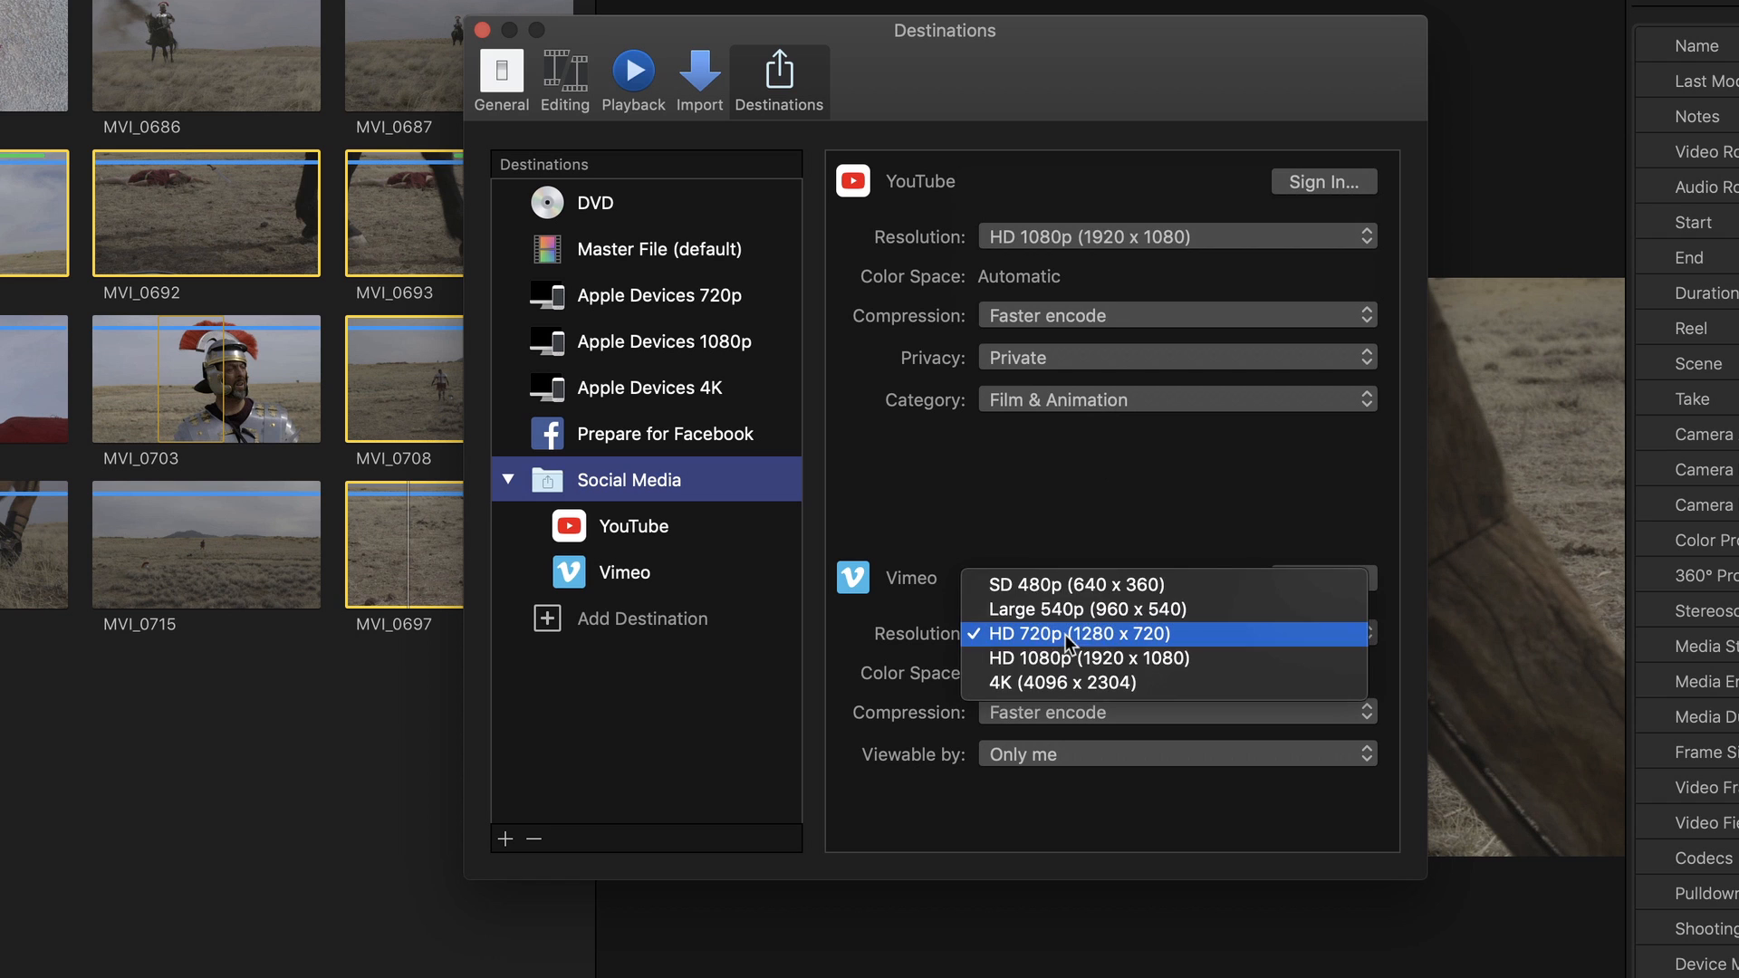
pyautogui.click(1175, 357)
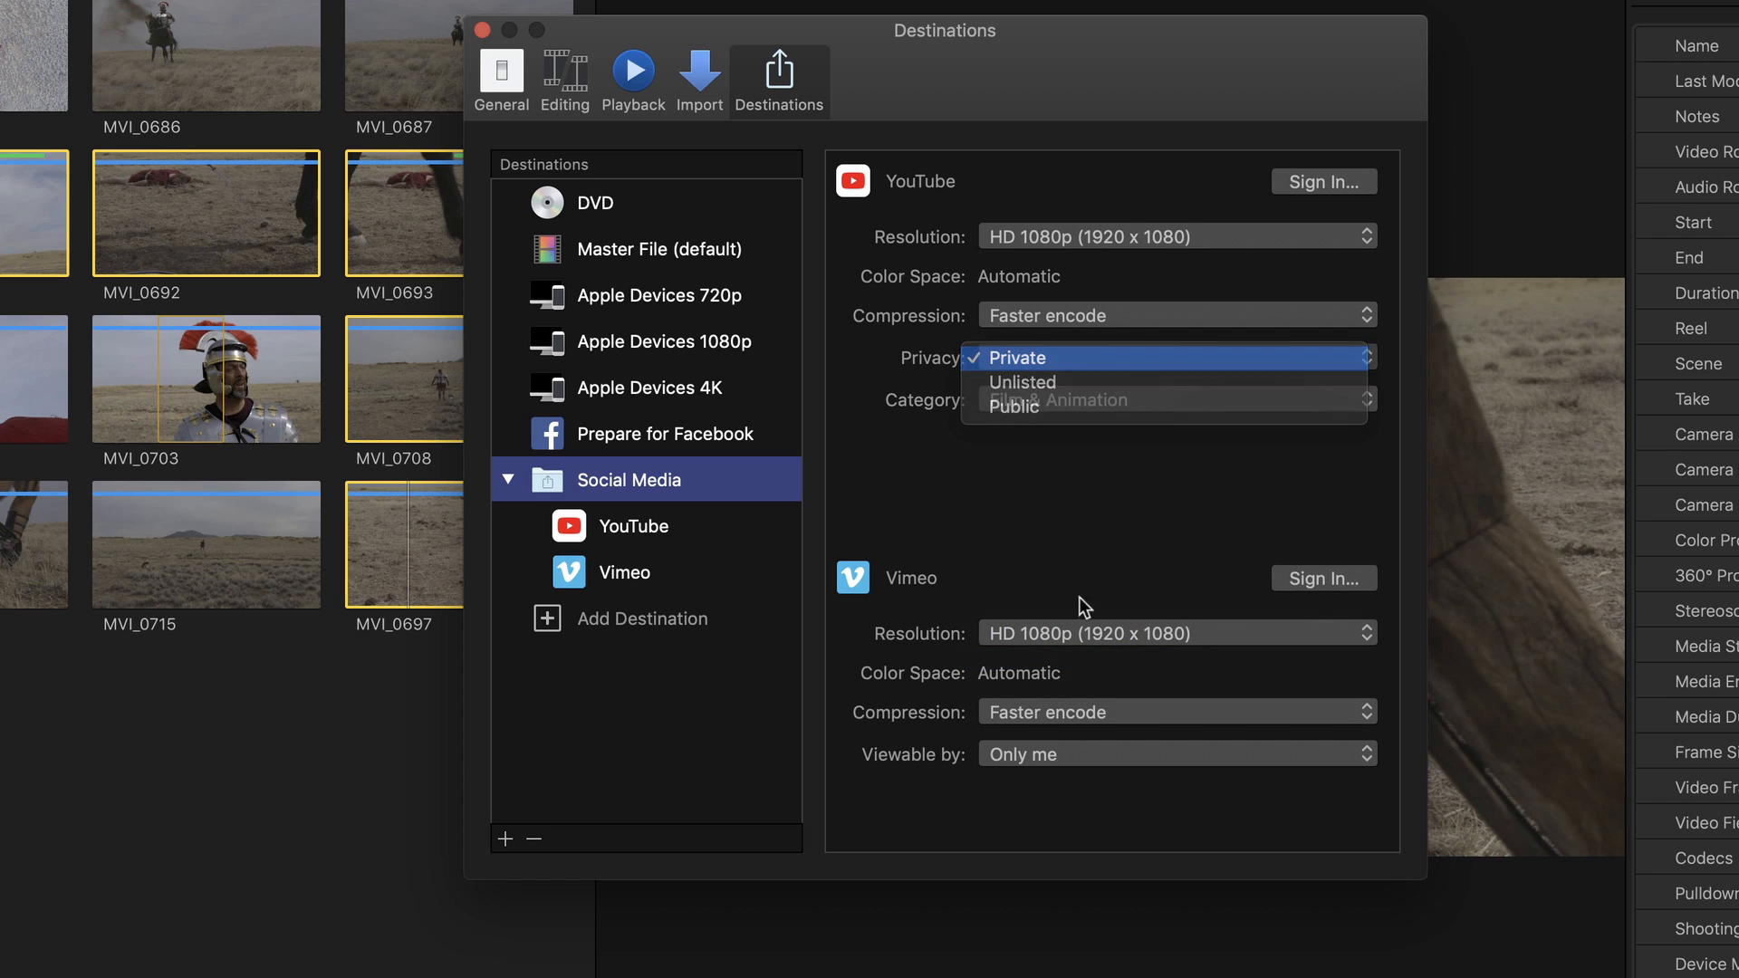
pyautogui.click(1015, 357)
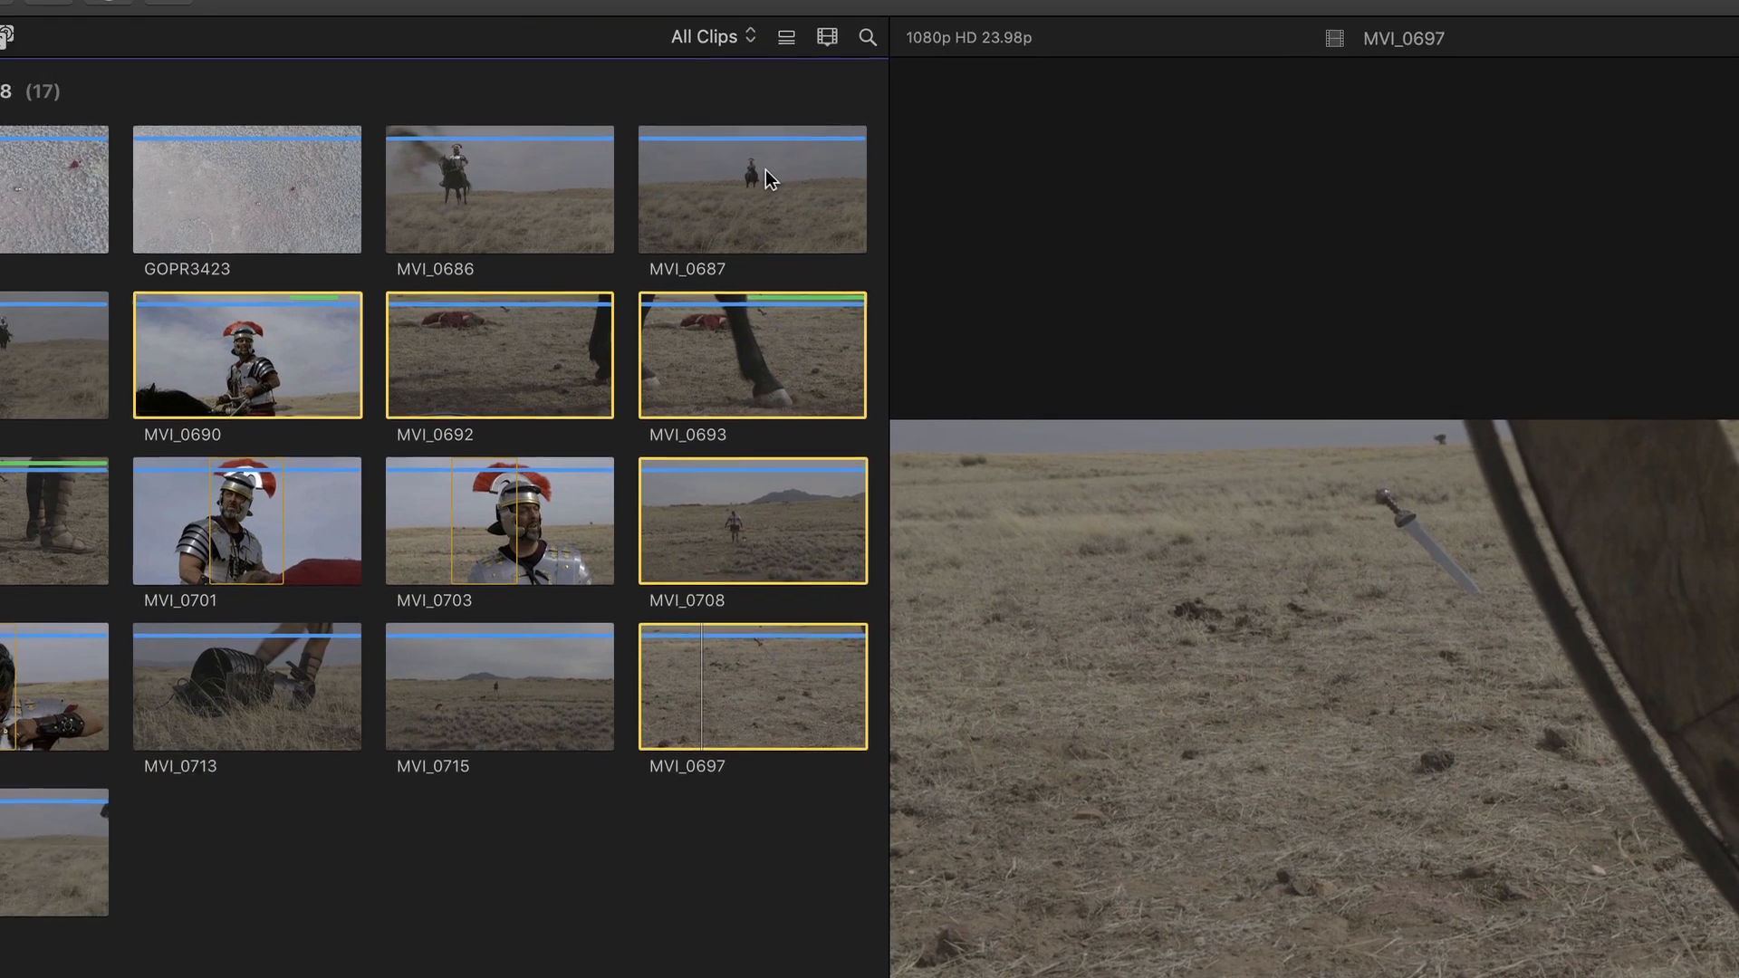
pyautogui.click(233, 14)
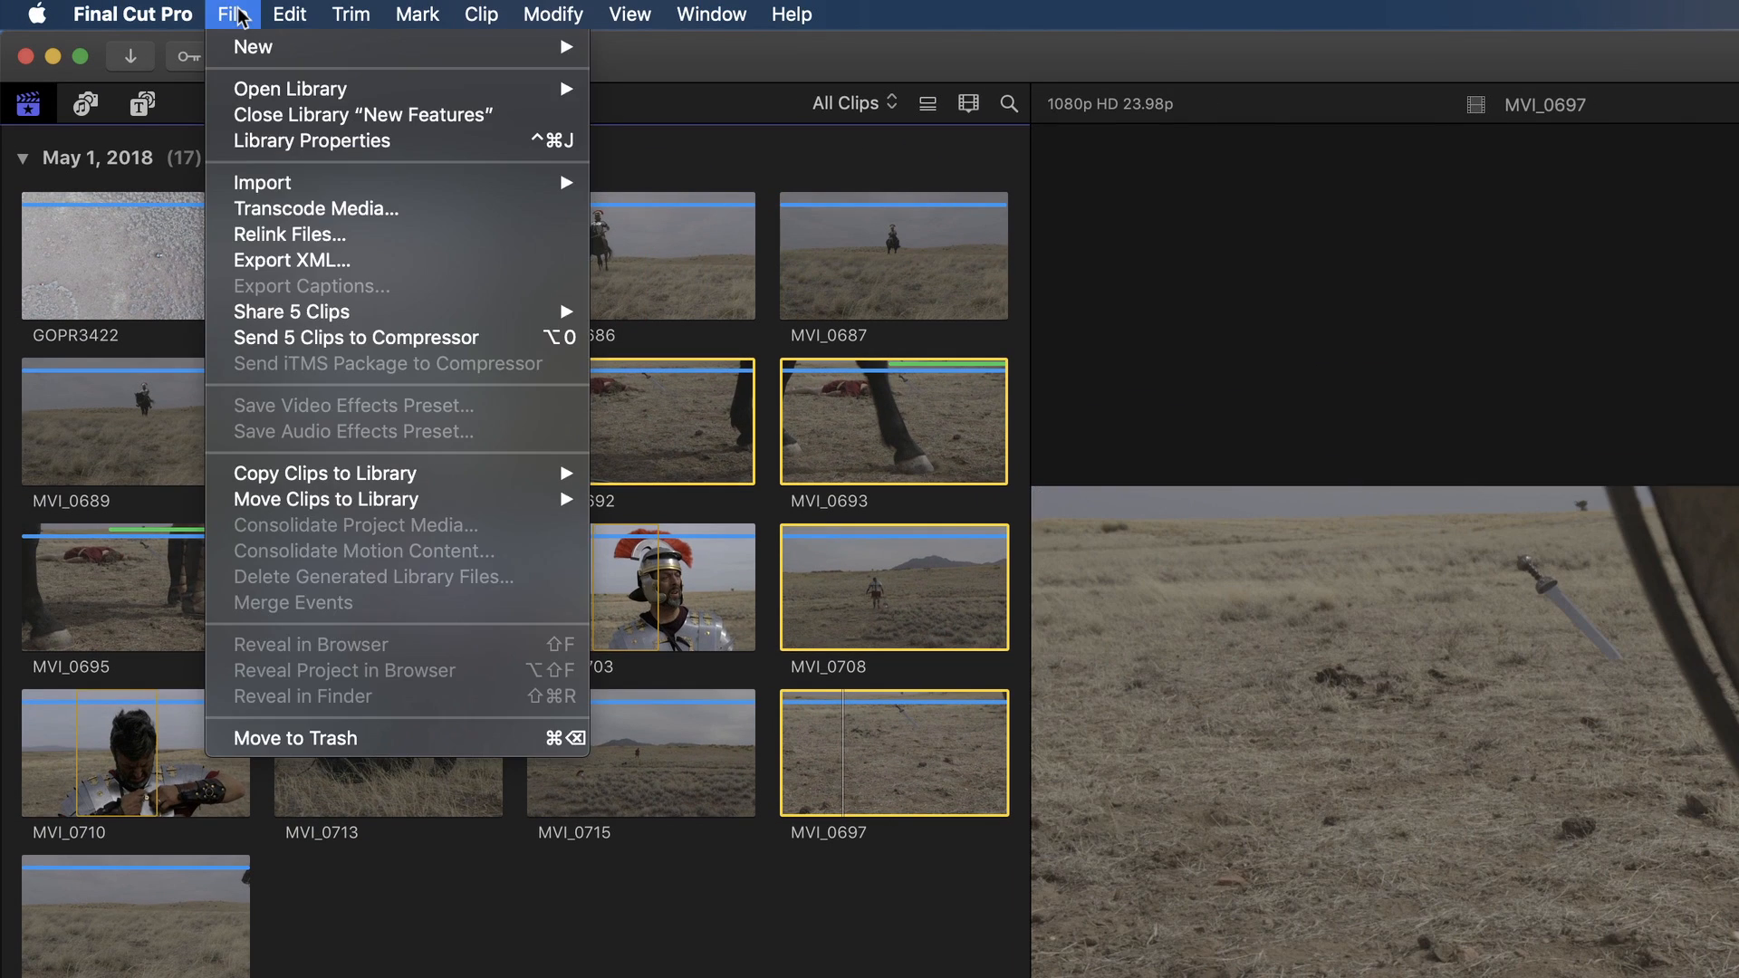
pyautogui.moveTo(290, 311)
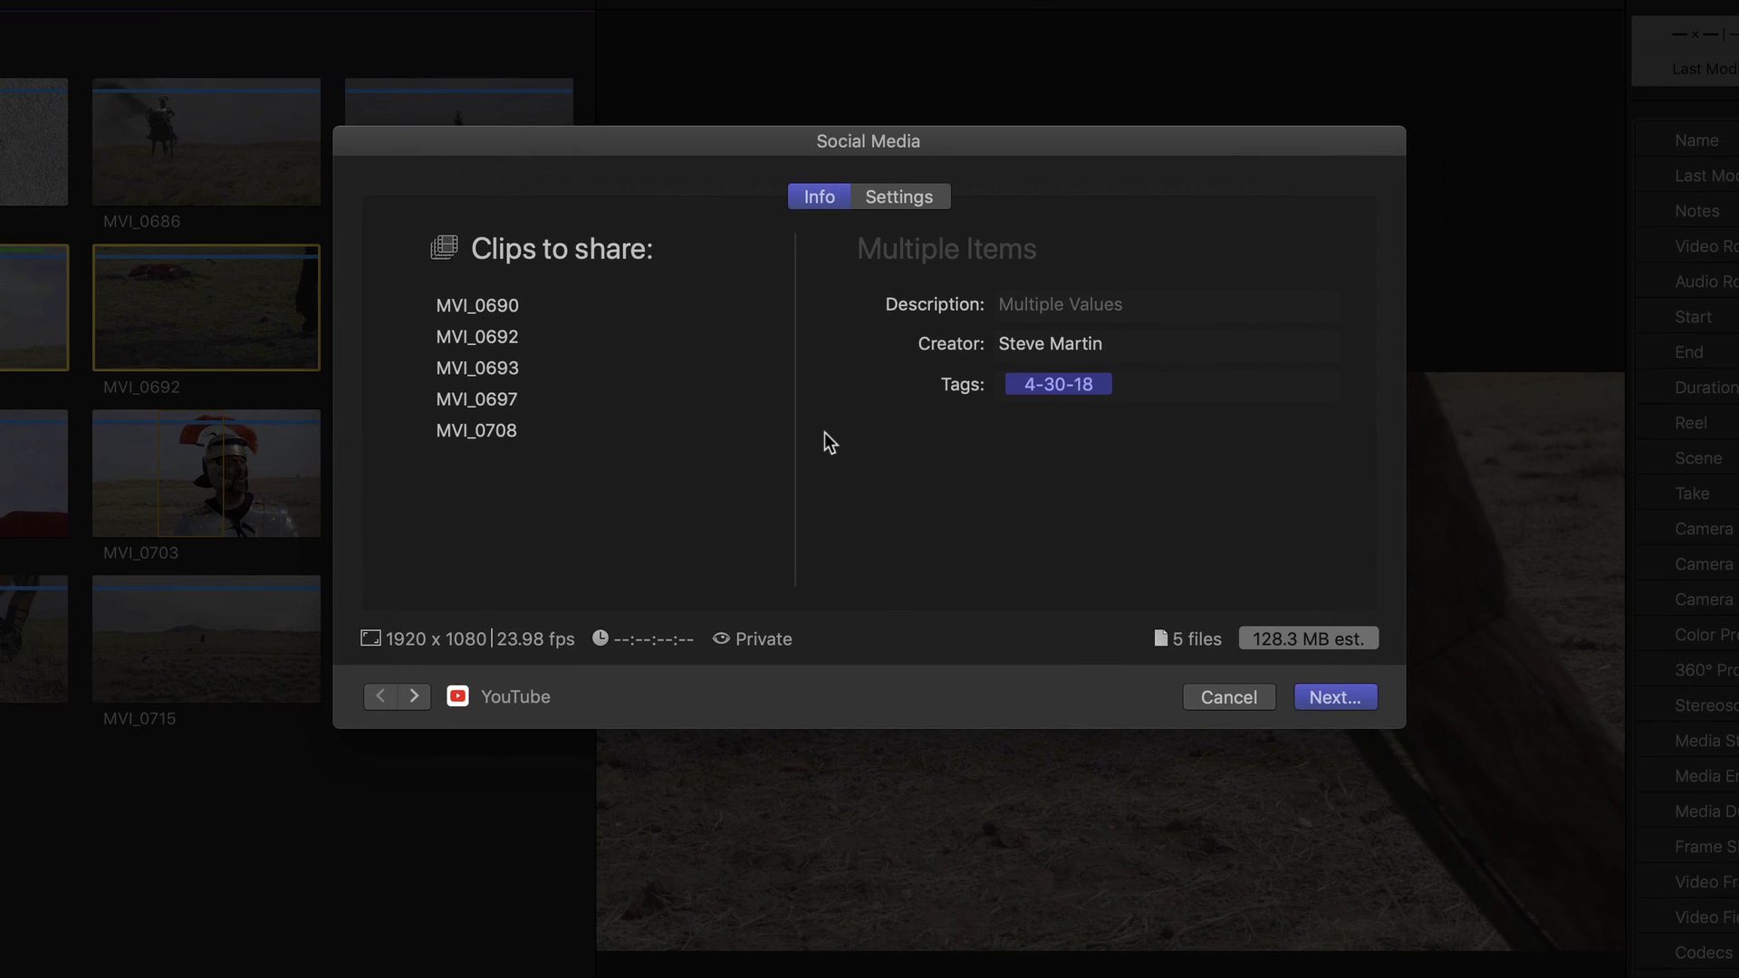
pyautogui.moveTo(1335, 696)
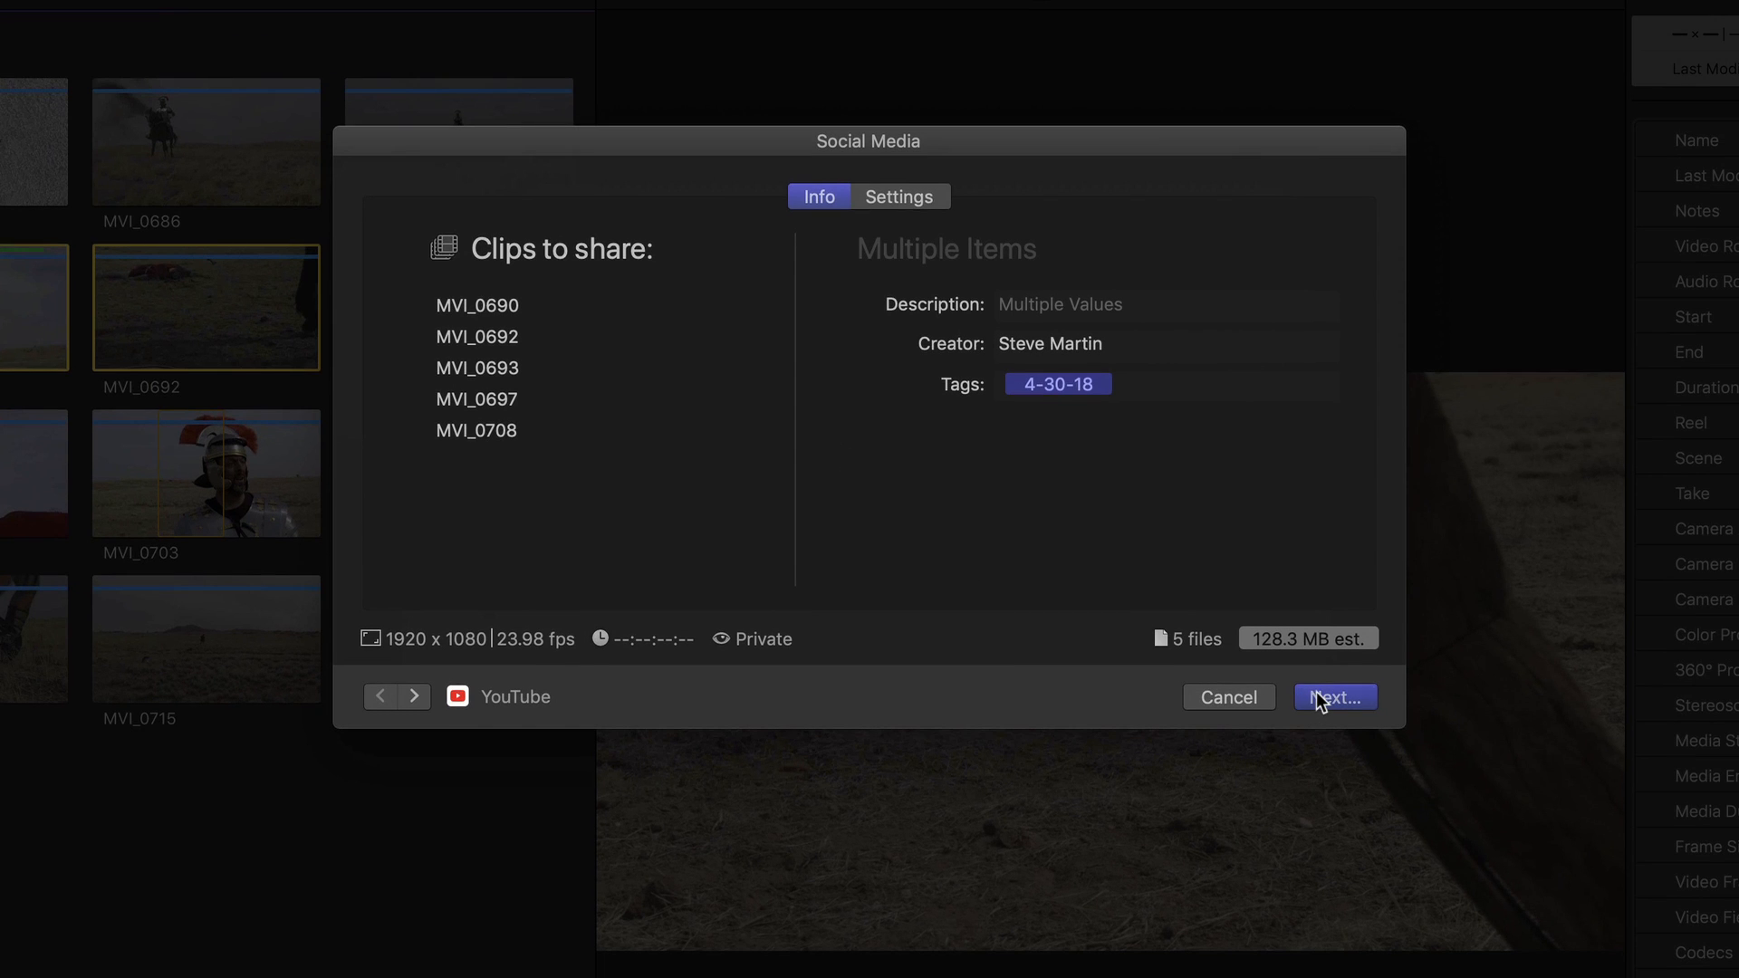
pyautogui.click(1333, 695)
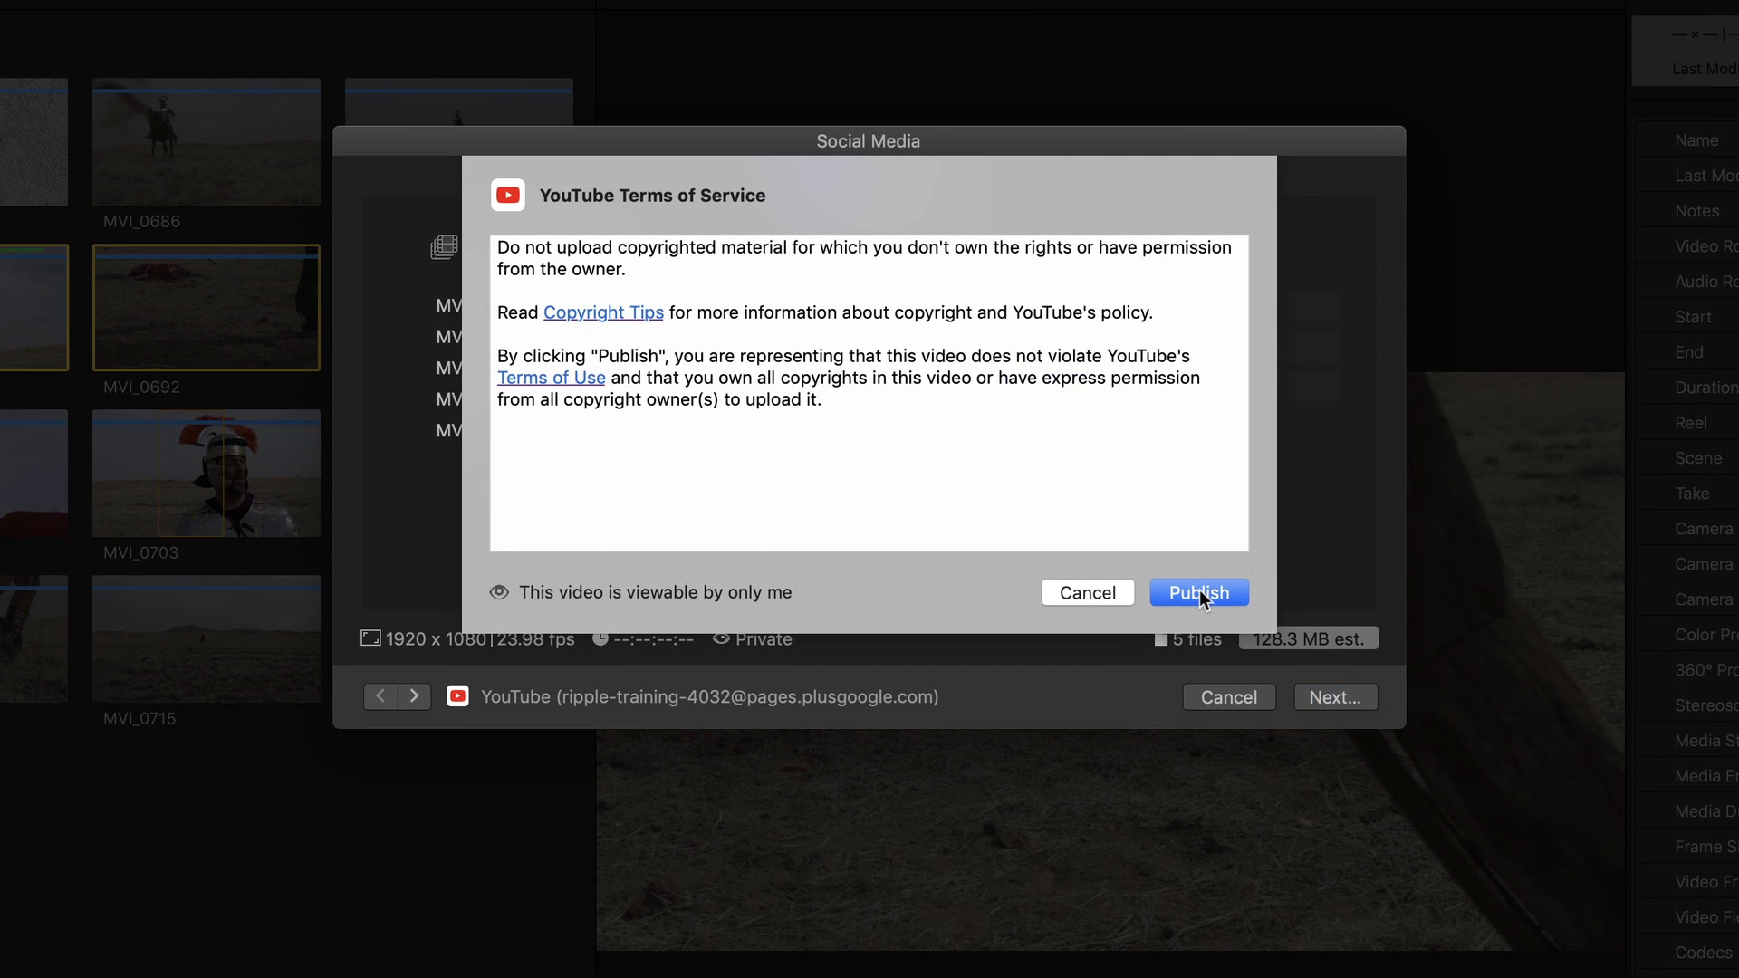
pyautogui.click(1198, 591)
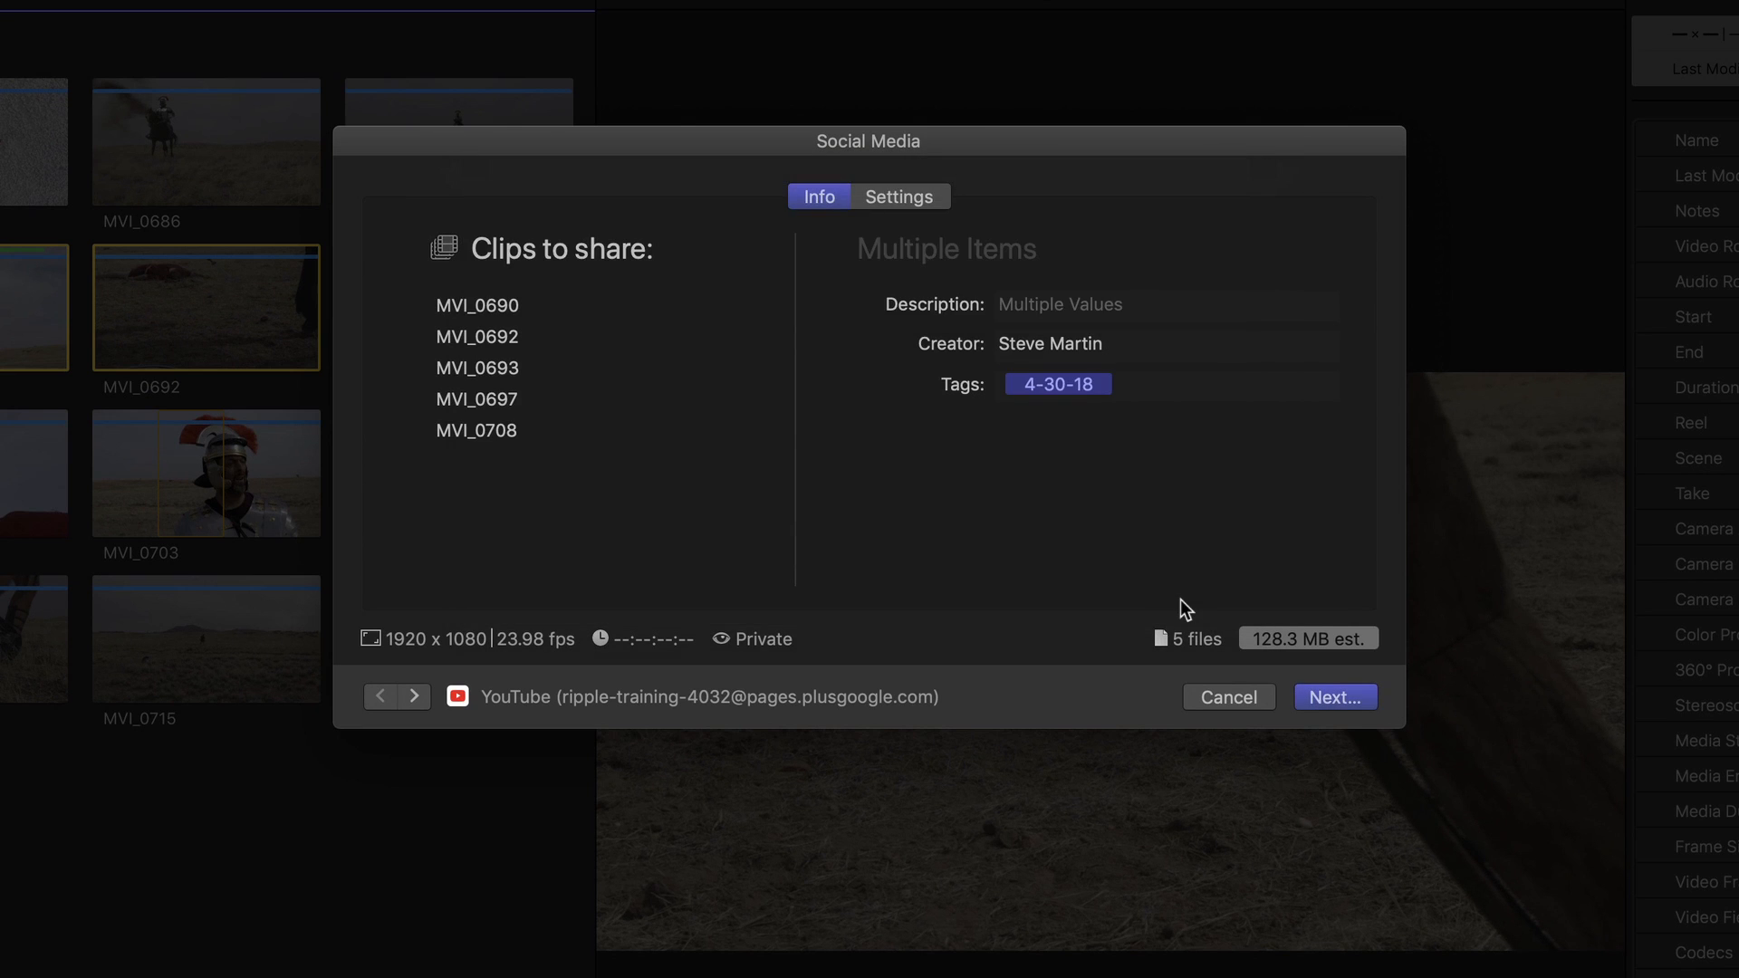
pyautogui.click(1227, 696)
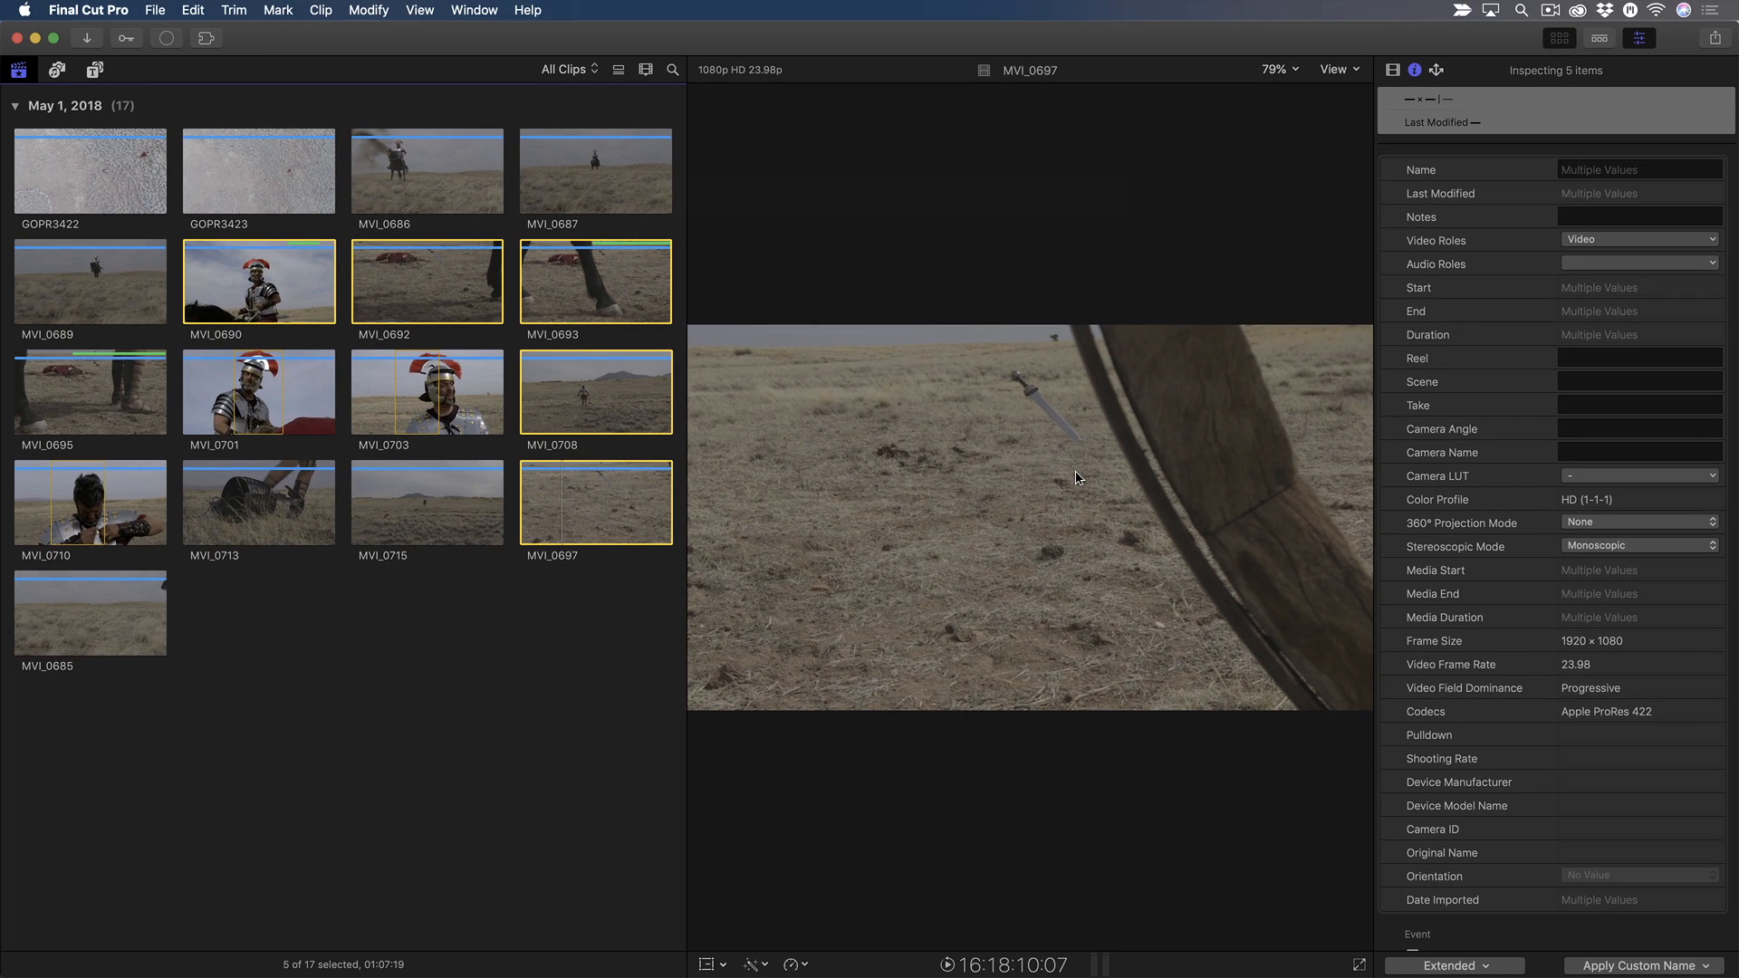
# - Reveal the Libraries sidebar so the Roman Soldier event's projects appear in the browser
pyautogui.click(167, 38)
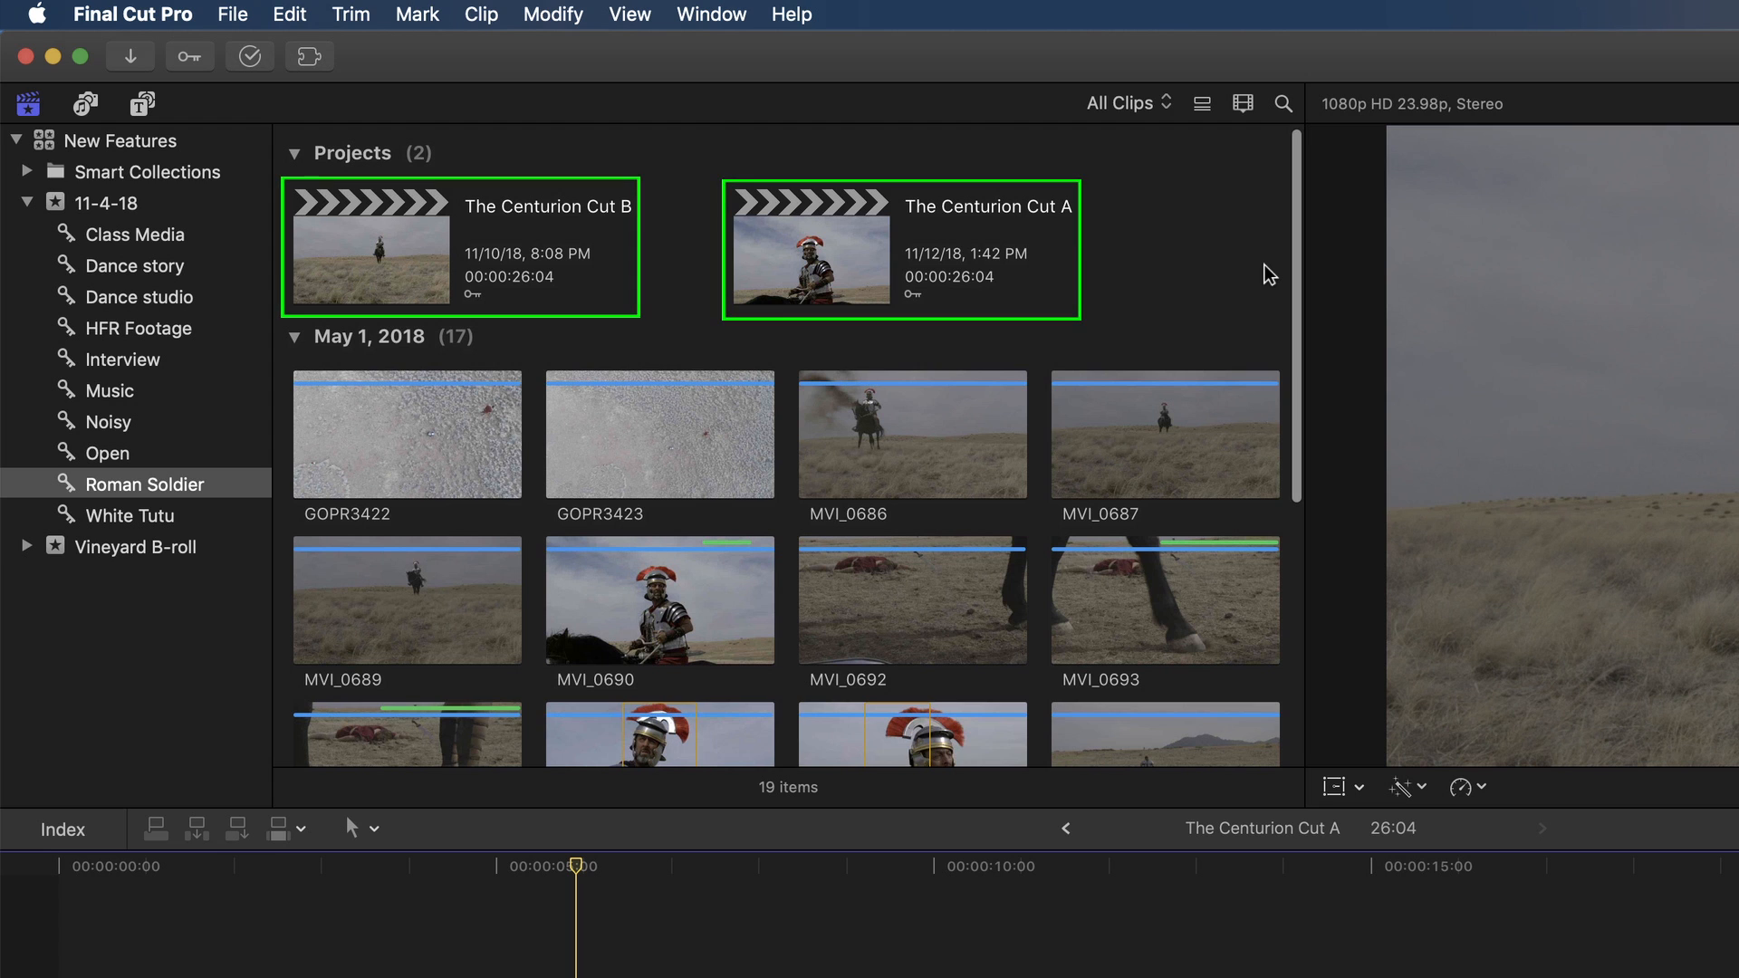
# - Select The Centurion Cut A and B and bring up the Share 2 Projects destinations
pyautogui.click(846, 326)
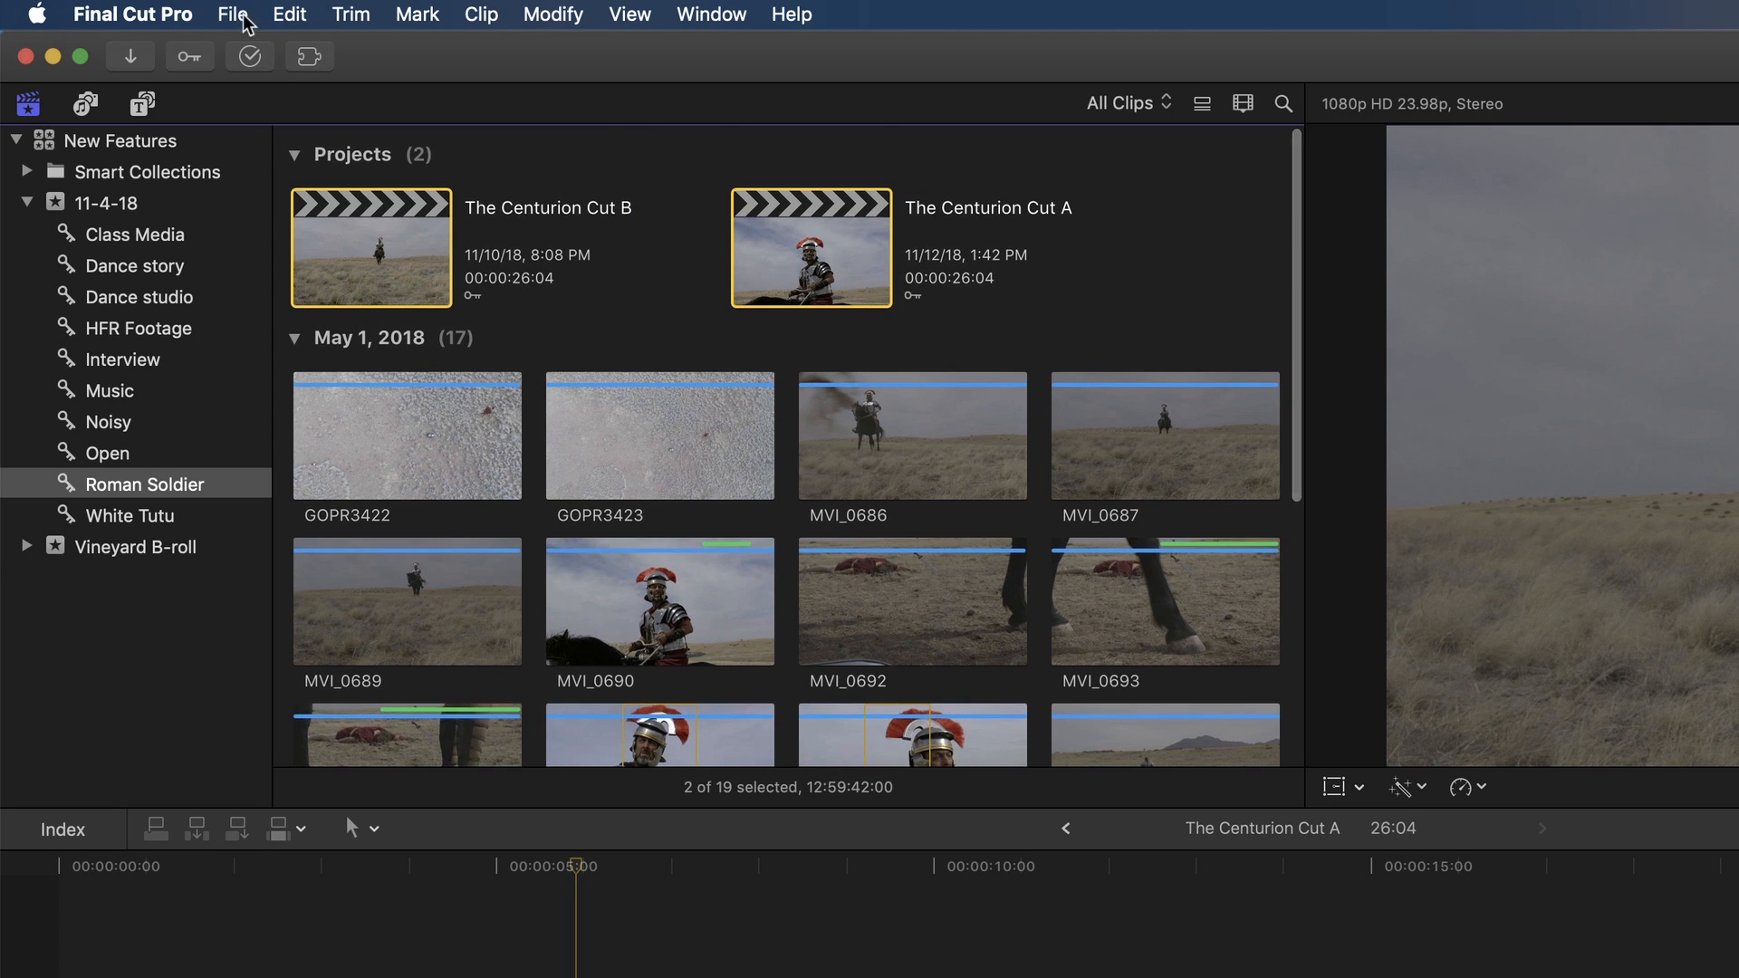
pyautogui.click(232, 15)
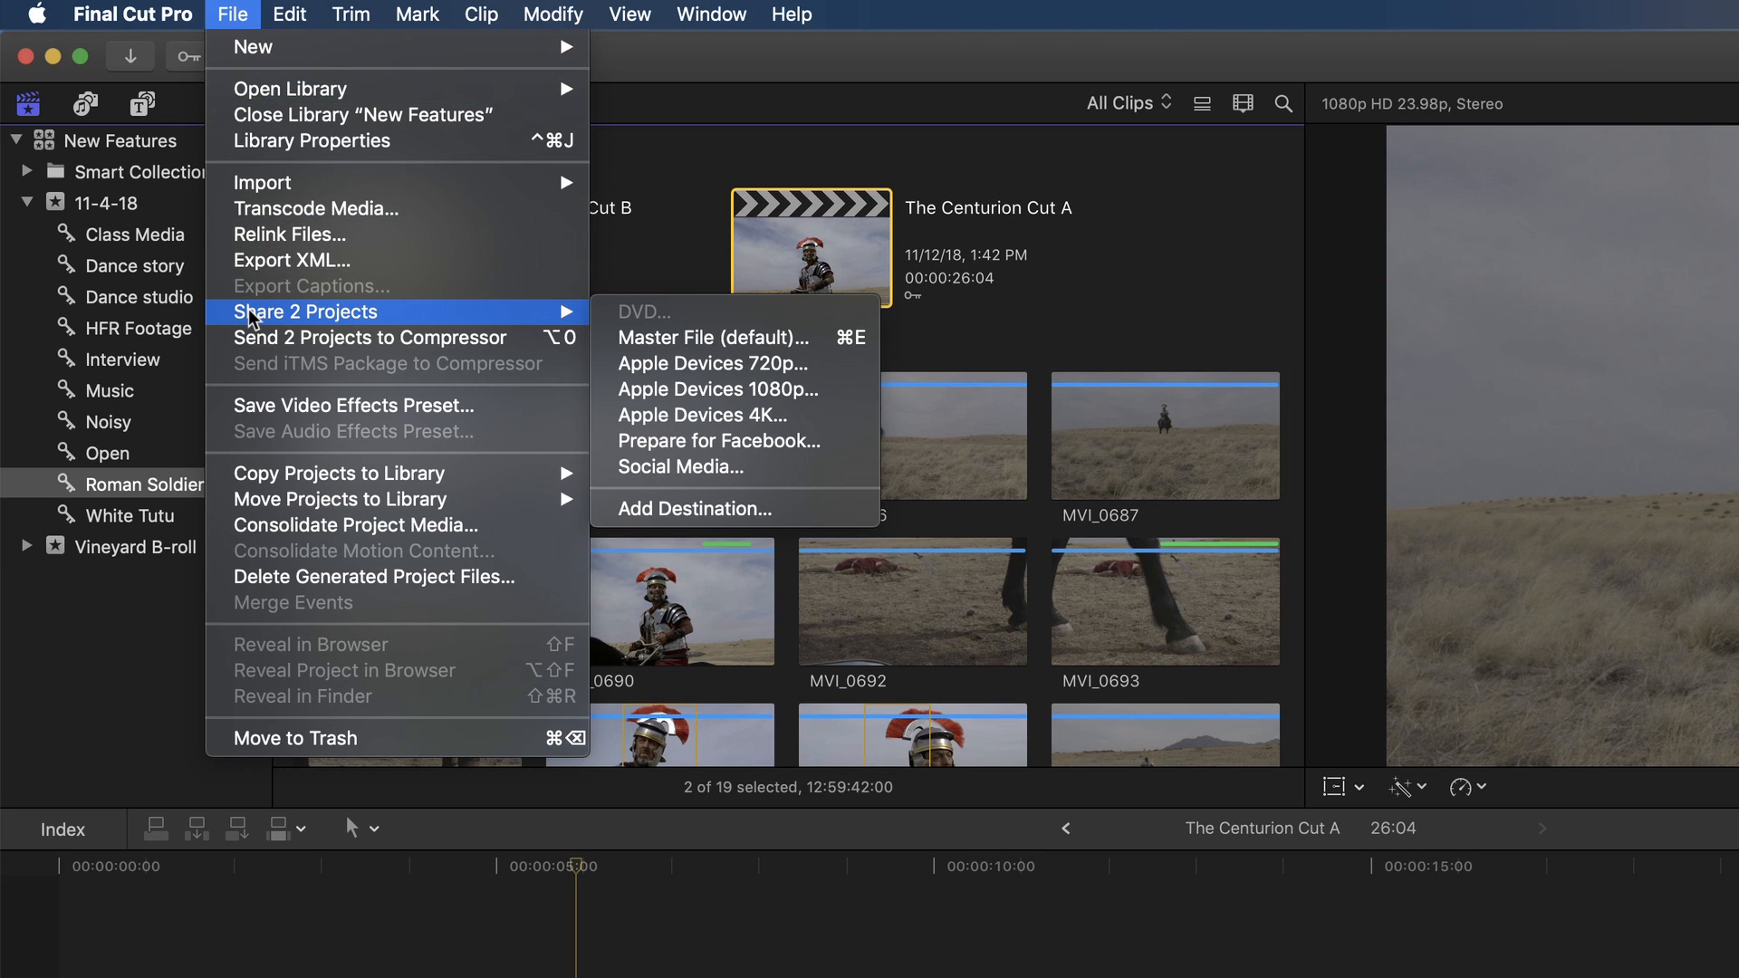
pyautogui.moveTo(628, 330)
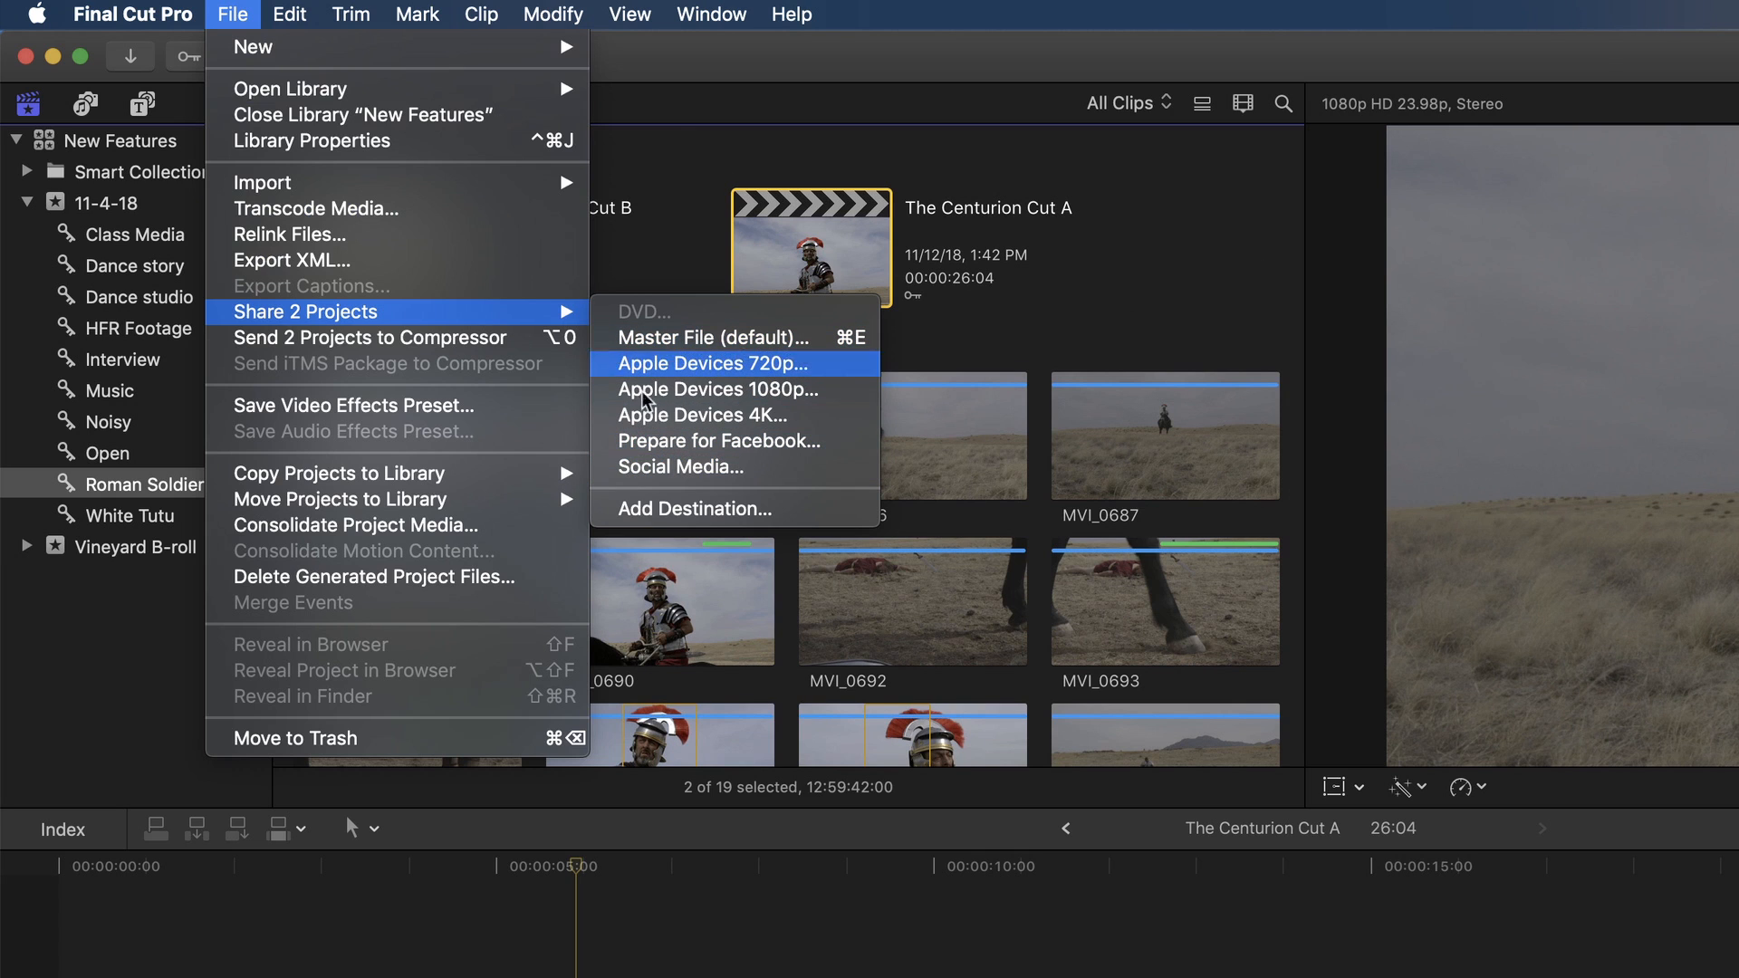
pyautogui.moveTo(667, 465)
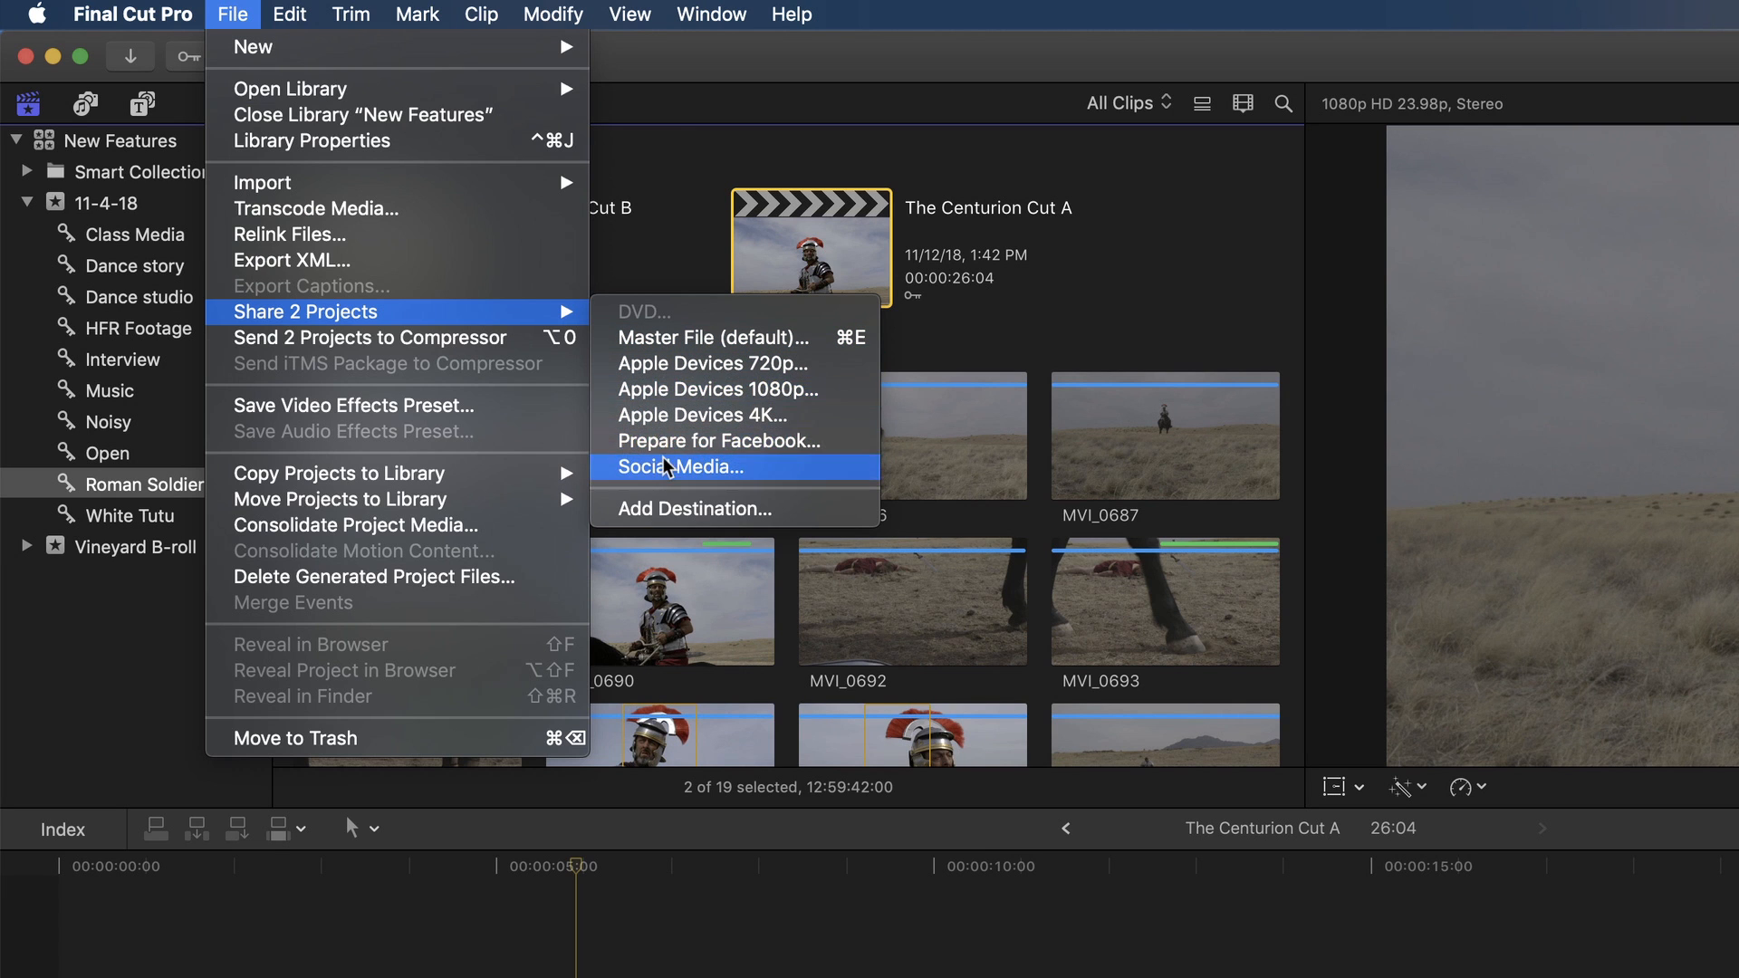
pyautogui.moveTo(393, 316)
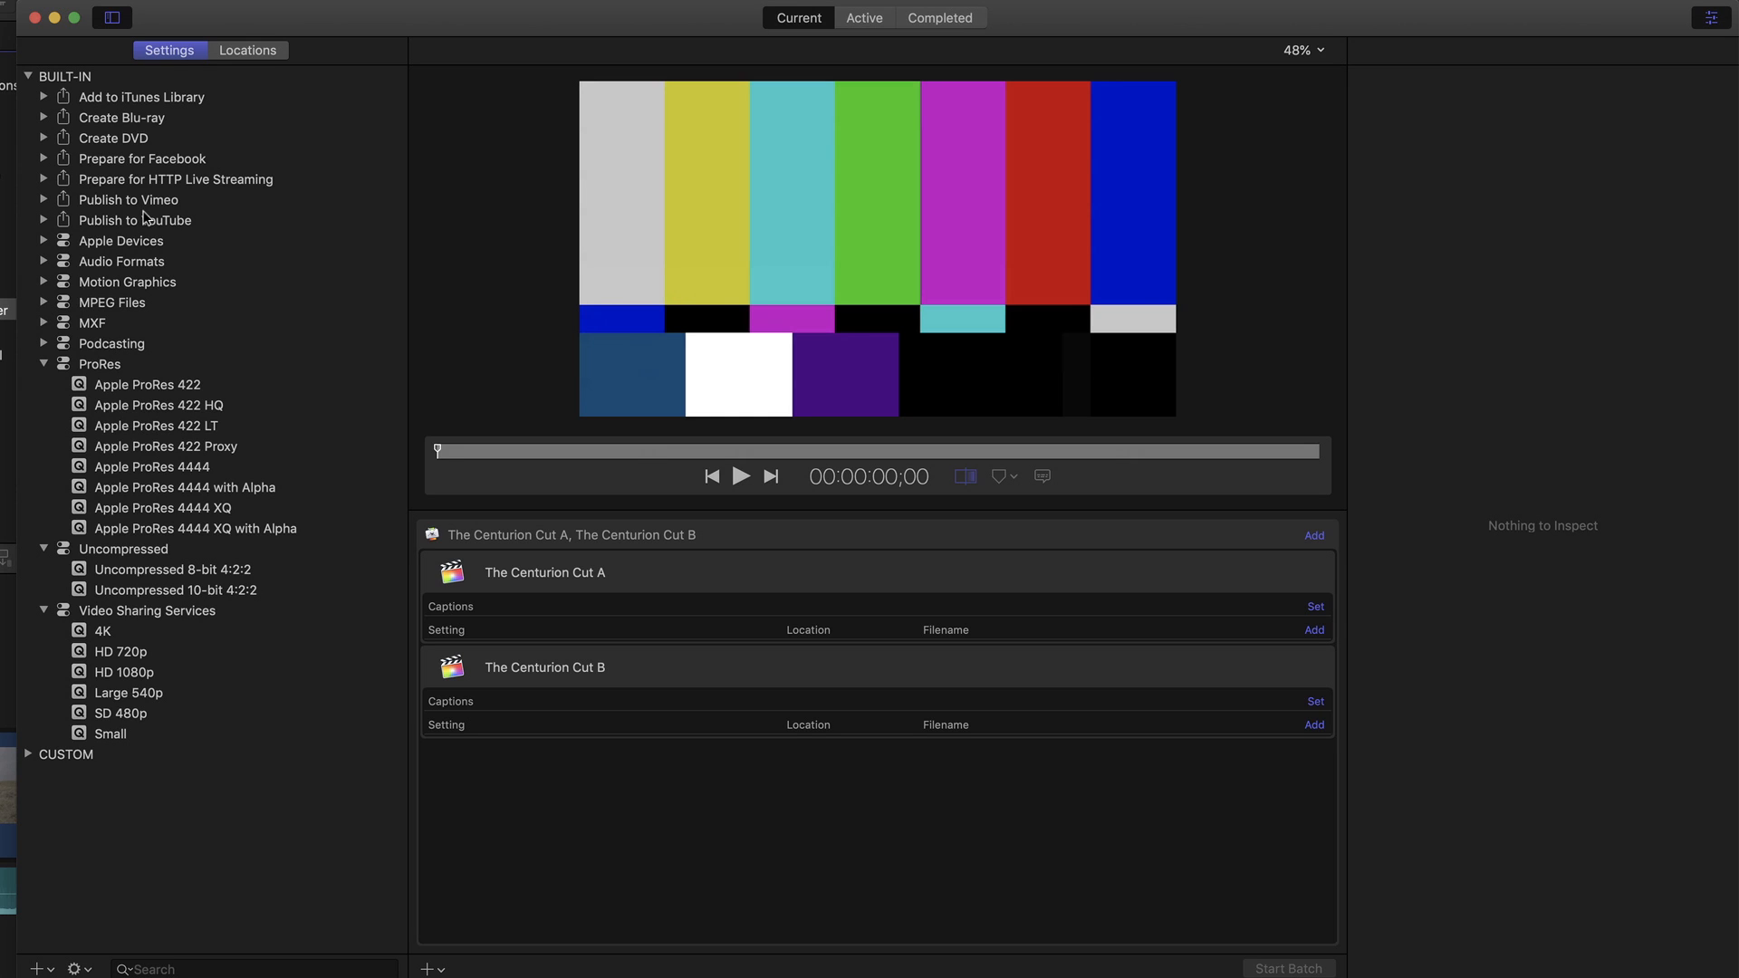
pyautogui.moveTo(153, 236)
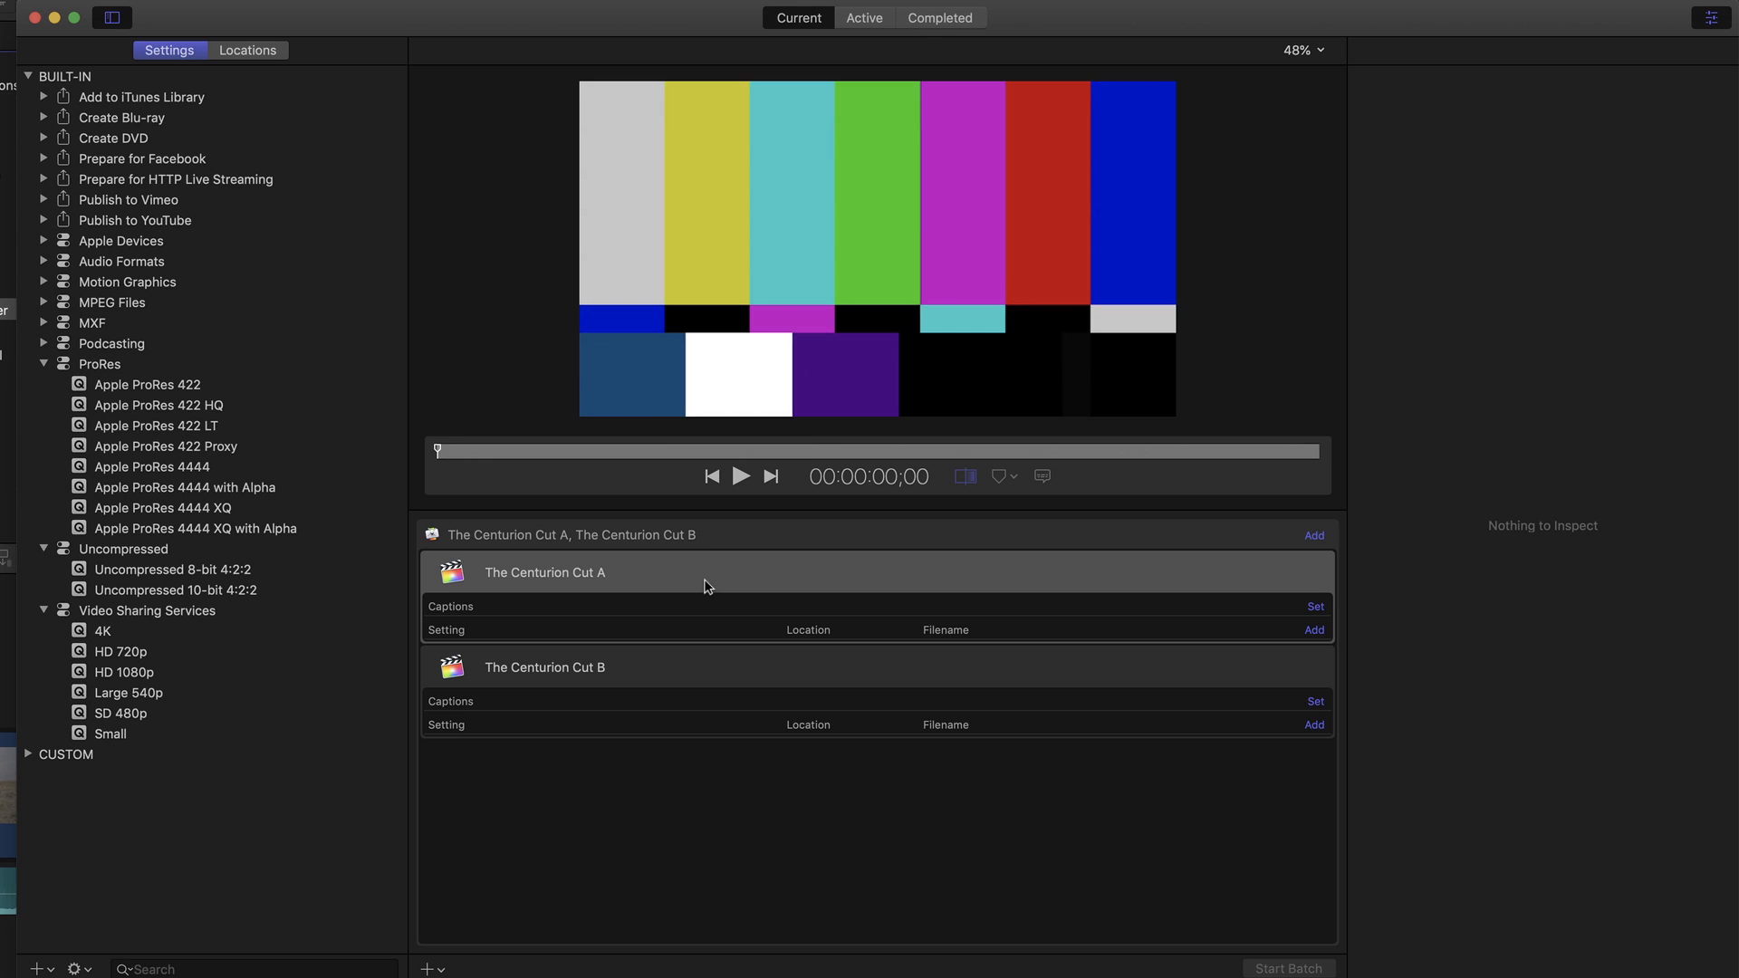
pyautogui.click(543, 572)
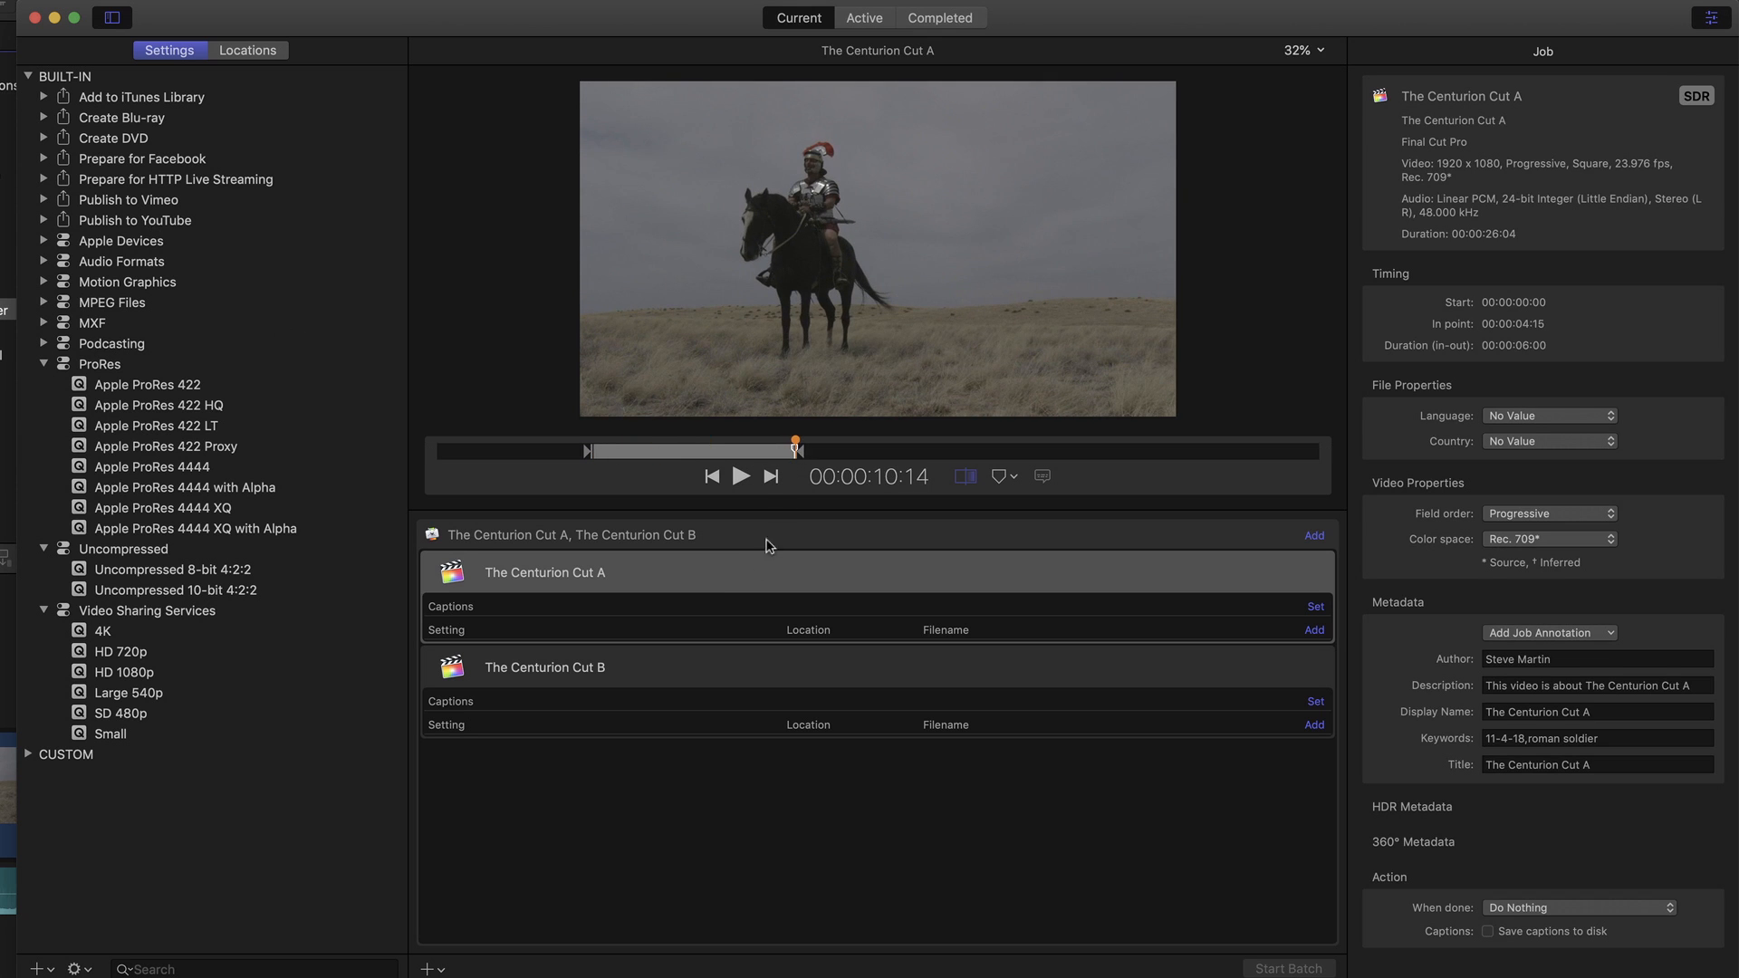
pyautogui.click(545, 666)
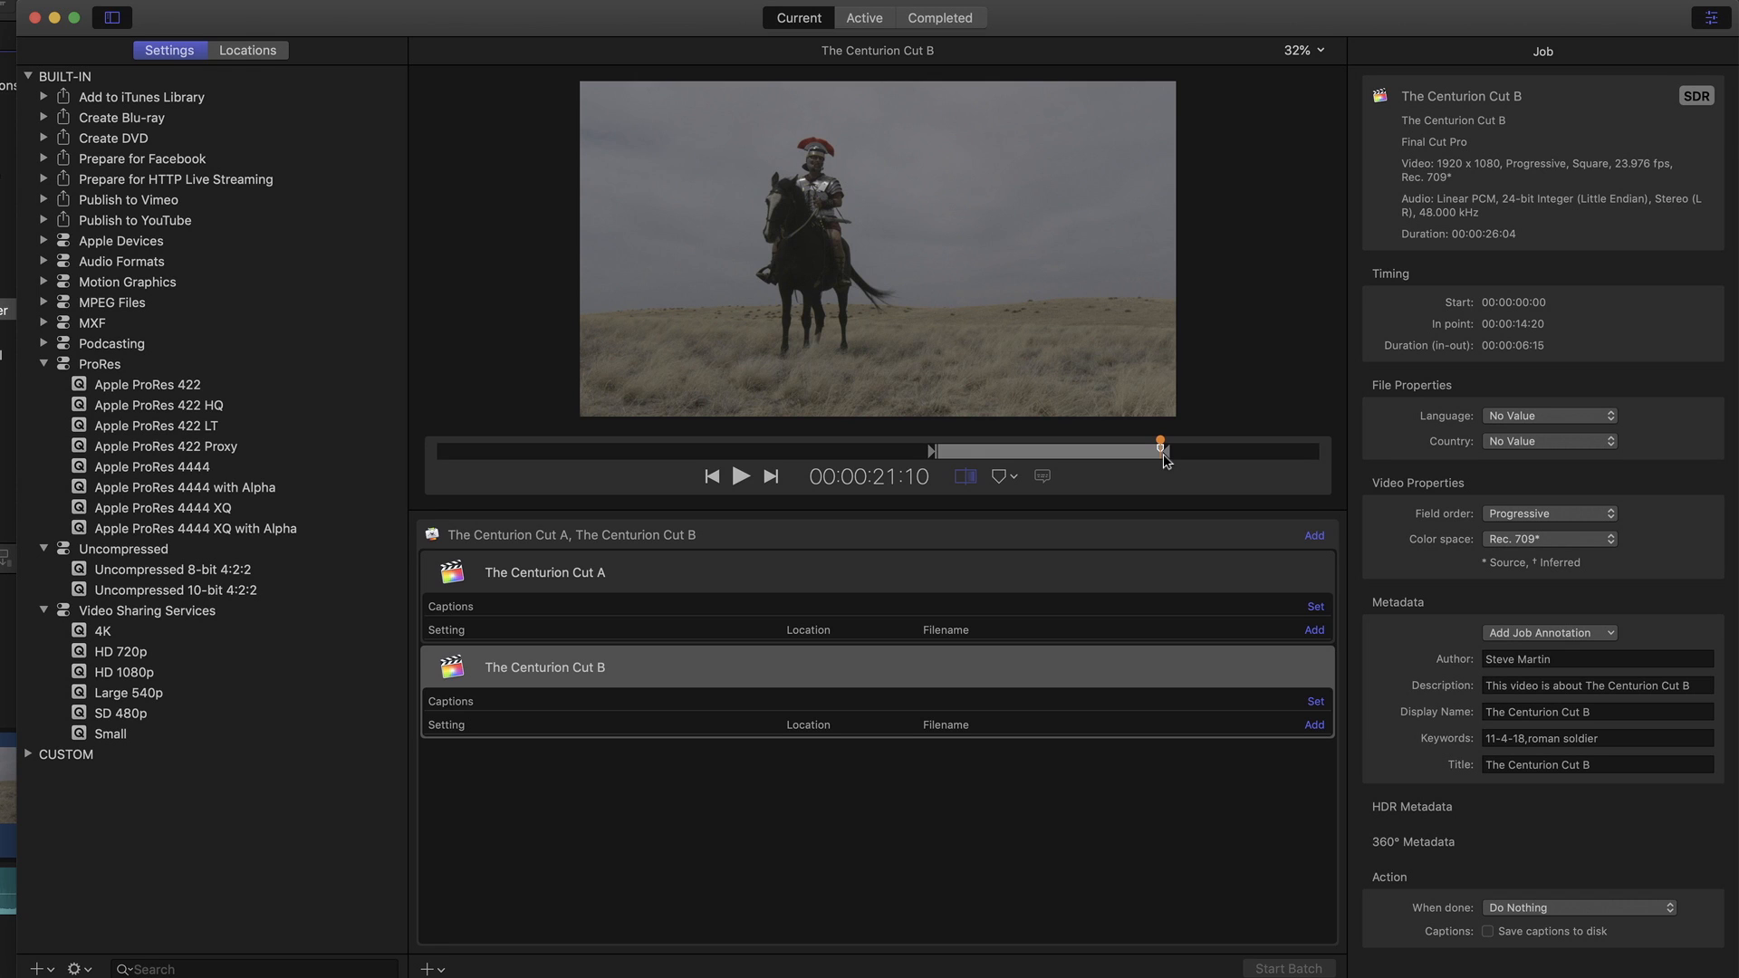
pyautogui.moveTo(1152, 464)
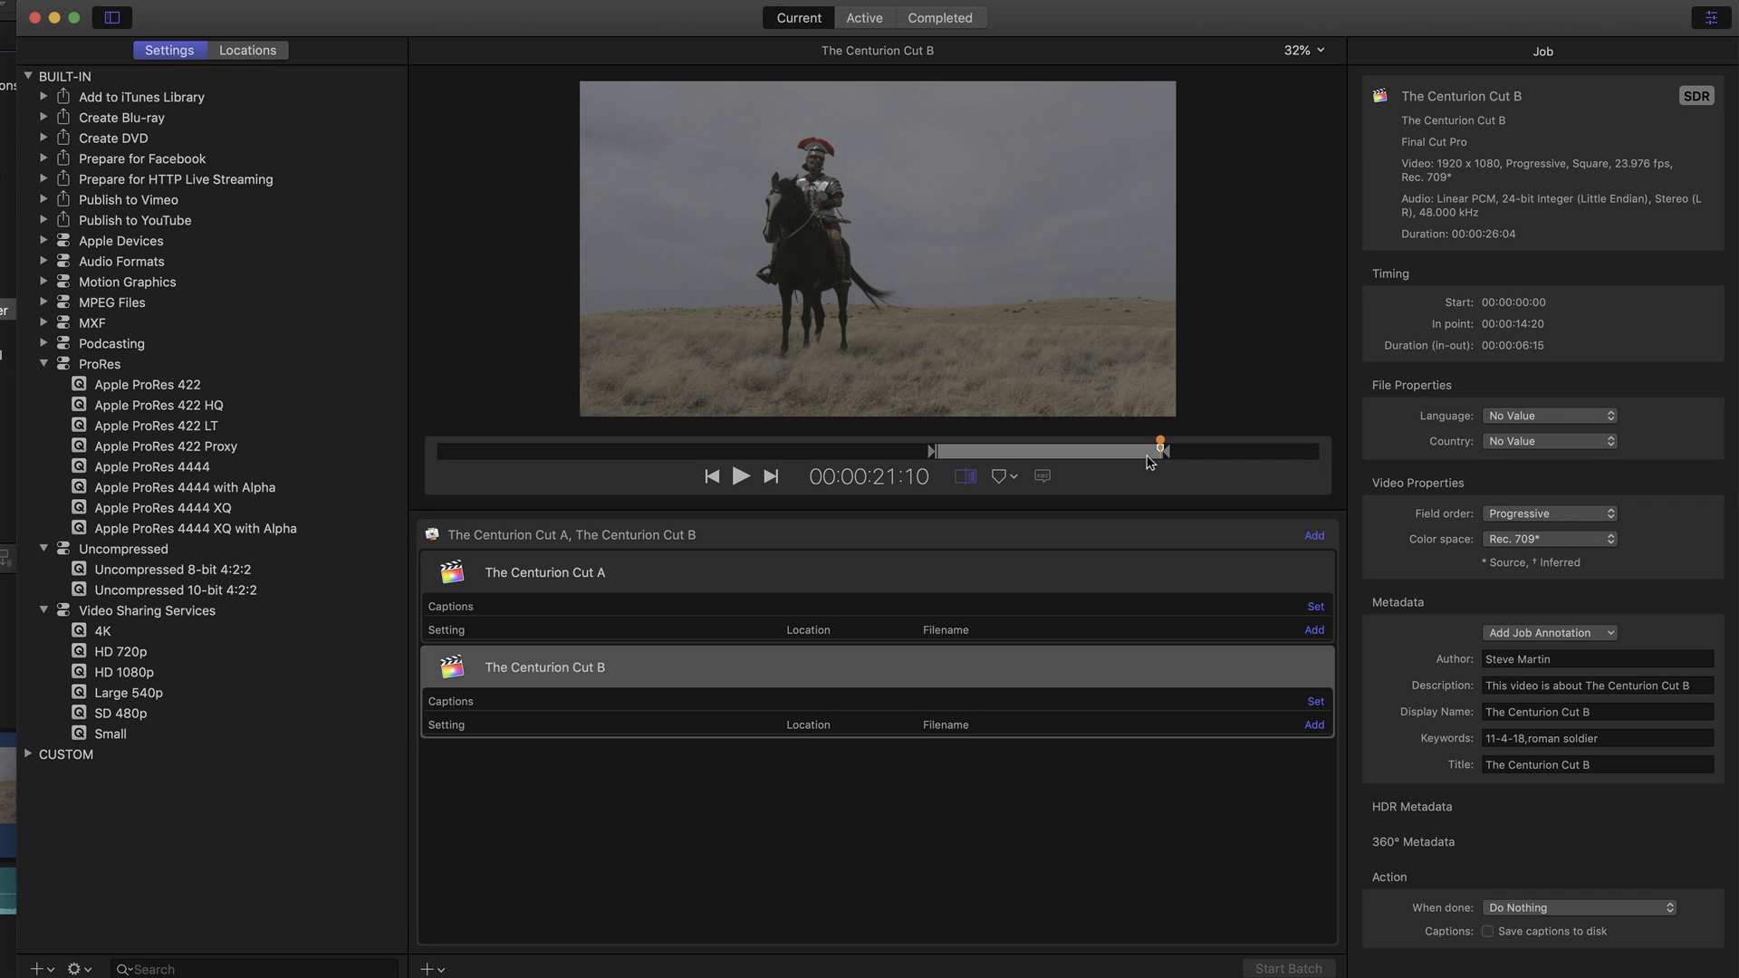
pyautogui.moveTo(105, 457)
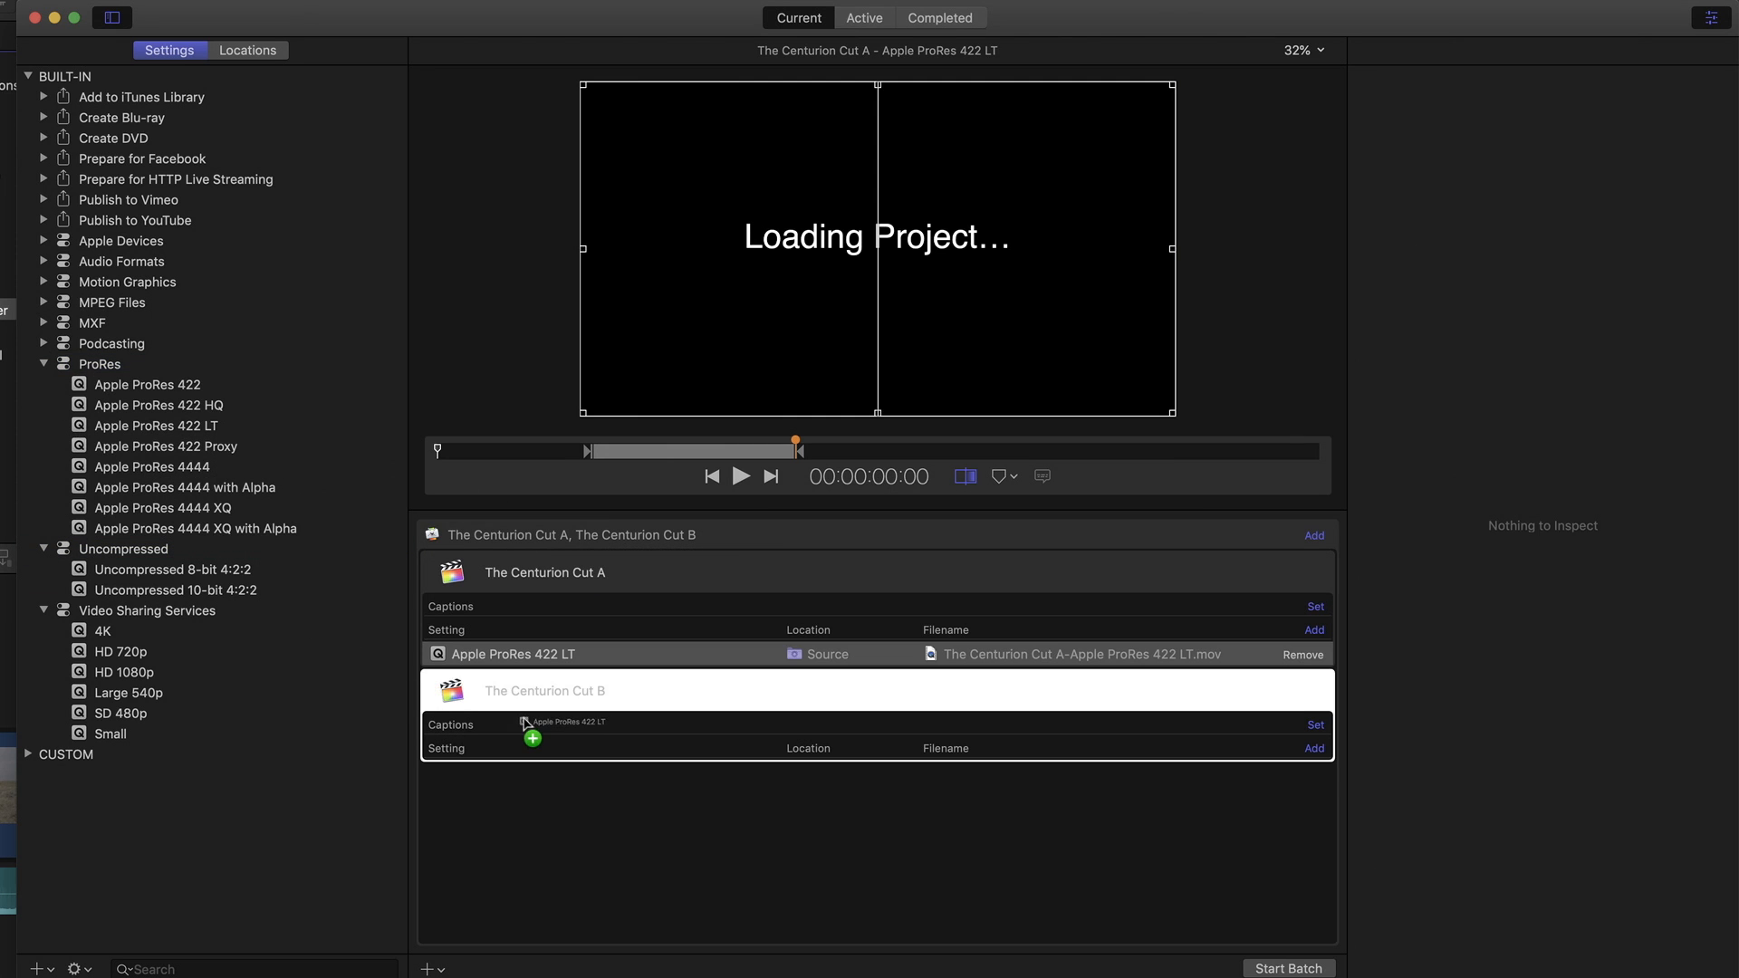
# - Save both jobs' ProRes 422 LT outputs to Movies and start the batch
pyautogui.rightClick(817, 654)
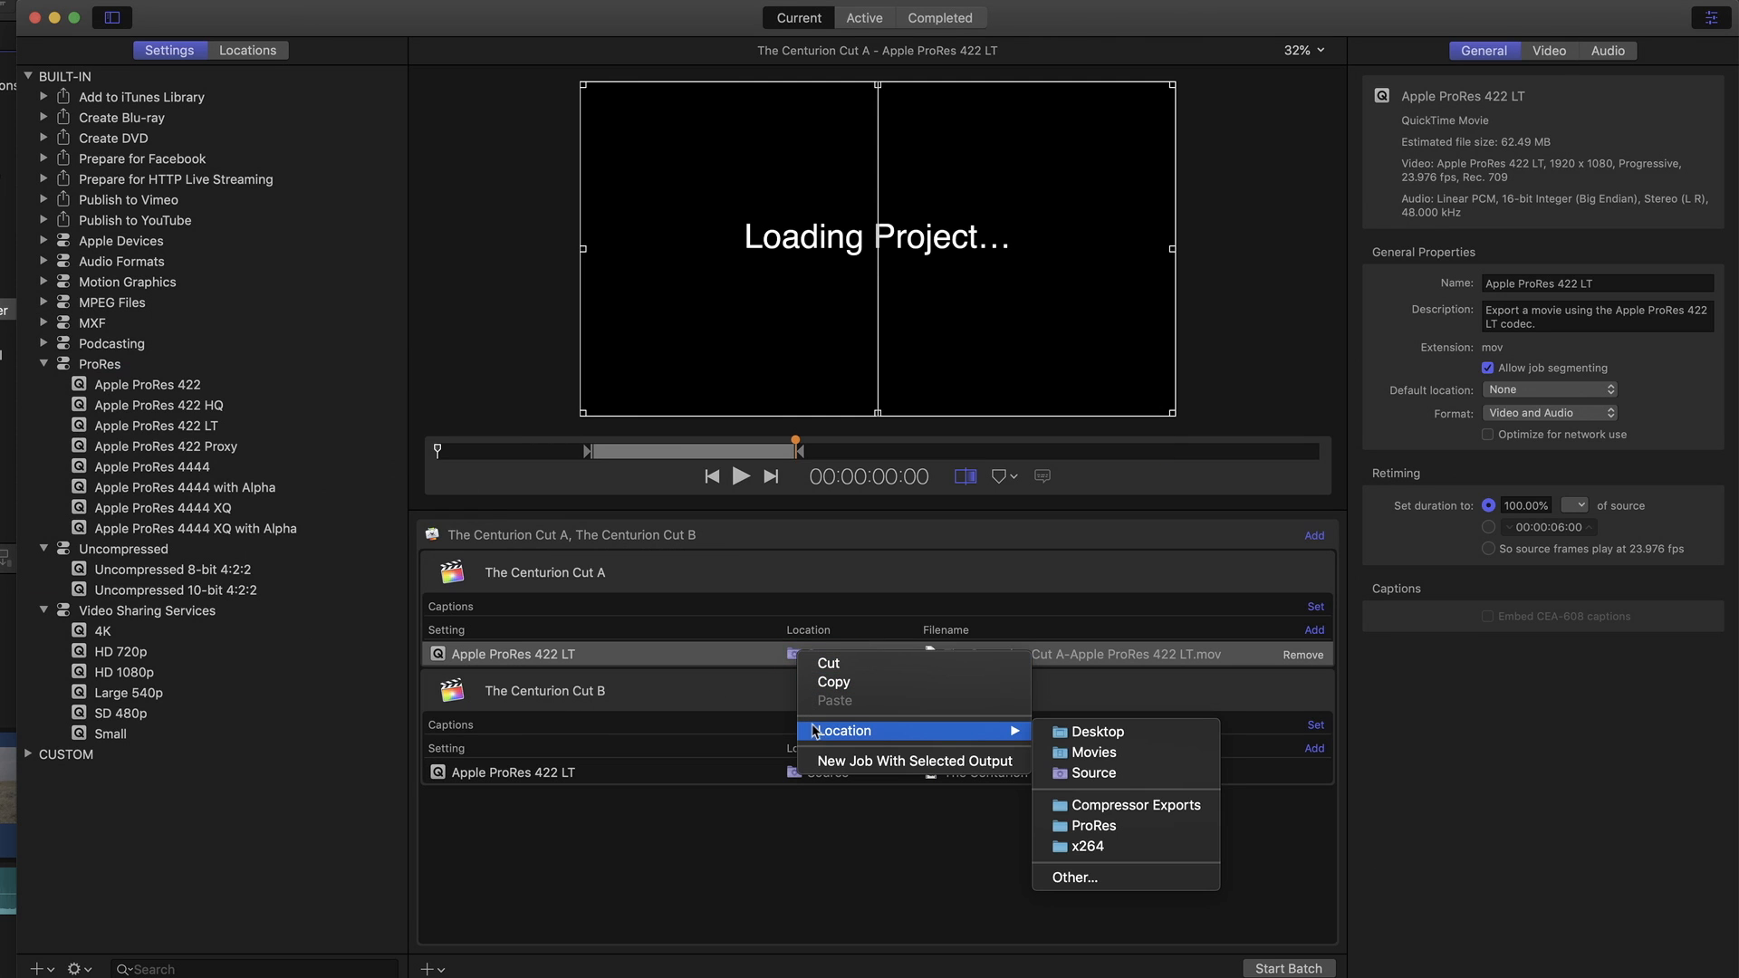
pyautogui.click(1092, 752)
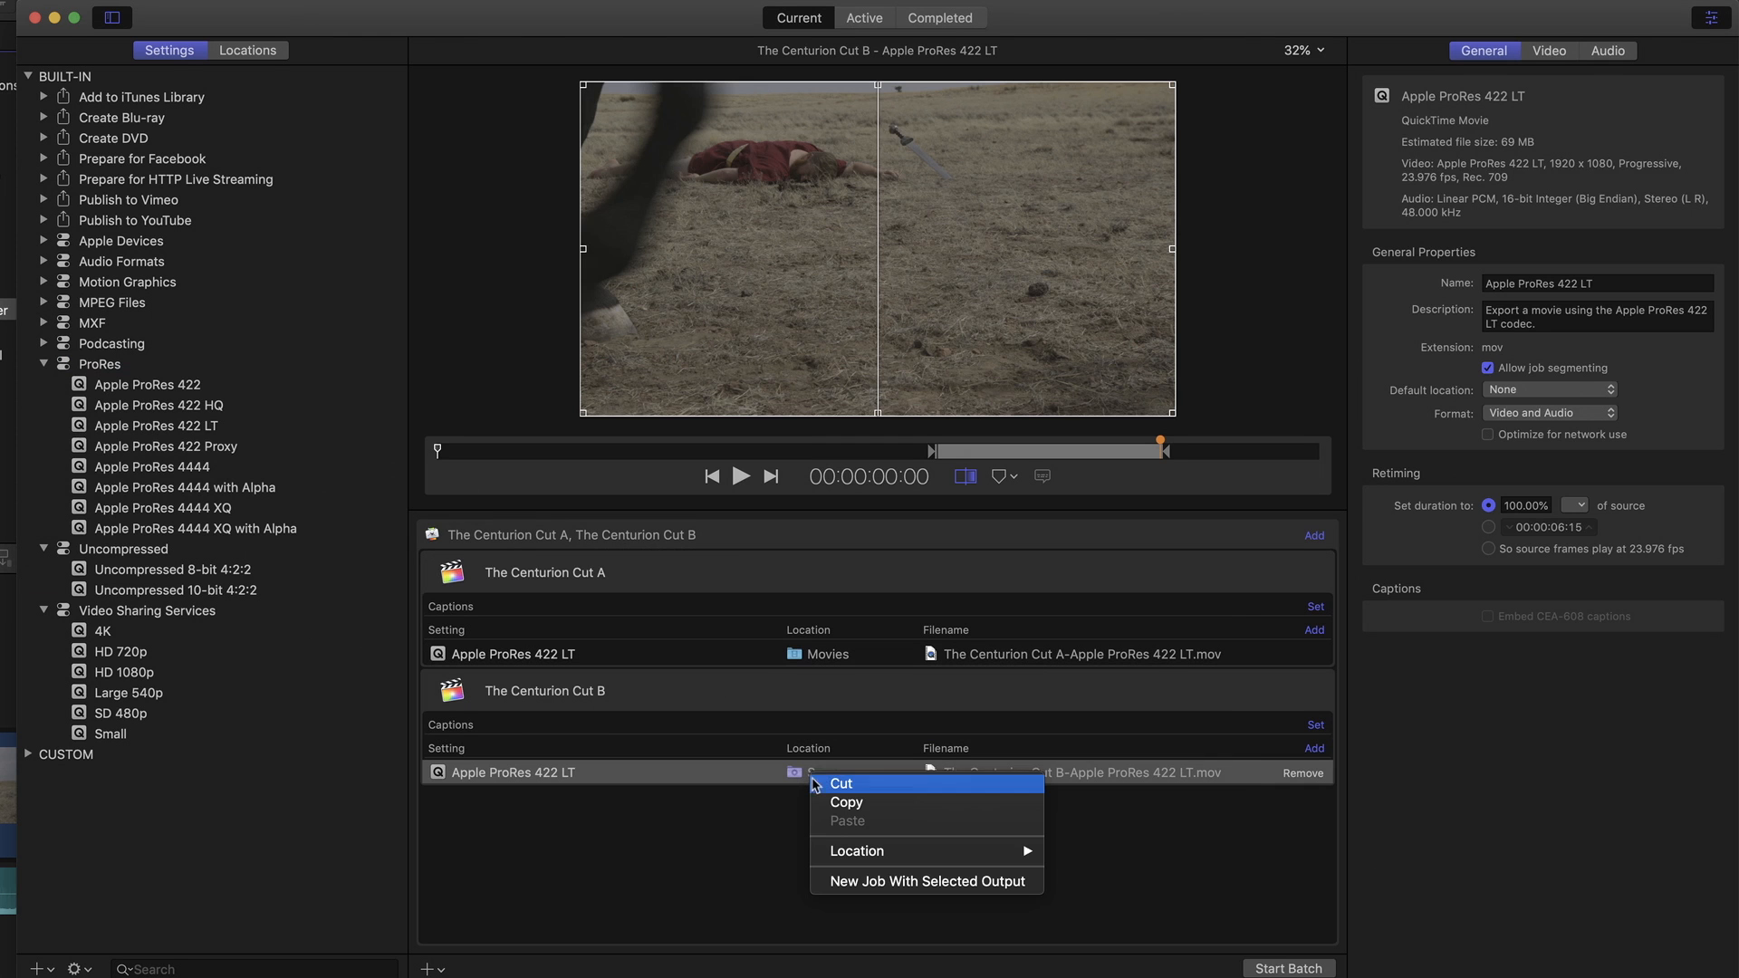
pyautogui.moveTo(857, 845)
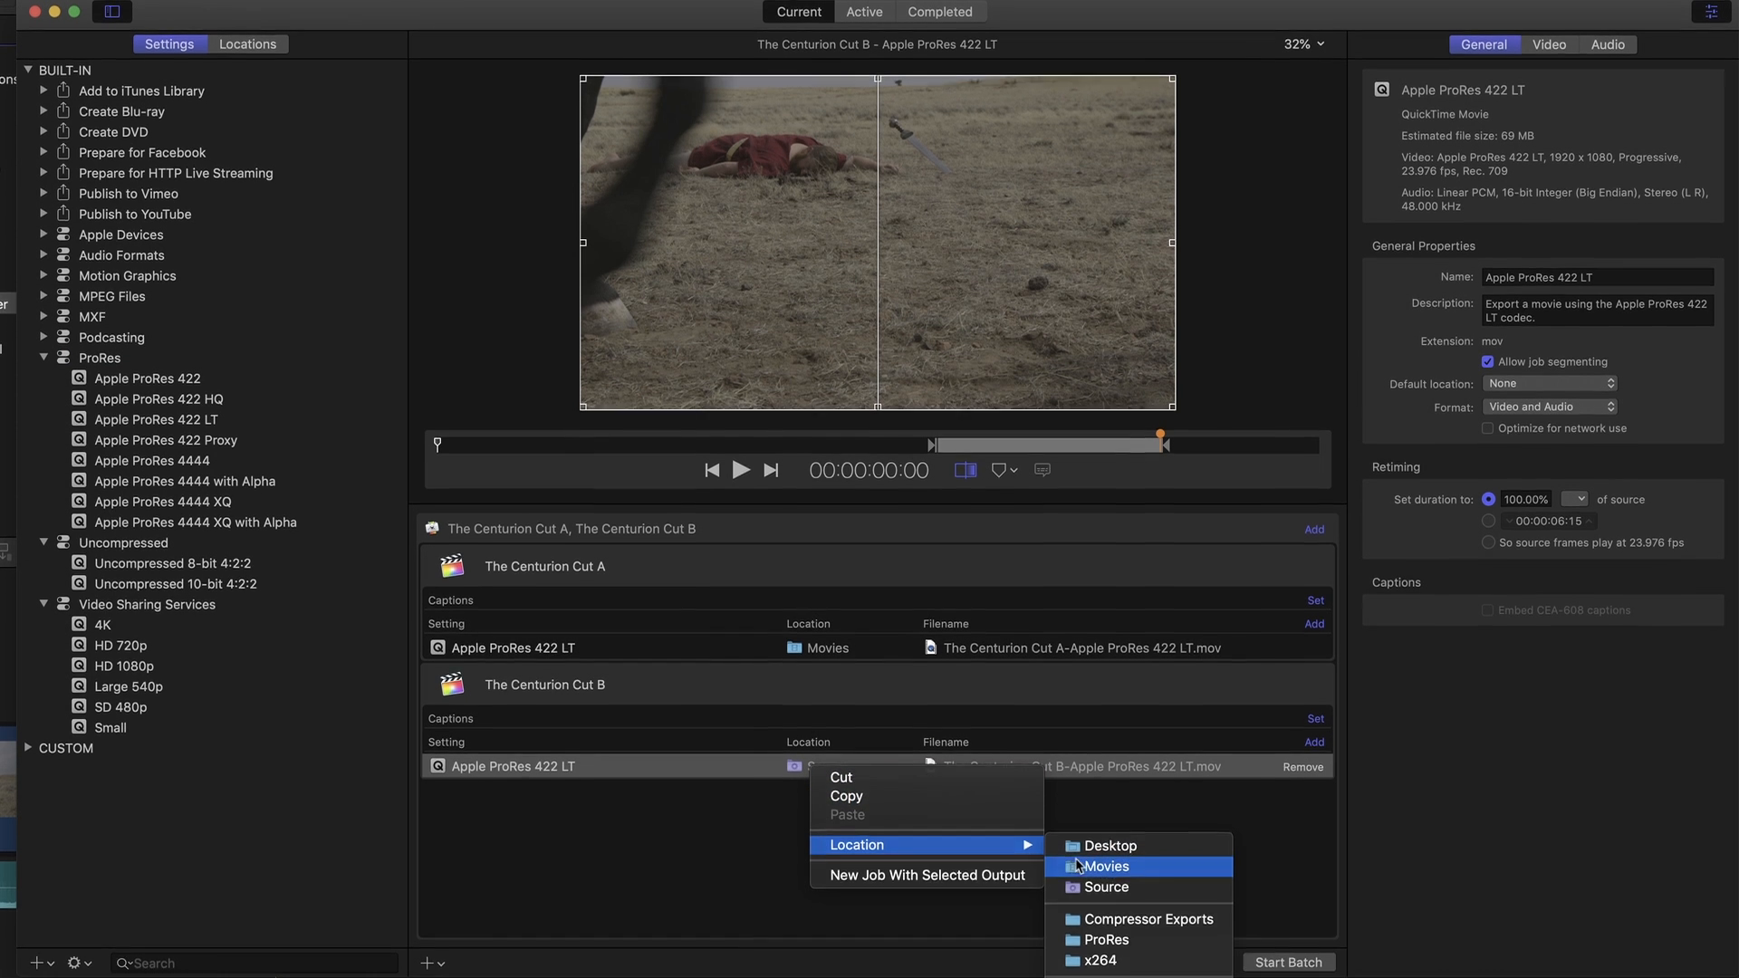
pyautogui.click(1105, 866)
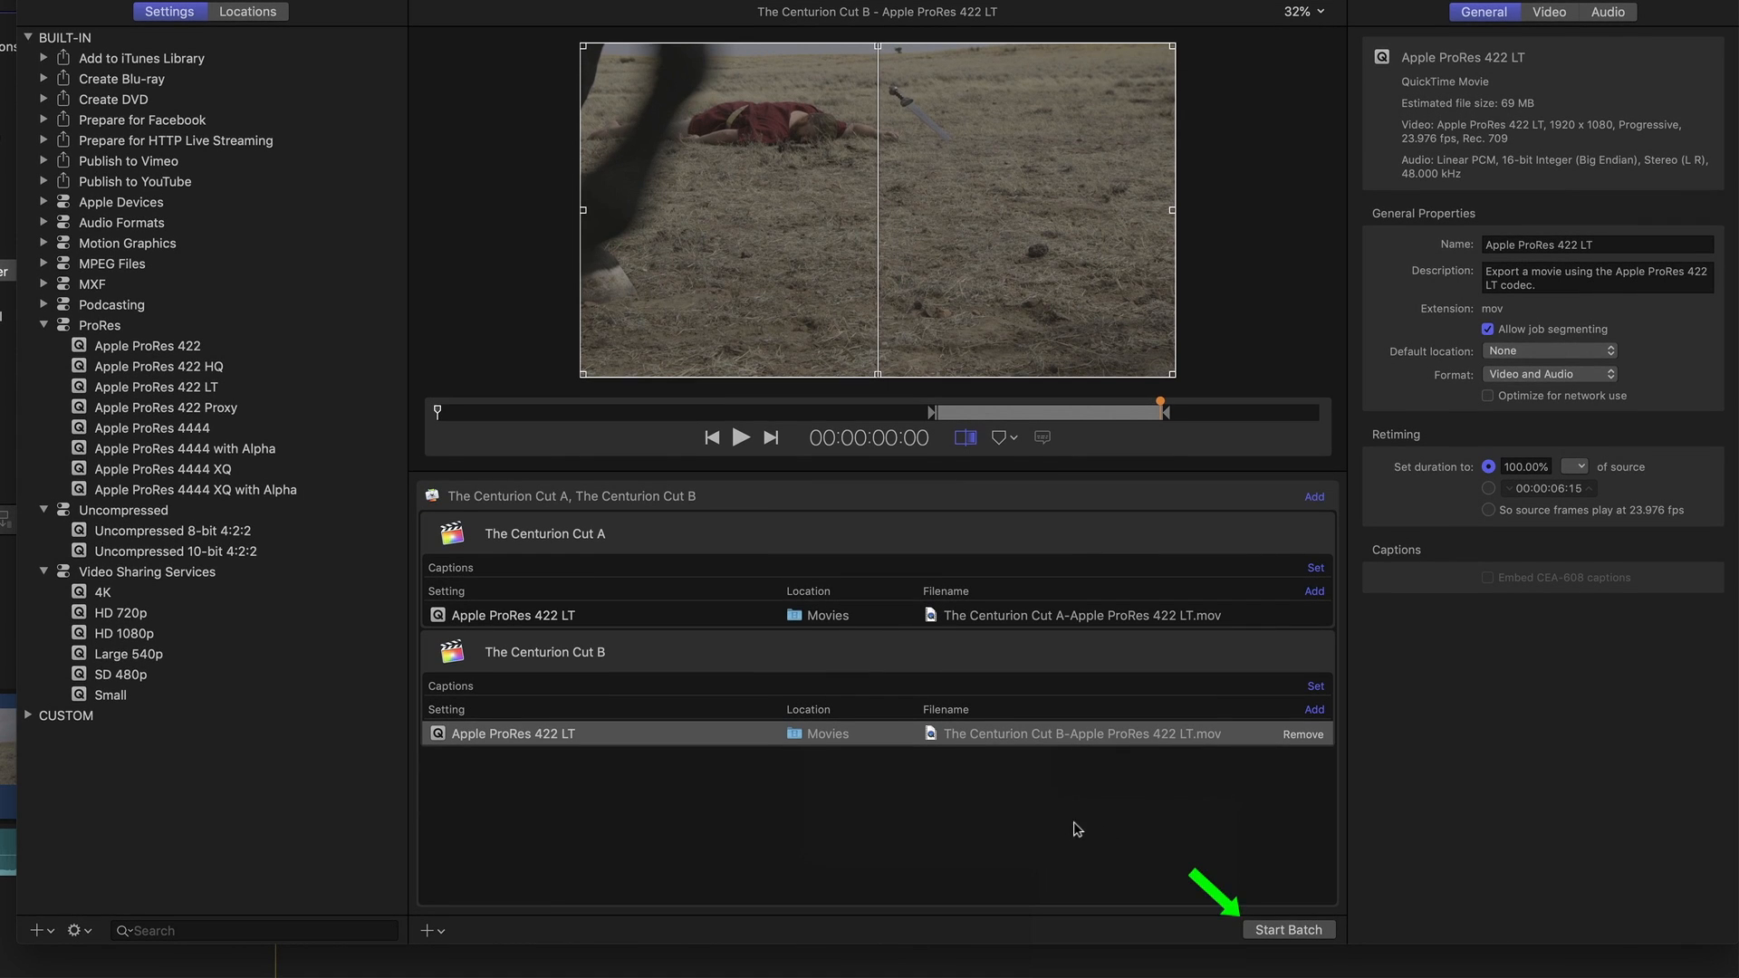
pyautogui.click(1288, 930)
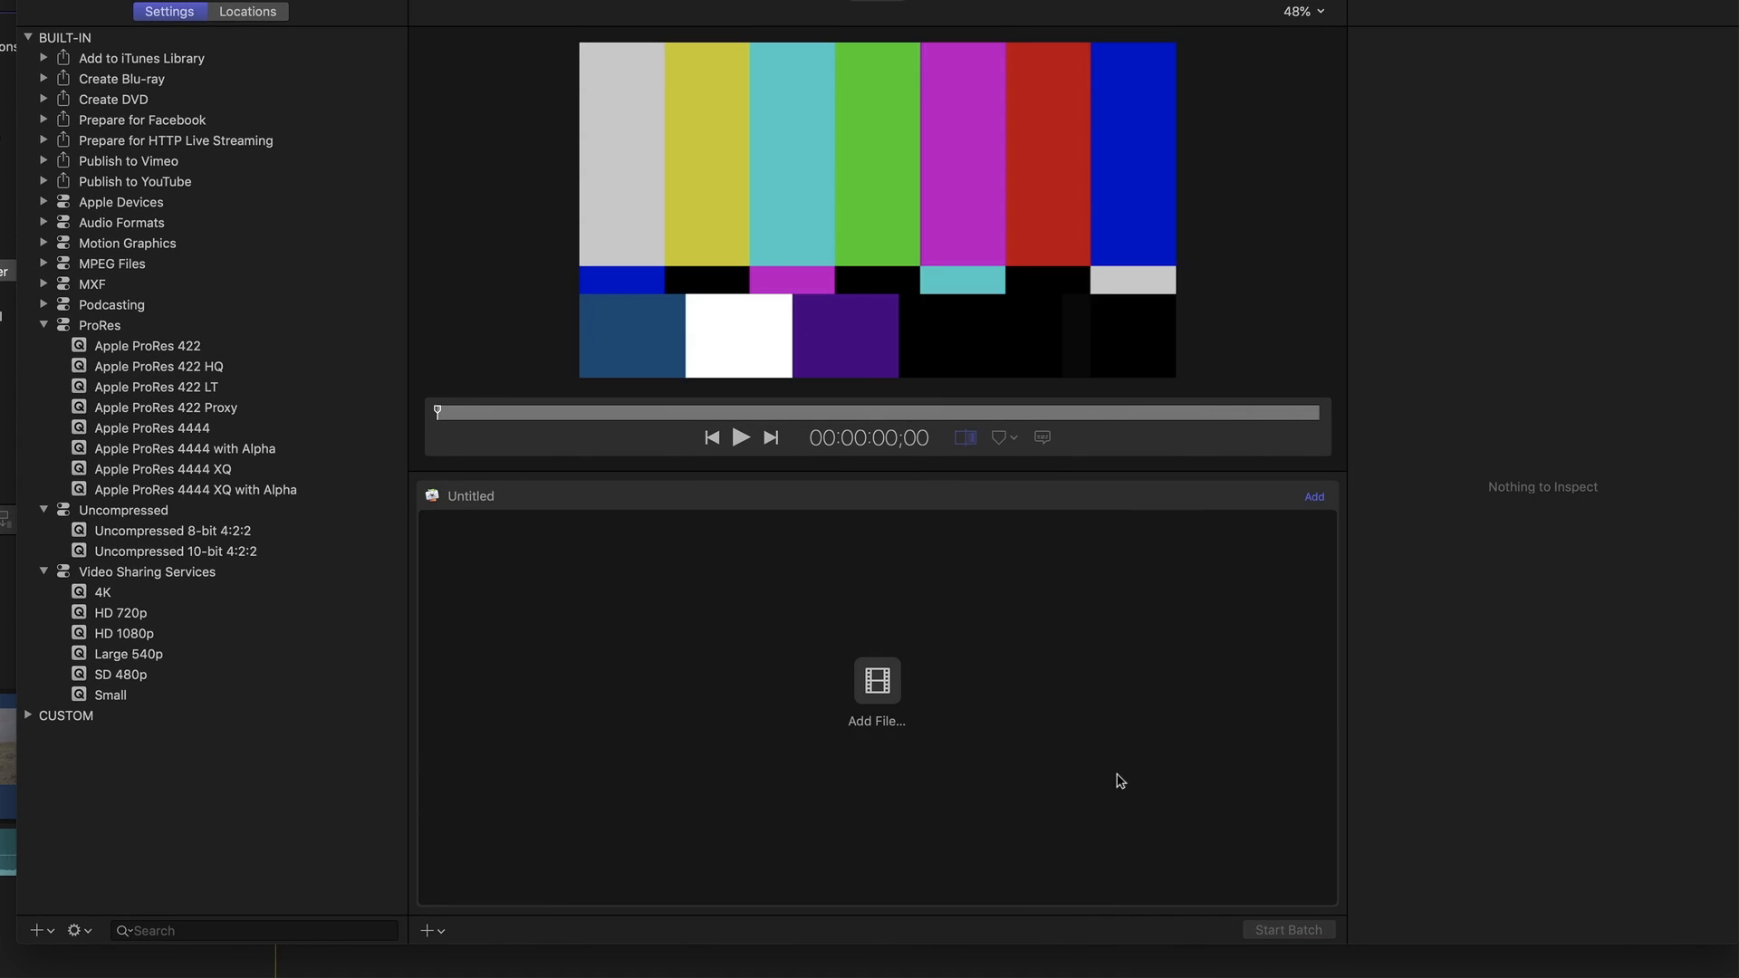